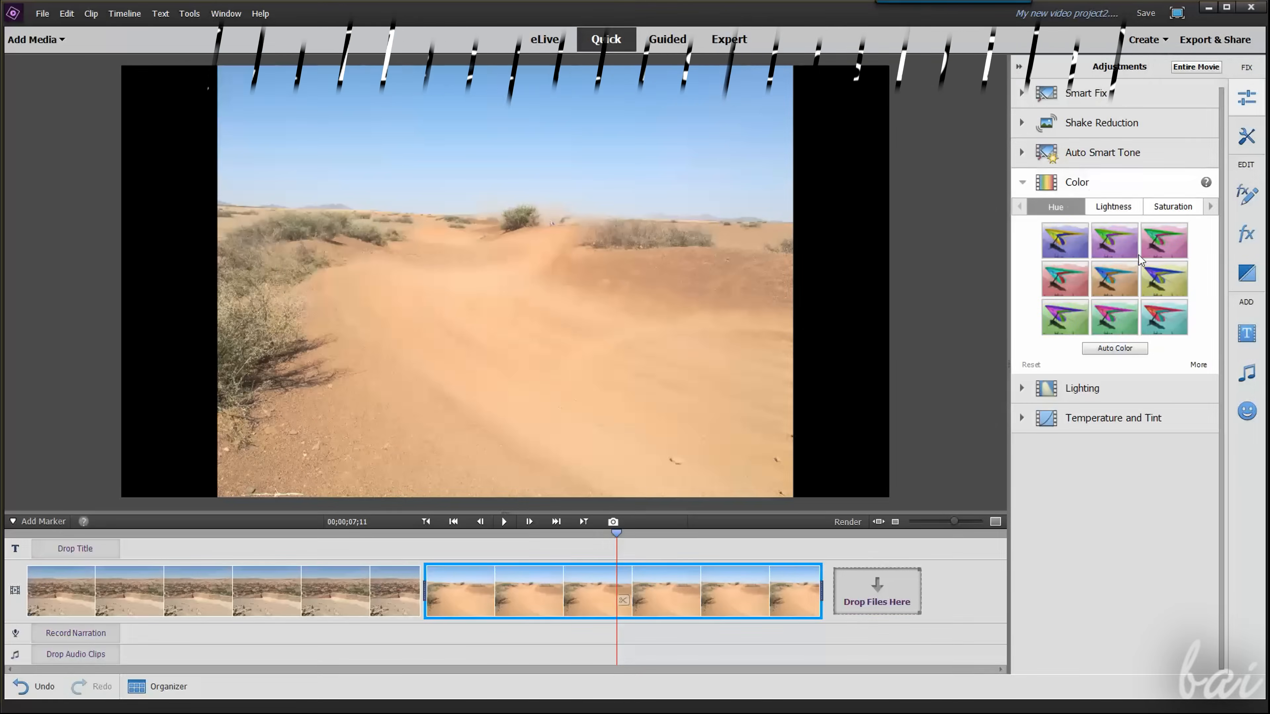
Browse Lightness then Saturation variations for the village clip and apply a more saturated variation.
{"action": "left_click", "coordinate": [1115, 278]}
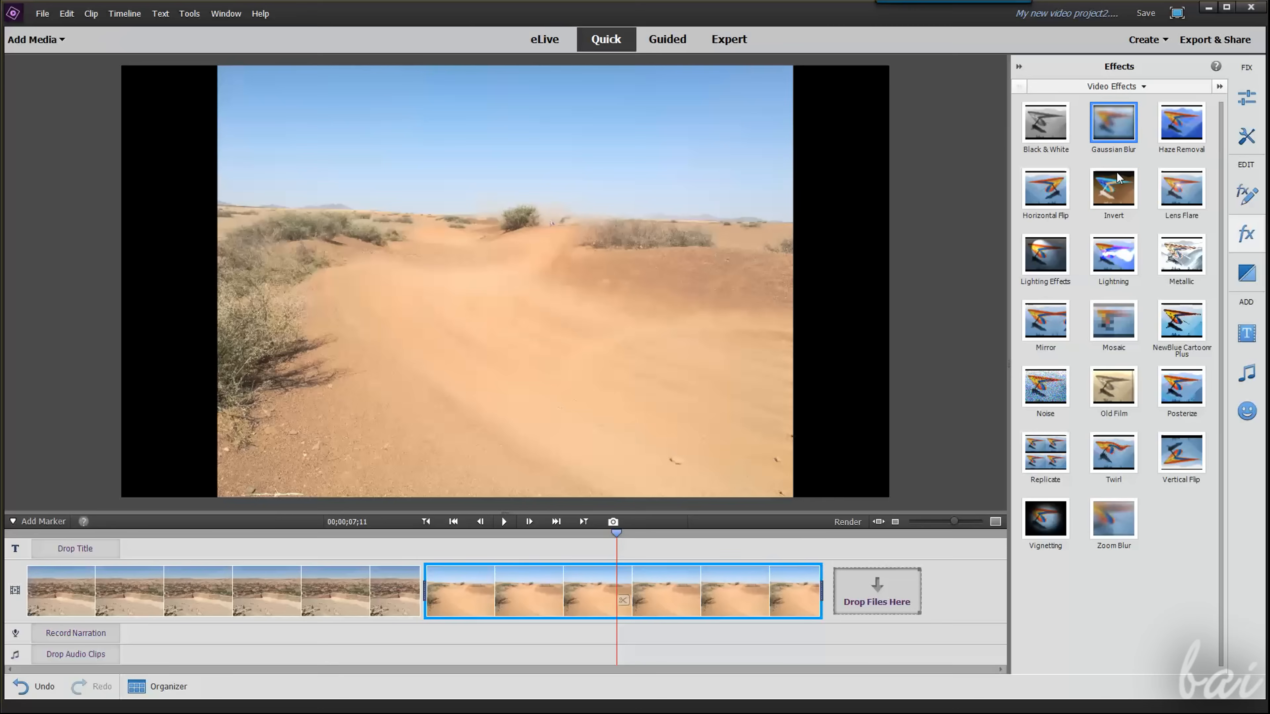
{"action": "left_click", "coordinate": [1181, 254]}
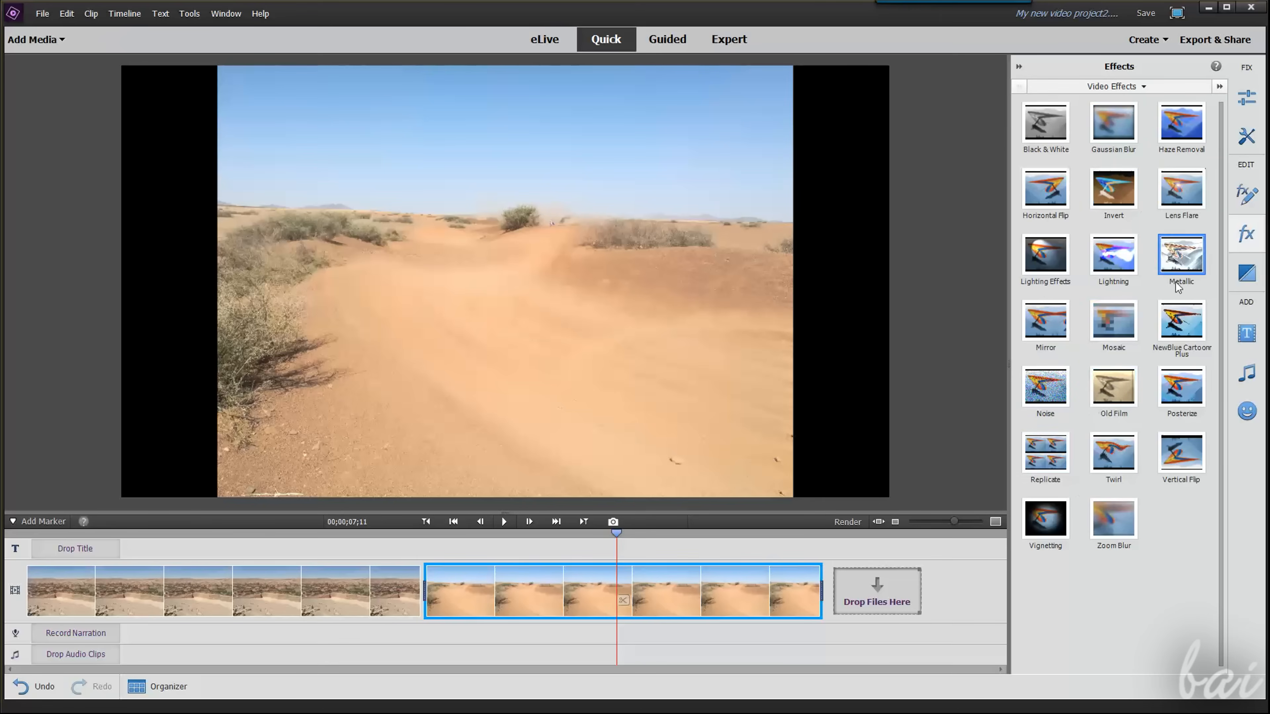
{"action": "mouse_move", "coordinate": [1114, 320]}
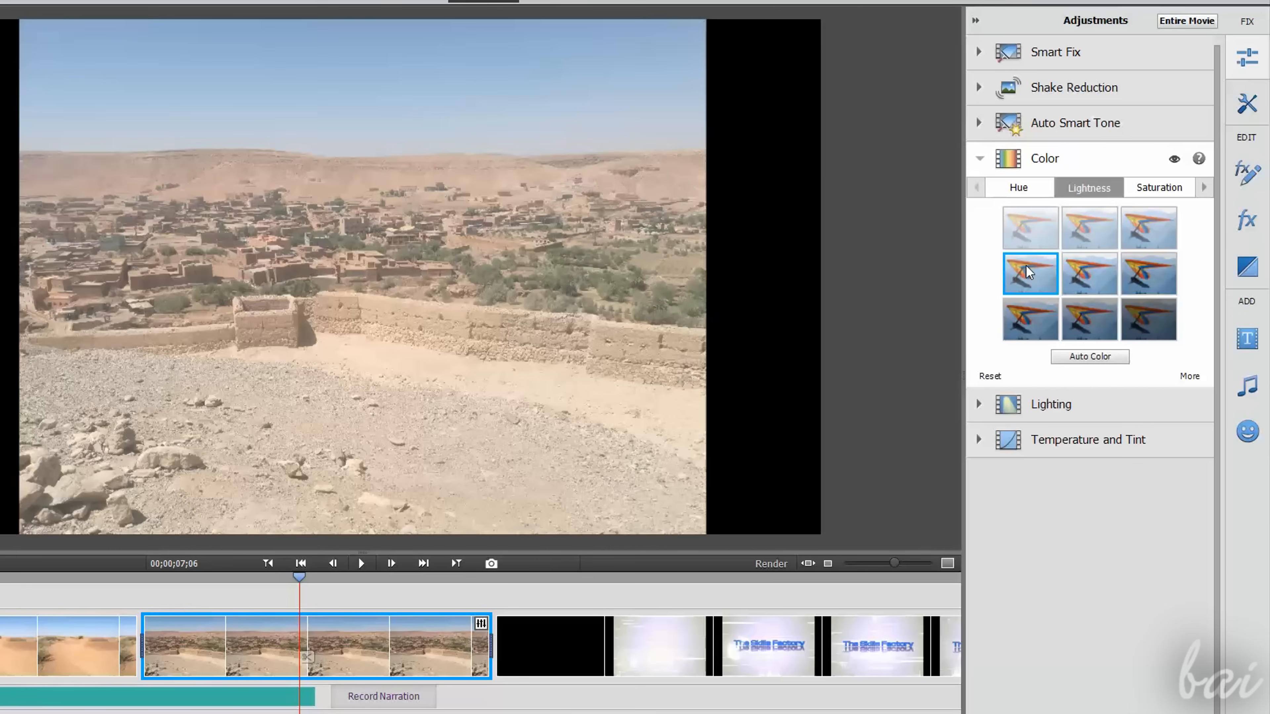
{"action": "left_click", "coordinate": [1031, 320]}
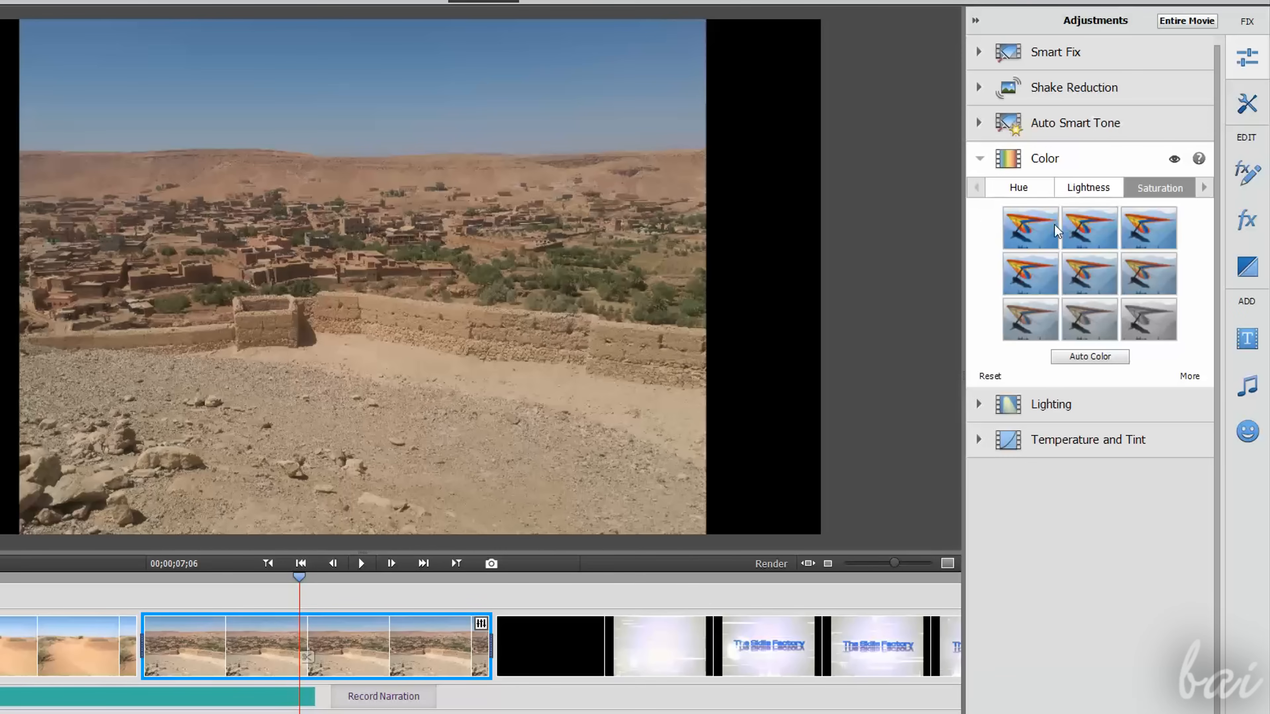
{"action": "left_click", "coordinate": [1090, 227]}
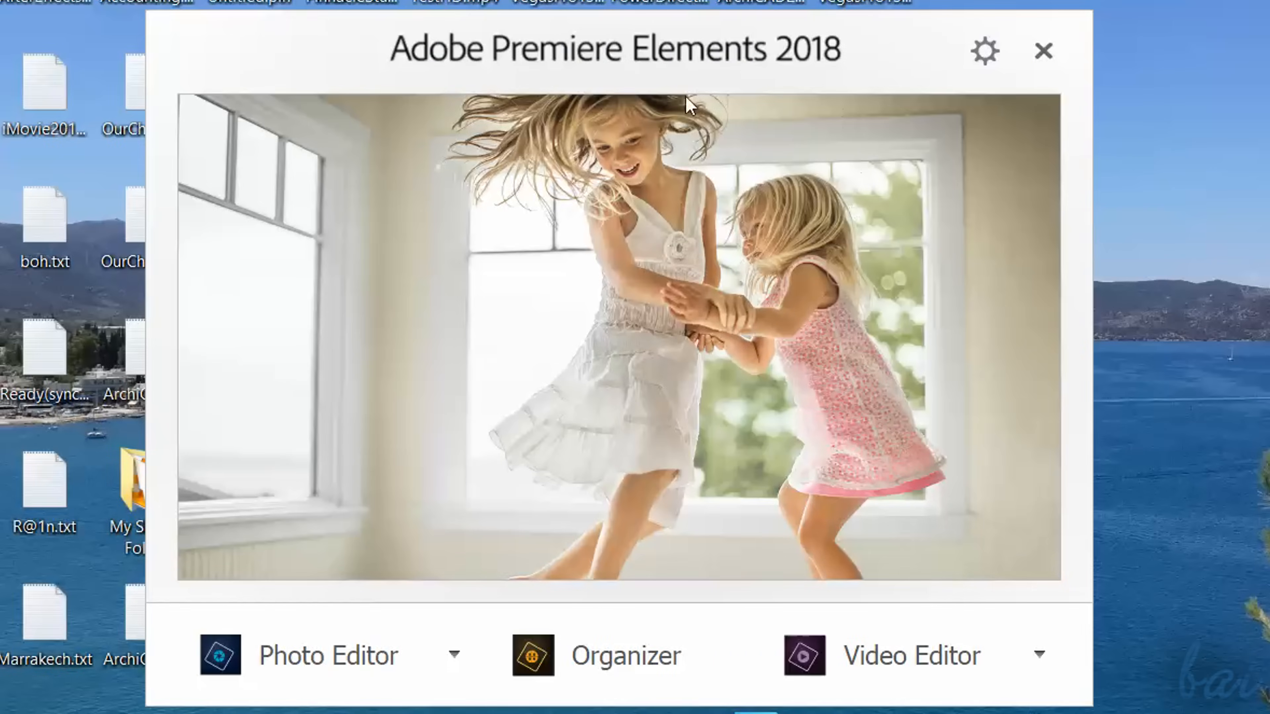
{"action": "mouse_move", "coordinate": [386, 667]}
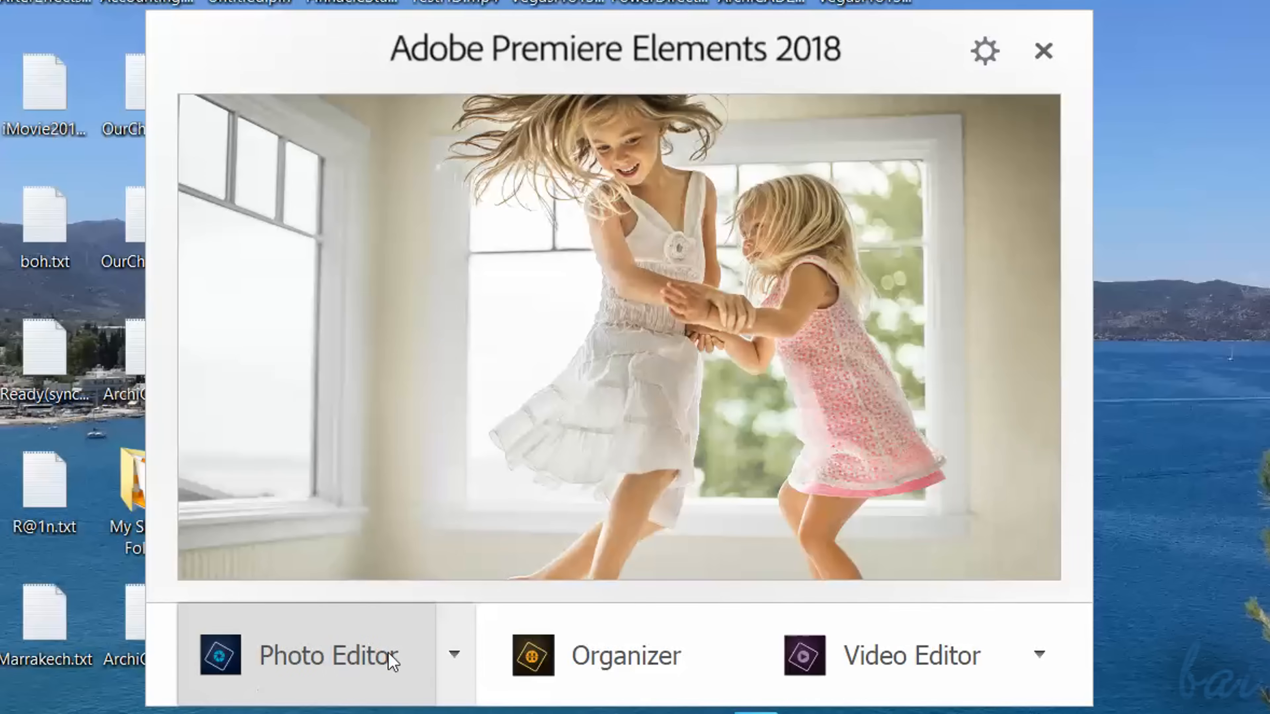
Visit the Photo Editor and Organizer Places view, then launch the Video Editor workspace.
{"action": "left_click", "coordinate": [328, 661]}
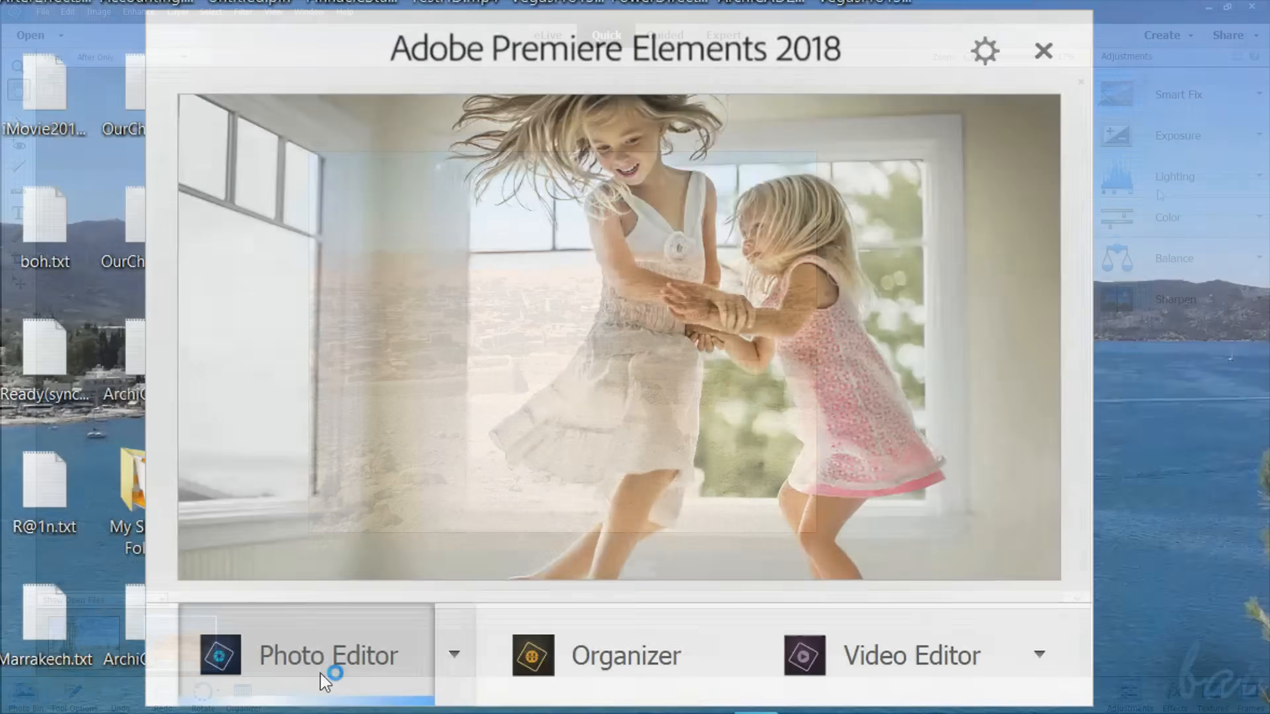
{"action": "left_click", "coordinate": [328, 658]}
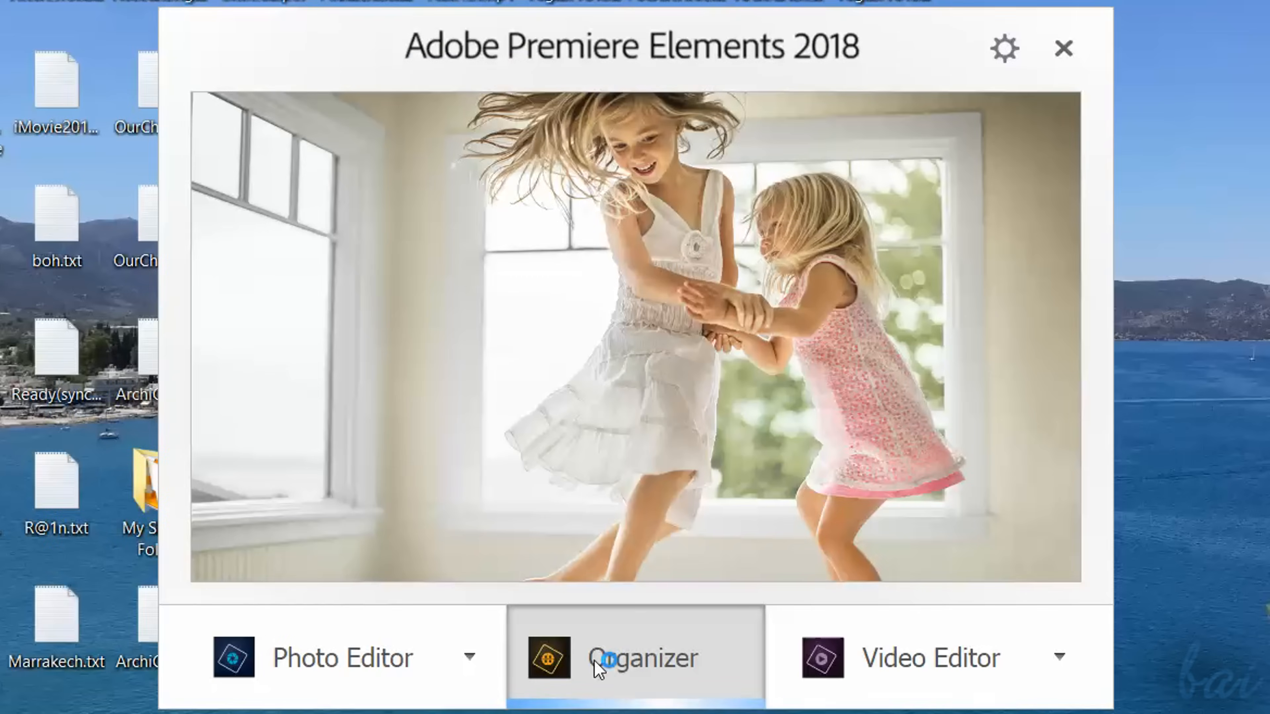
{"action": "left_click", "coordinate": [609, 666]}
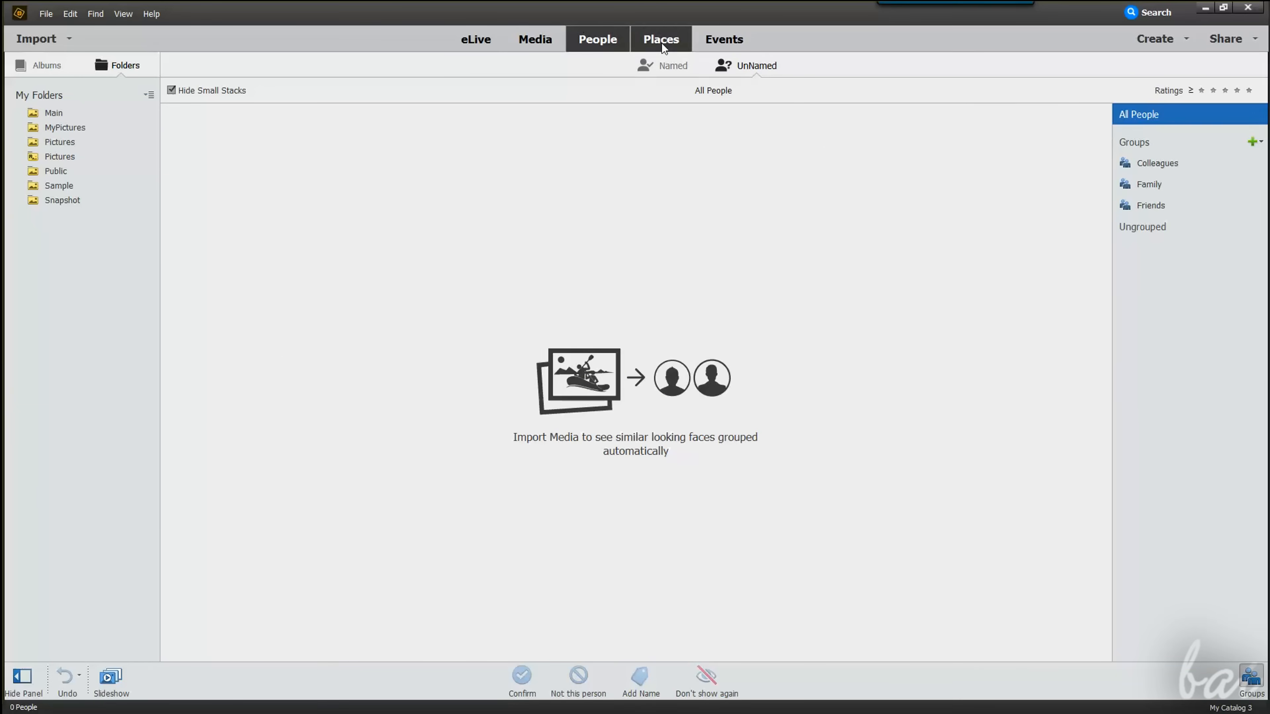
{"action": "left_click", "coordinate": [661, 39]}
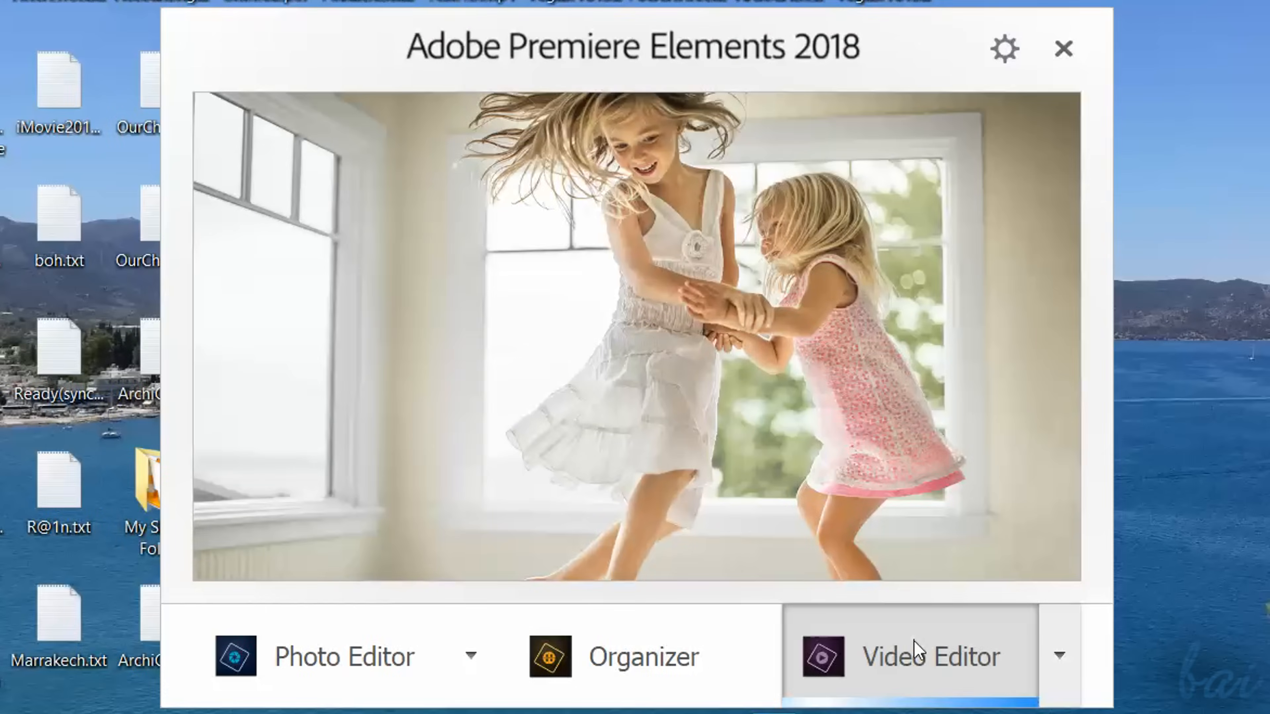
{"action": "left_click", "coordinate": [917, 657]}
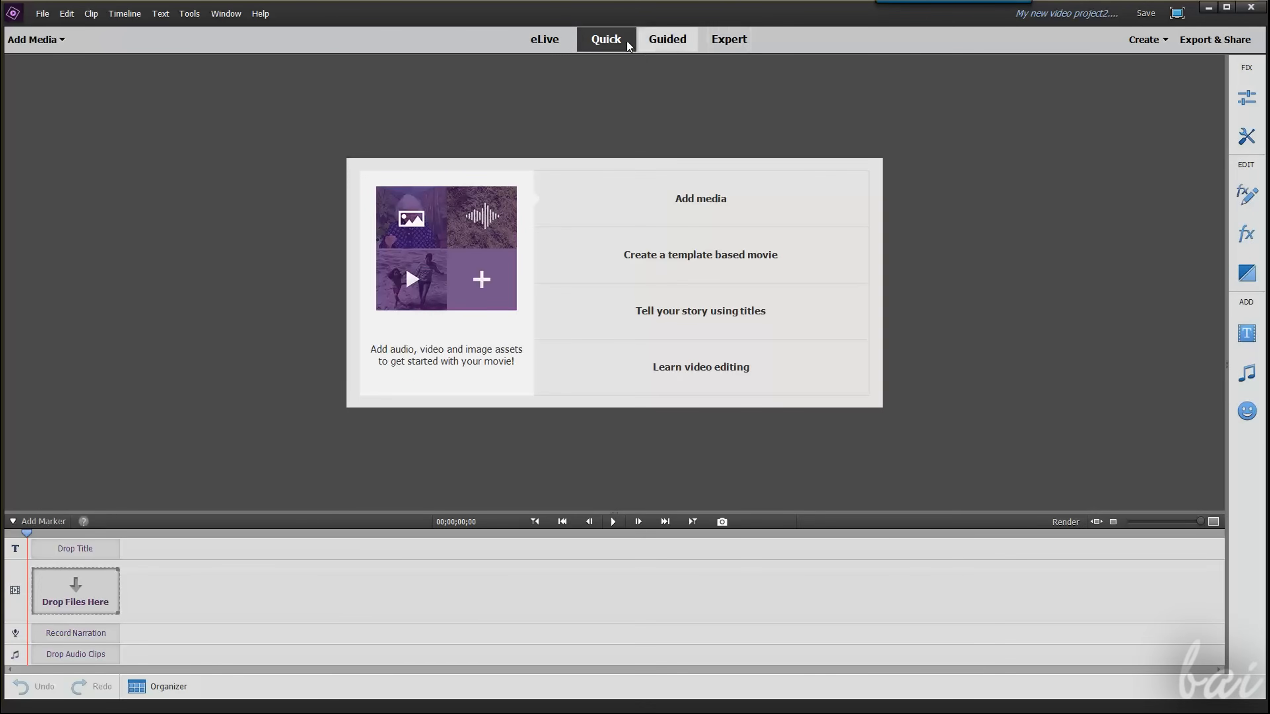
Tour the eLive, Quick and Guided modes, ending in Expert mode with the two desert clips on the timeline.
{"action": "left_click", "coordinate": [545, 39]}
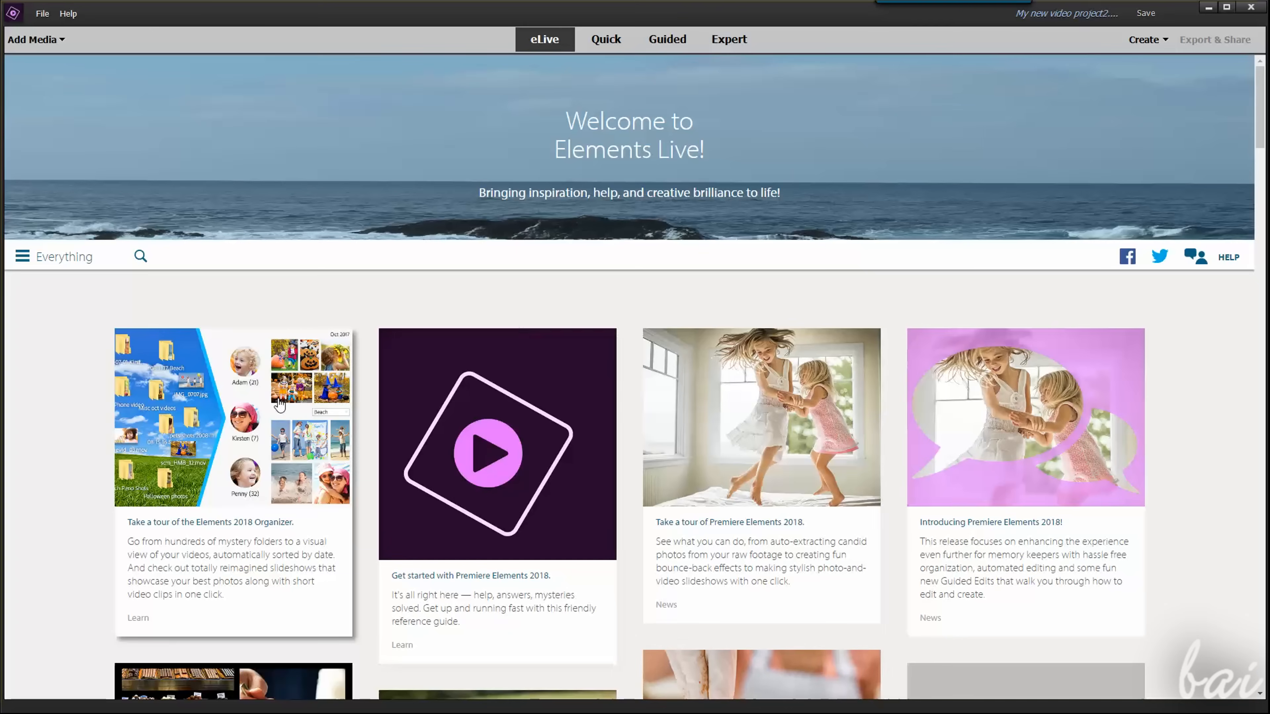
{"action": "scroll", "scroll_direction": "down", "scroll_amount": 3}
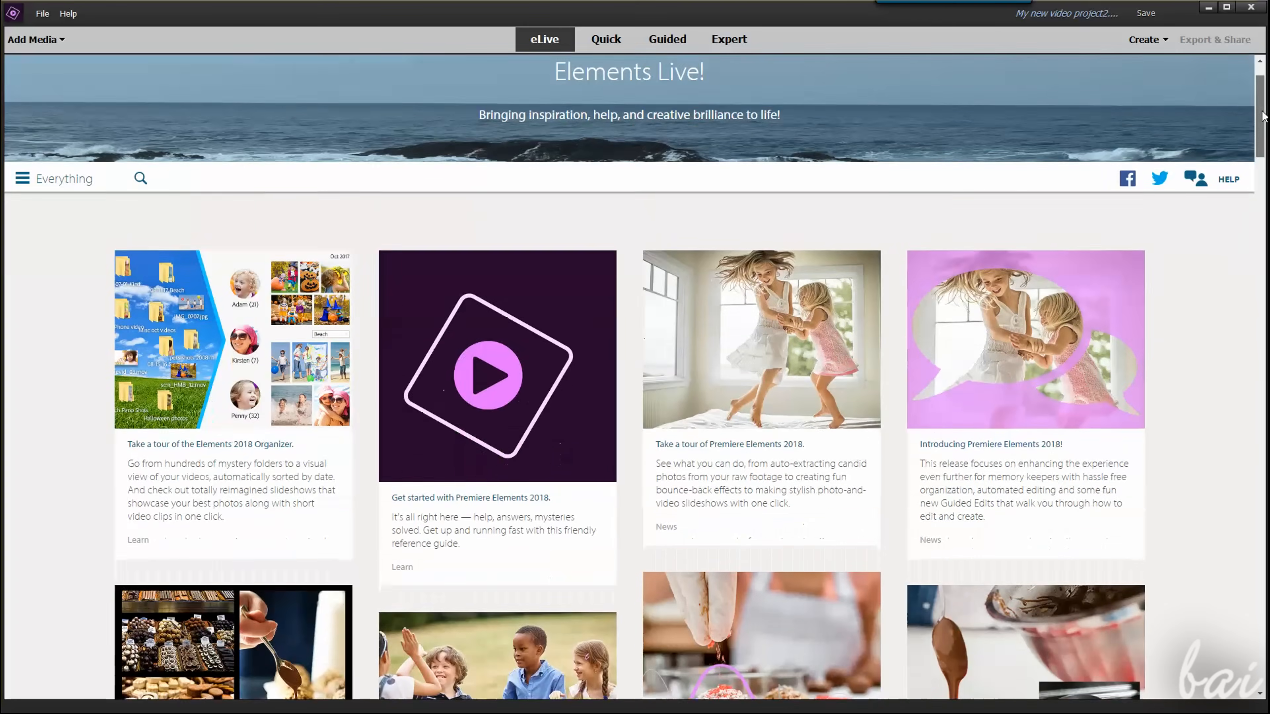
{"action": "scroll", "scroll_direction": "down", "scroll_amount": 3}
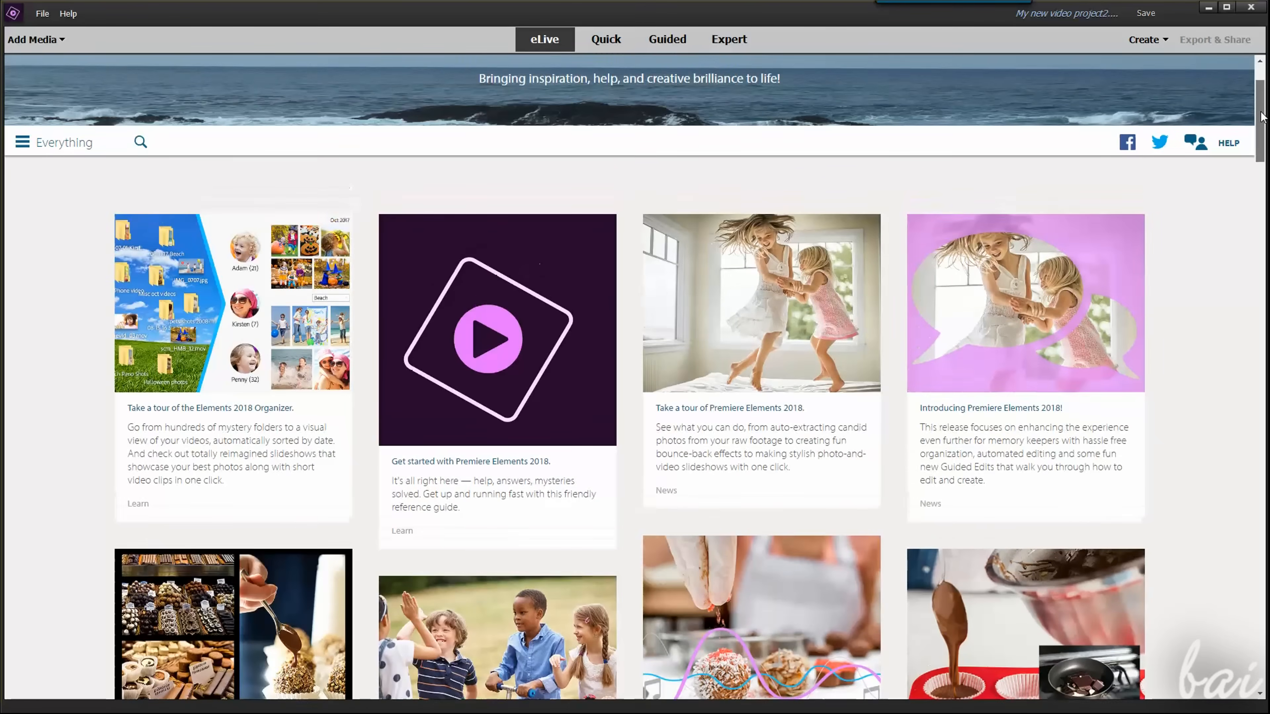
{"action": "left_click", "coordinate": [606, 39]}
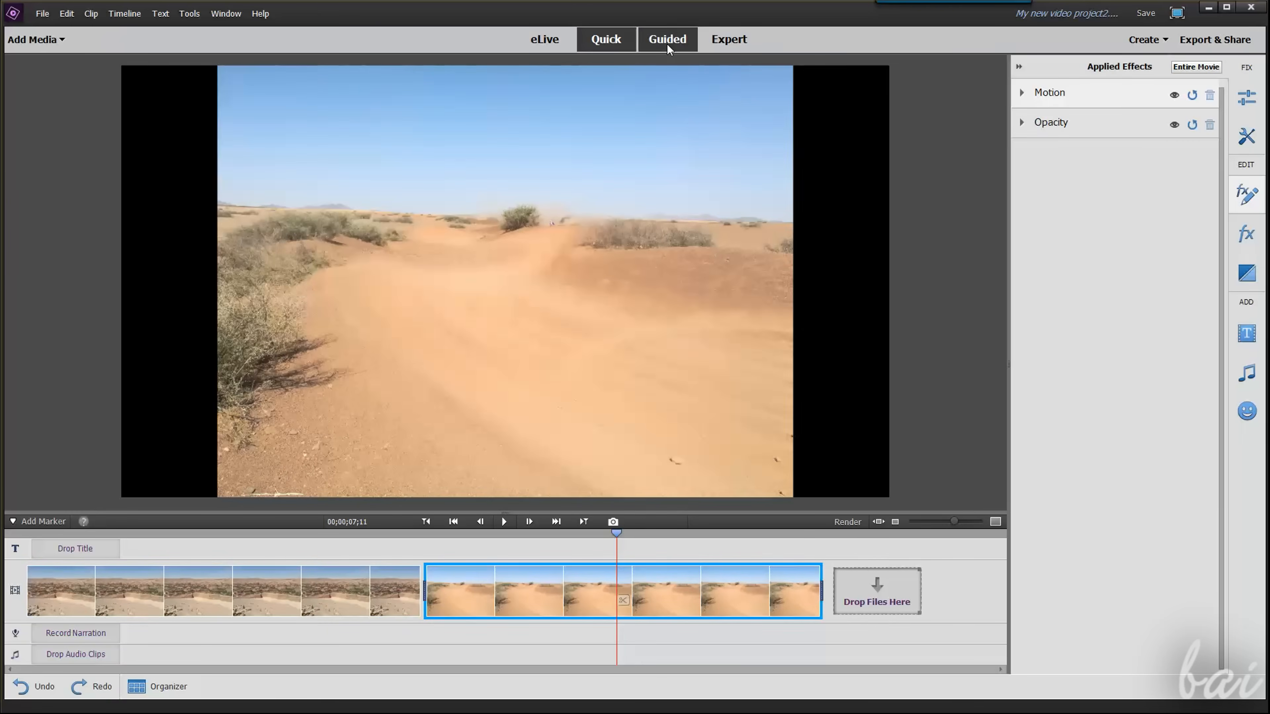
{"action": "left_click", "coordinate": [668, 40]}
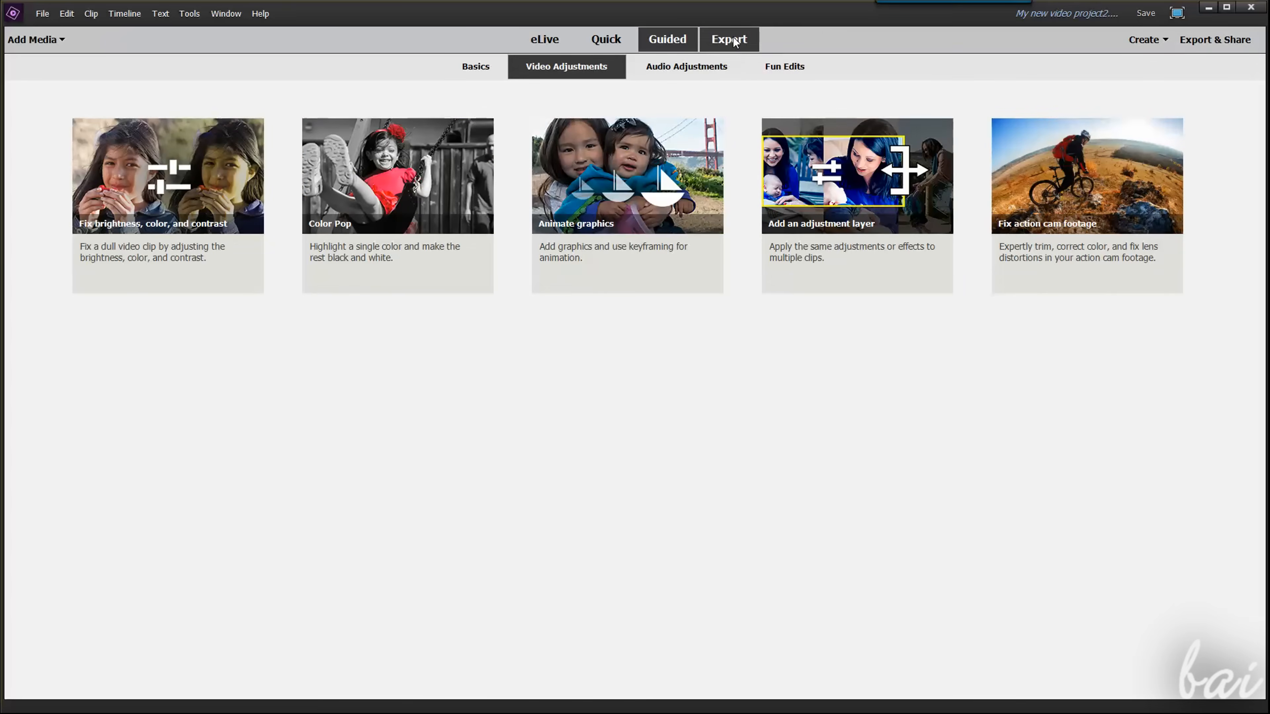
{"action": "left_click", "coordinate": [729, 40]}
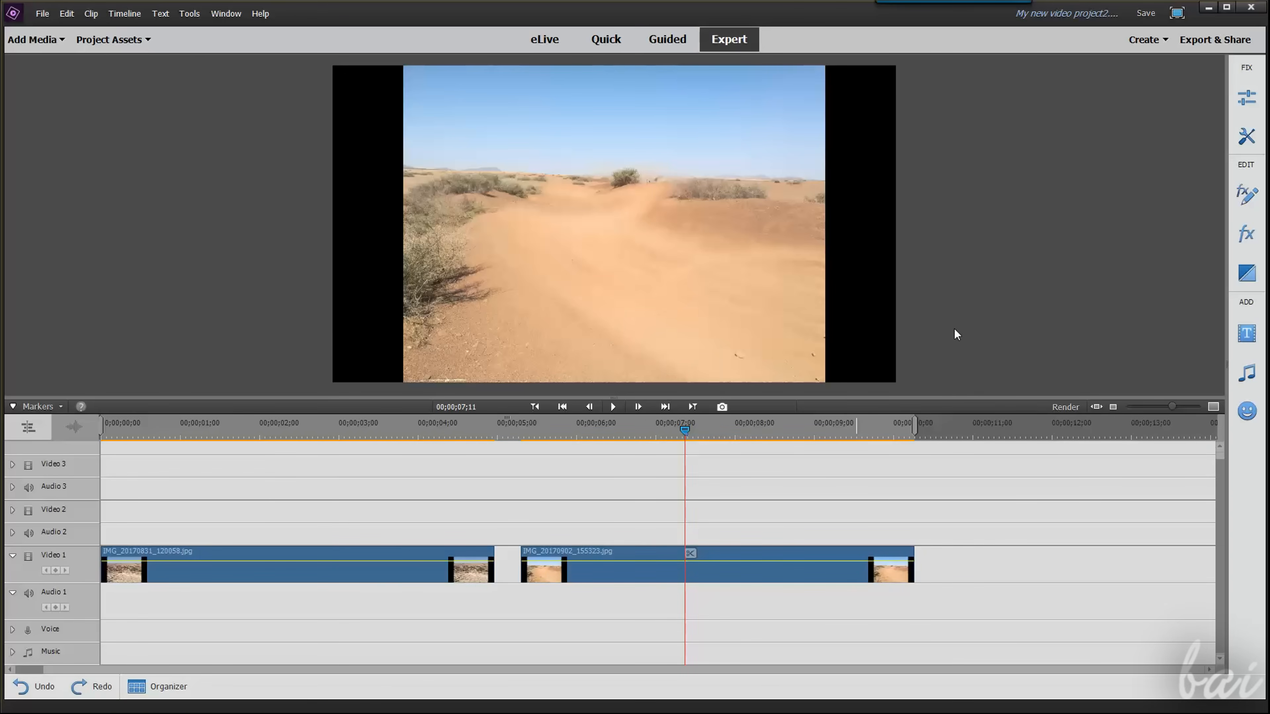
Return to Quick mode, glance at the Titles and Adjustments panels, then collapse the side panel.
{"action": "left_click", "coordinate": [605, 39]}
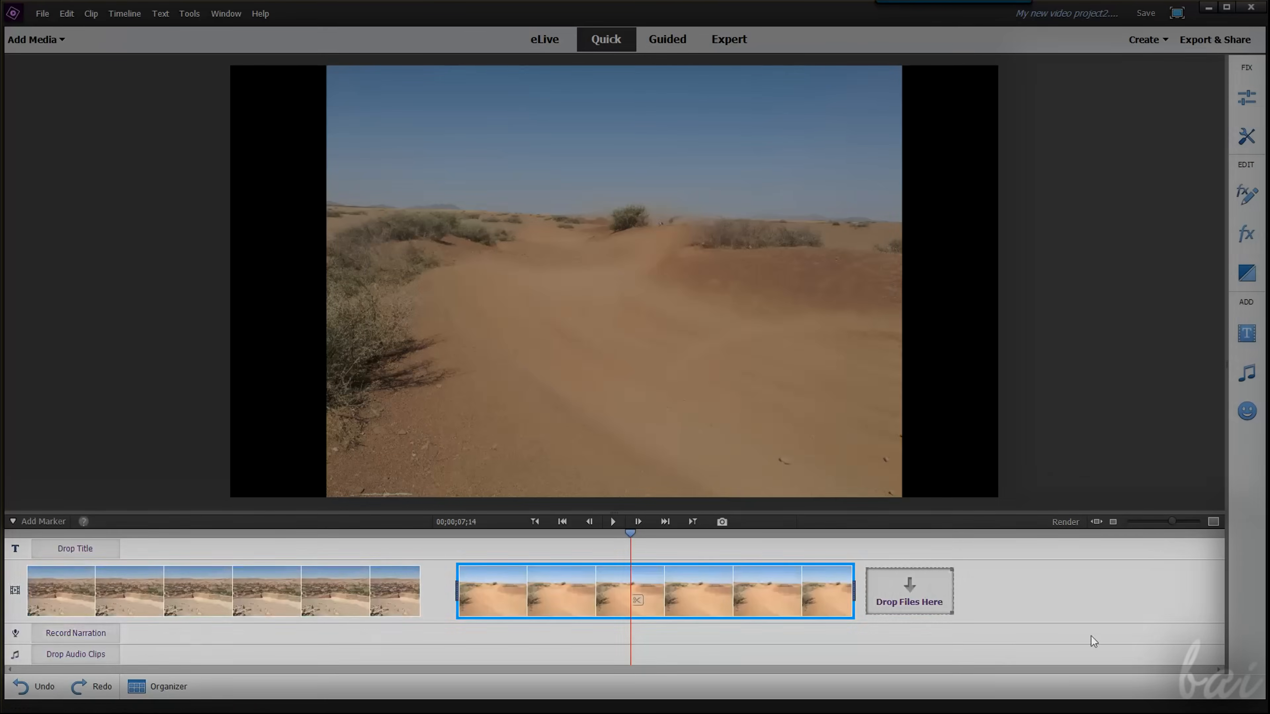
{"action": "left_click", "coordinate": [1245, 97]}
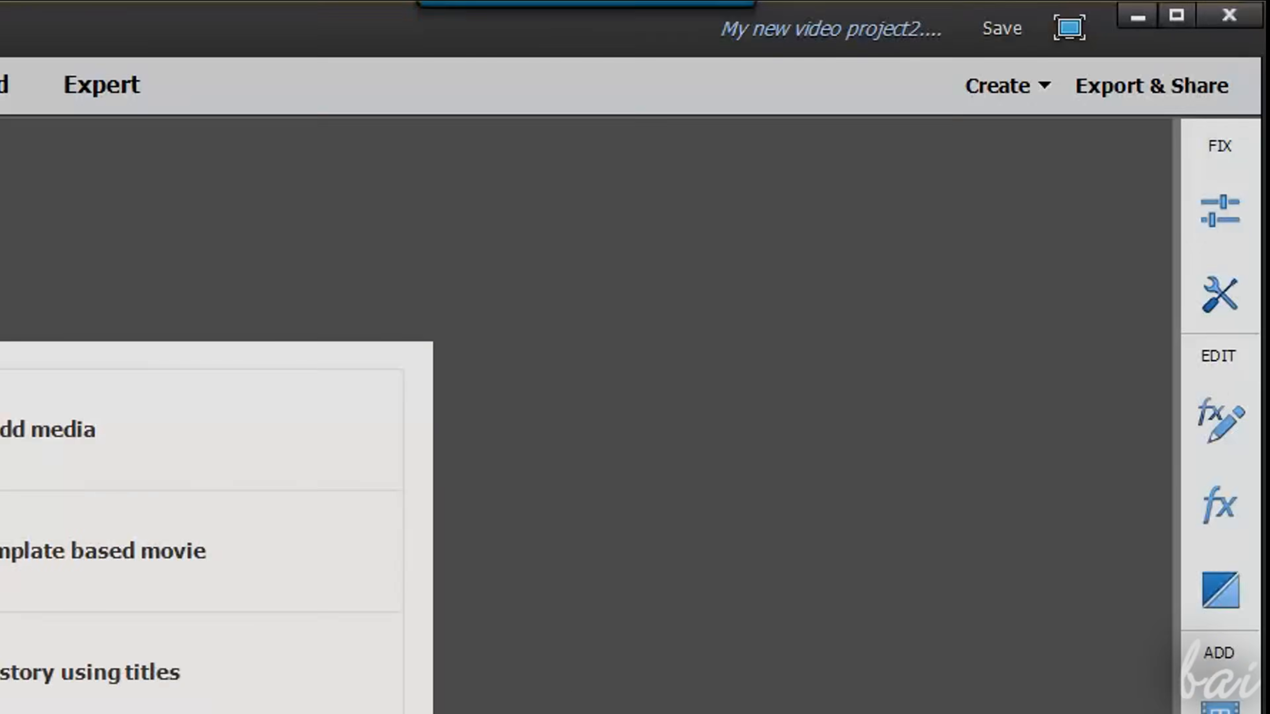
{"action": "left_click", "coordinate": [1004, 85]}
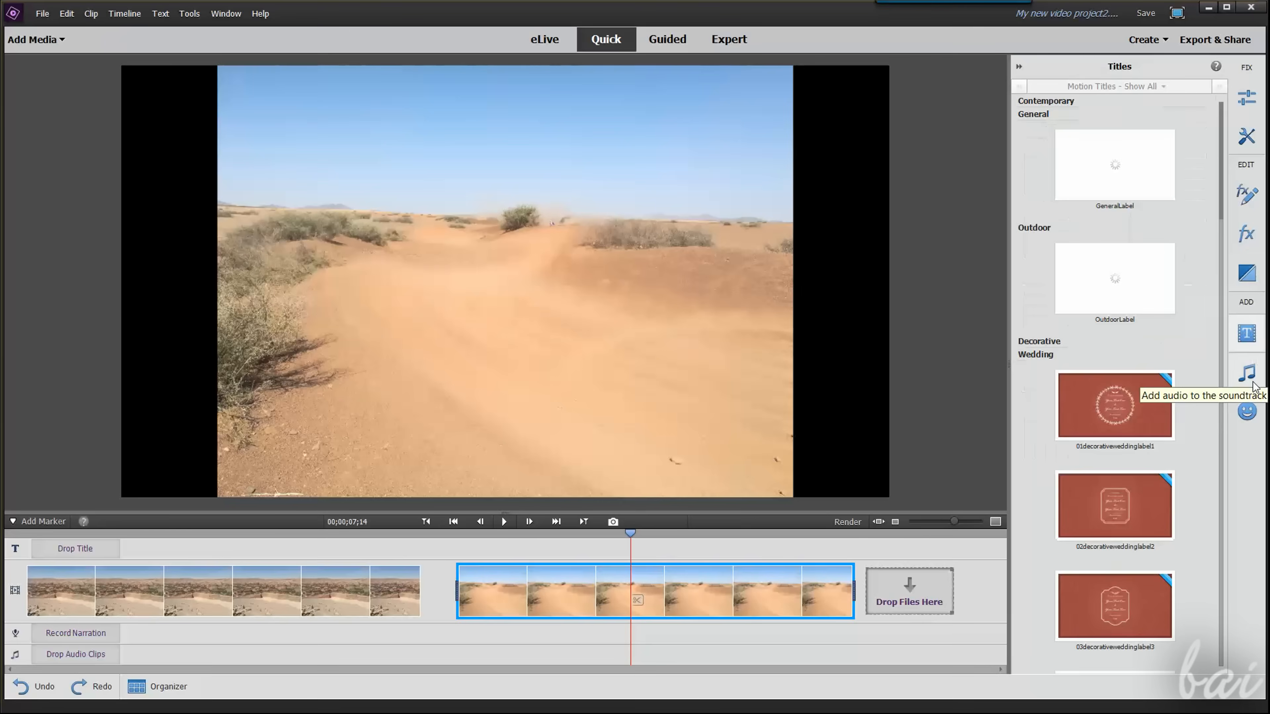
{"action": "left_click", "coordinate": [1246, 373]}
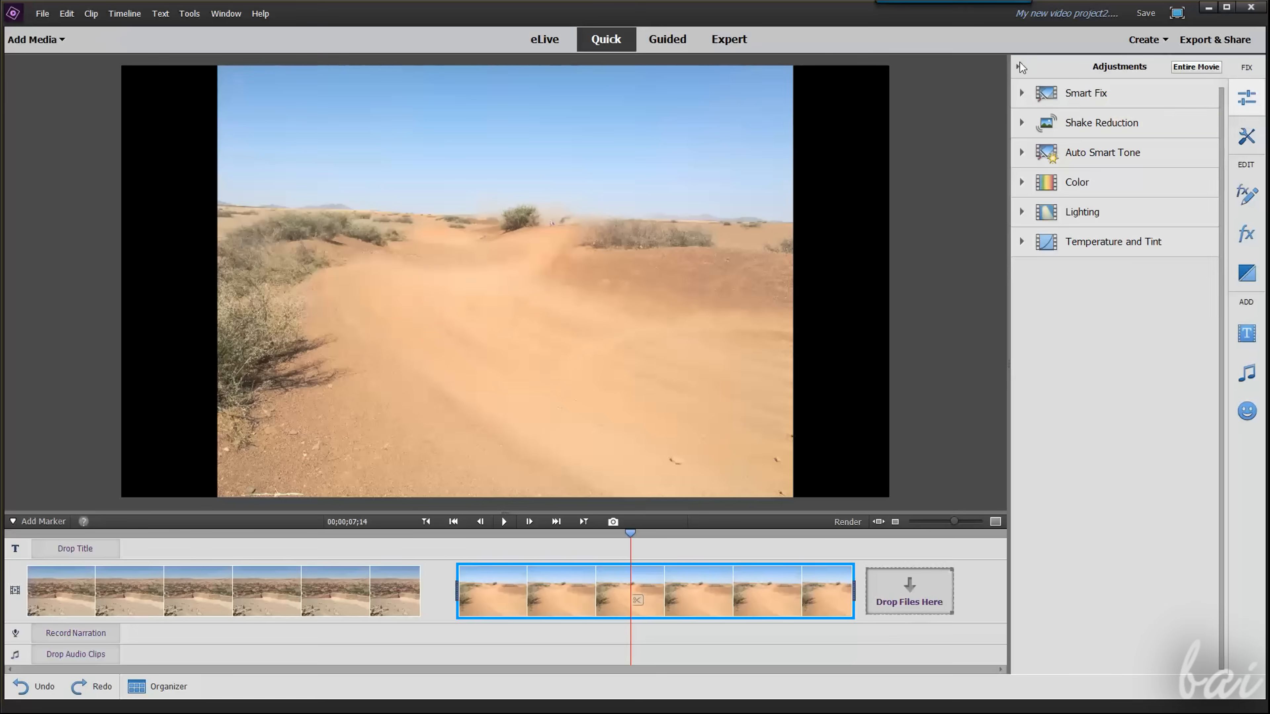
{"action": "left_click", "coordinate": [1020, 66]}
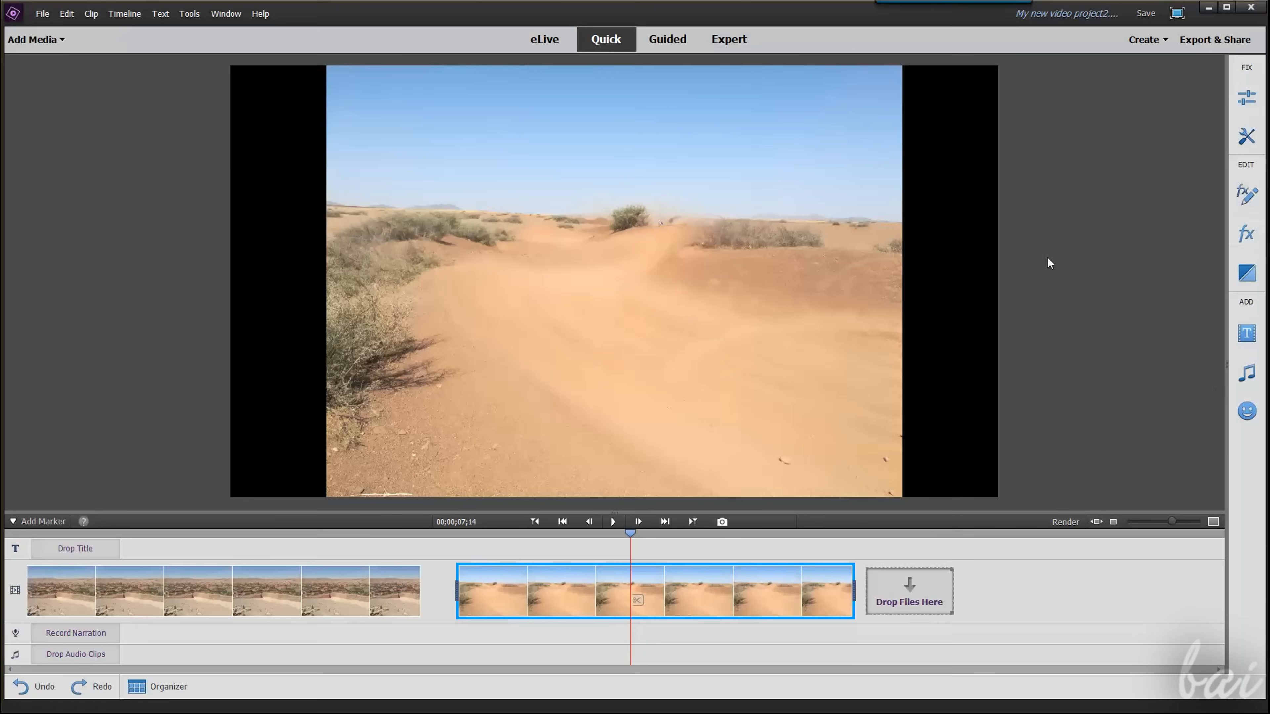
{"action": "mouse_move", "coordinate": [1084, 264]}
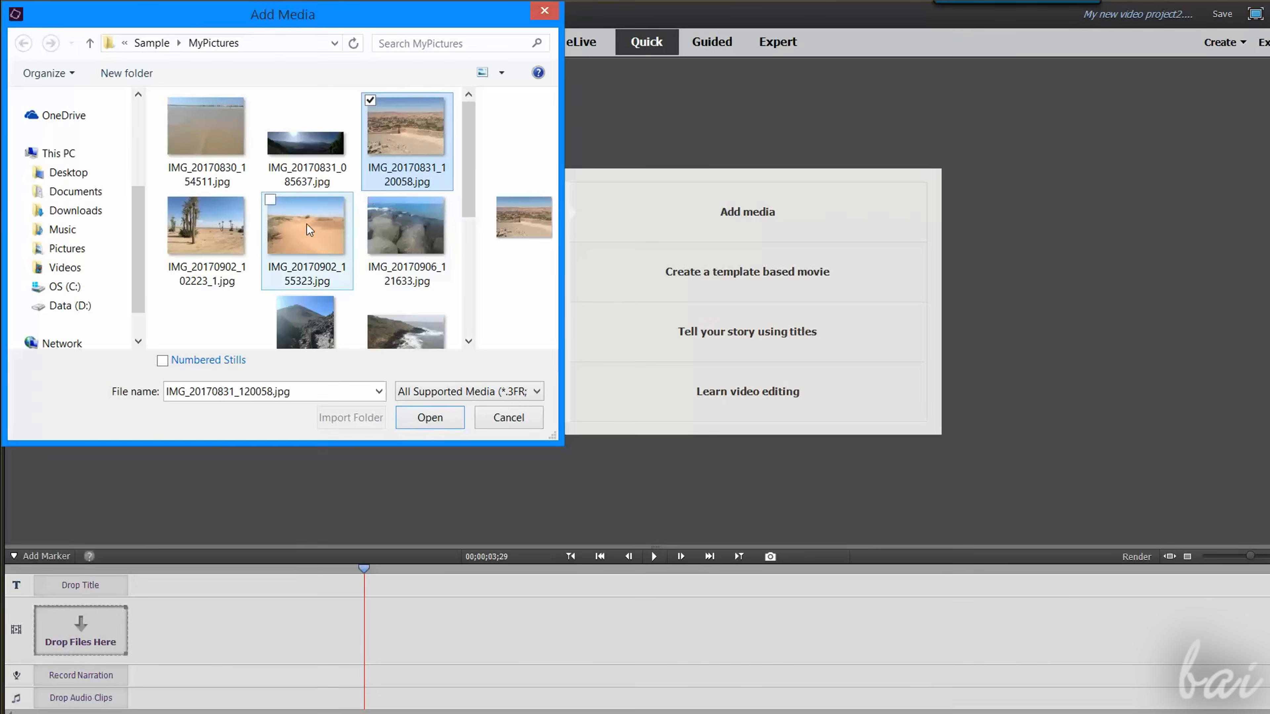
Import both desert JPG photos into the movie from the Add Media dialog.
{"action": "left_click", "coordinate": [271, 199]}
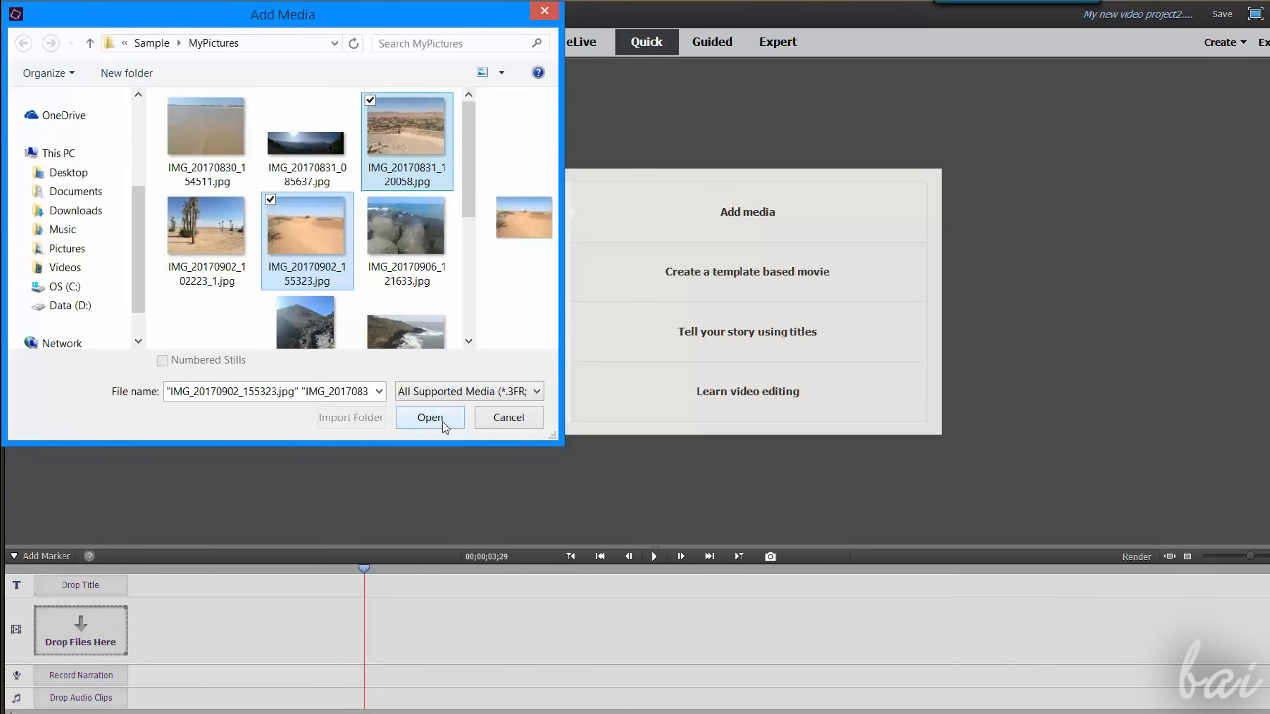
{"action": "left_click", "coordinate": [429, 418]}
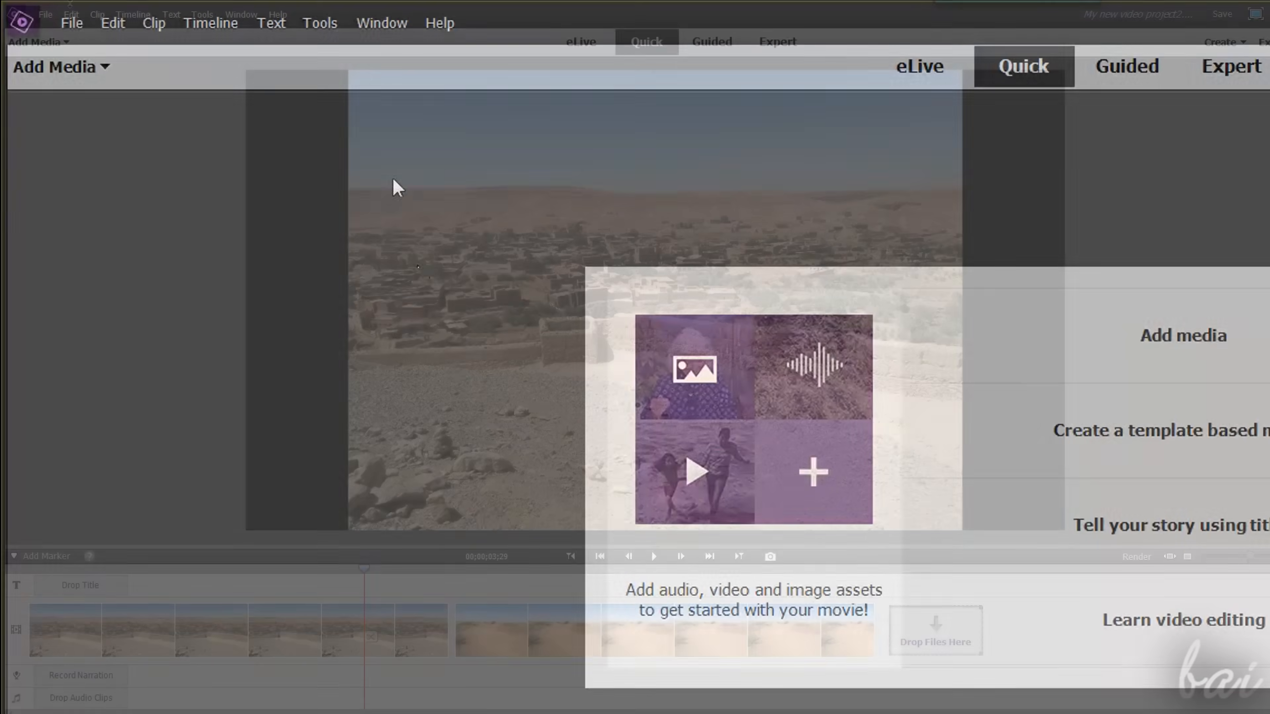
Use Add Media > Files and folders and drag a file from Explorer onto the timeline.
{"action": "left_click", "coordinate": [61, 67]}
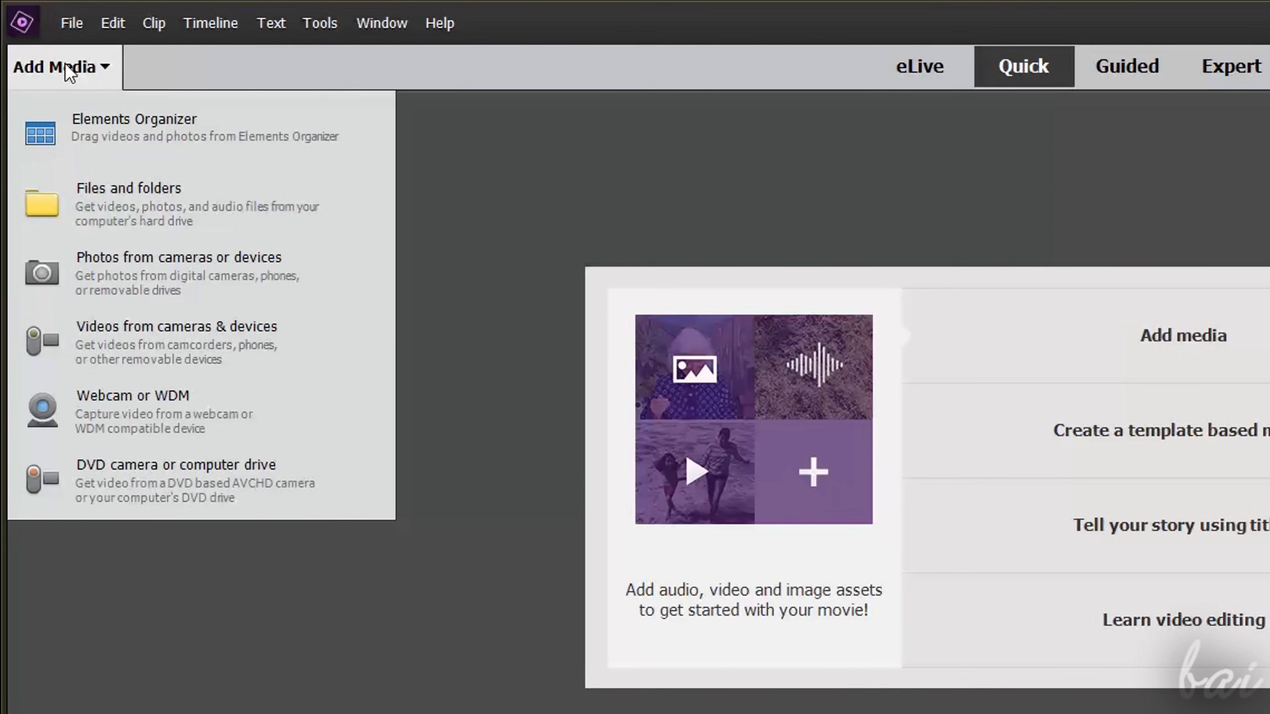
{"action": "mouse_move", "coordinate": [212, 217]}
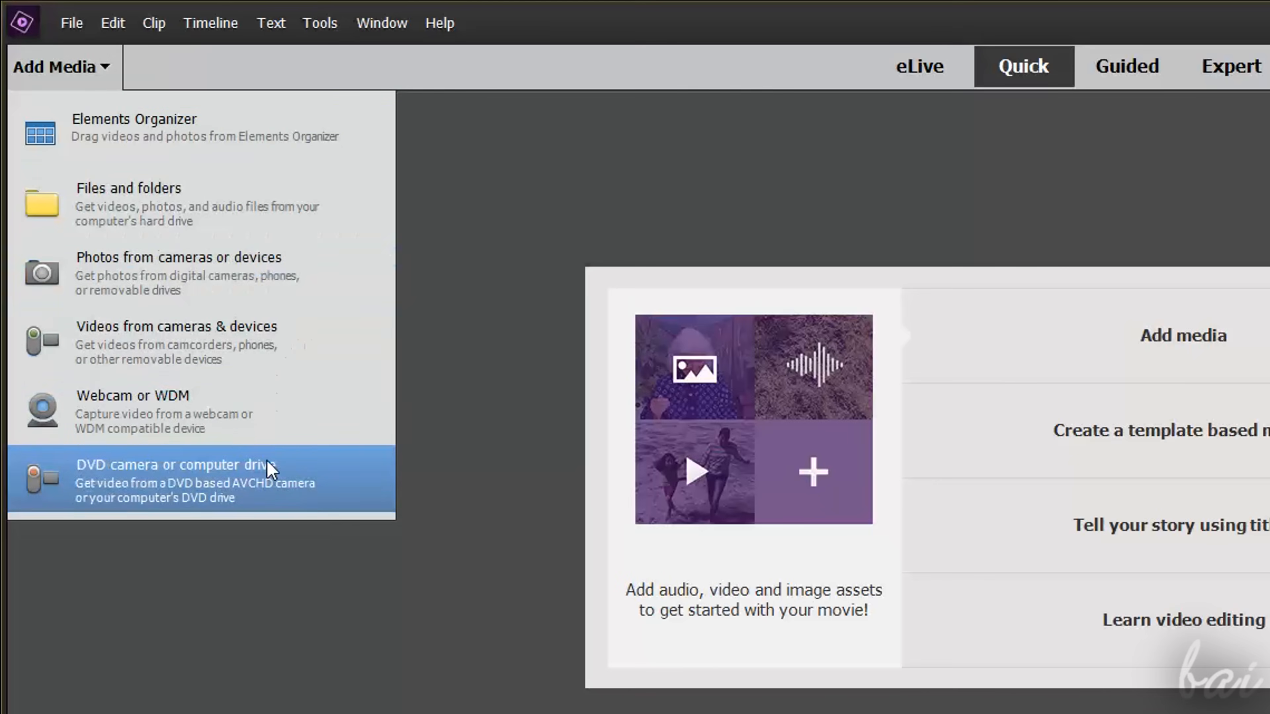
{"action": "mouse_move", "coordinate": [265, 285]}
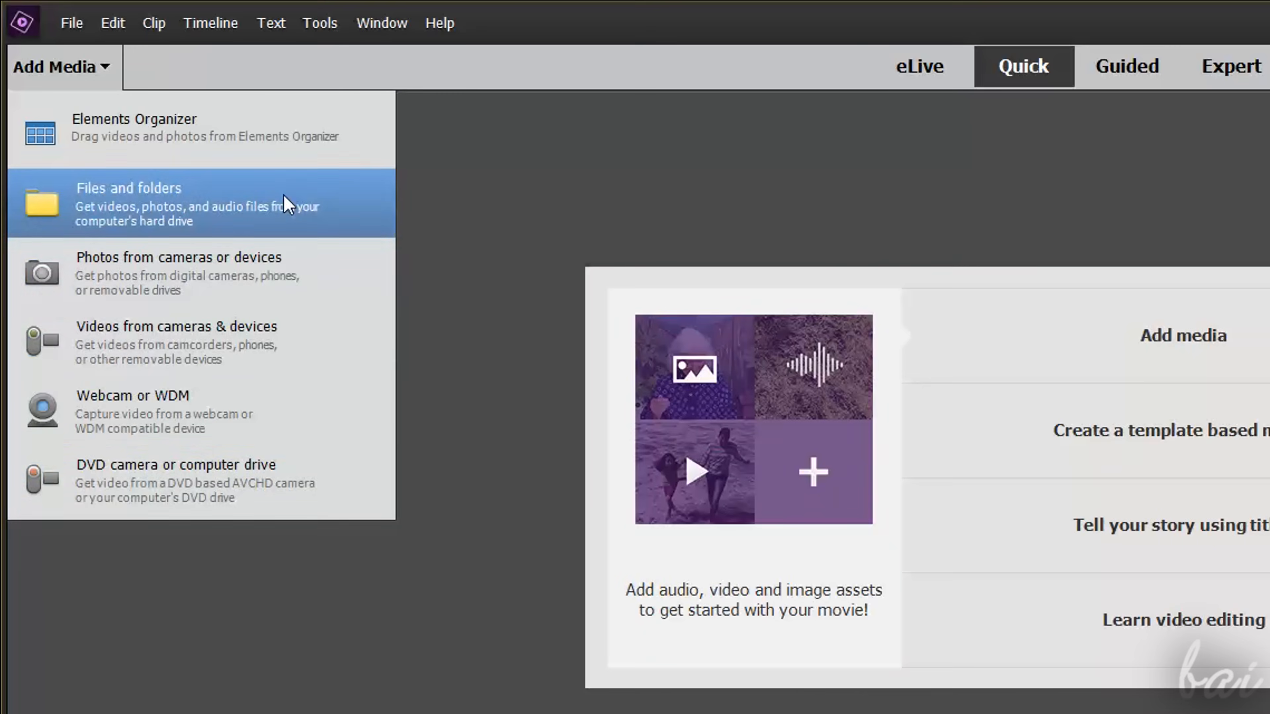
{"action": "left_click", "coordinate": [128, 188]}
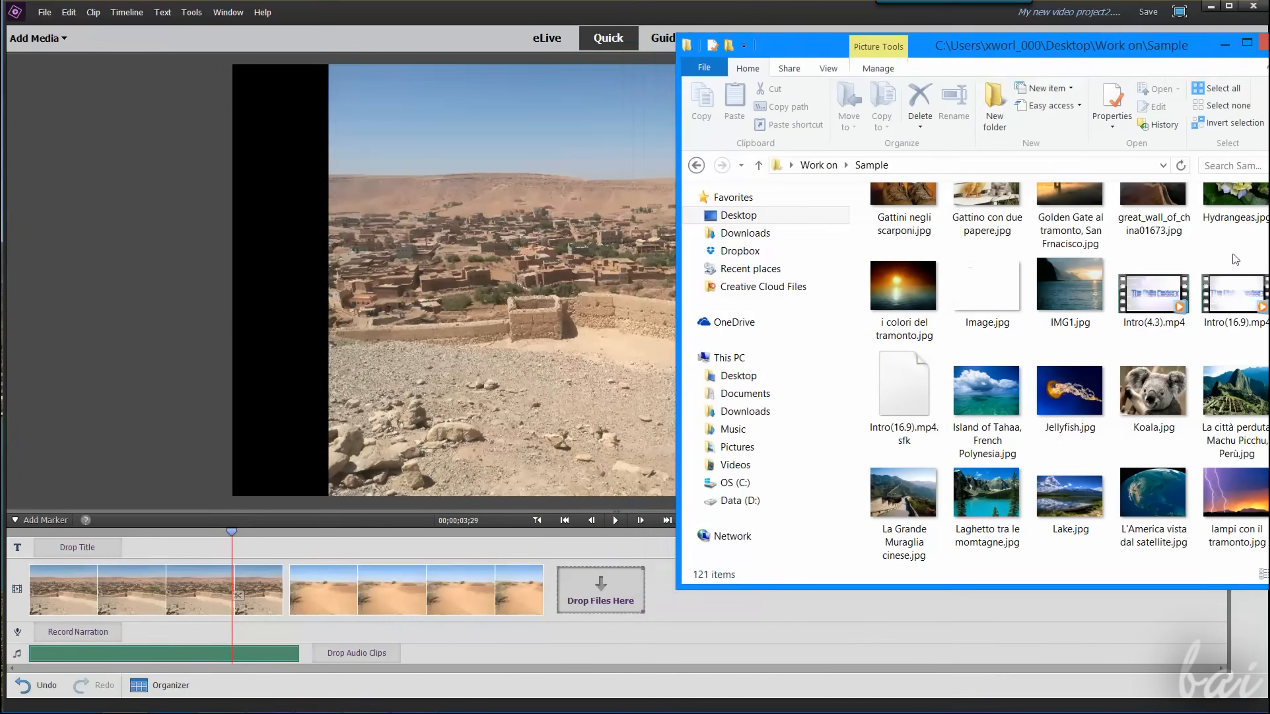
{"action": "left_click_drag", "start_coordinate": [1152, 291], "coordinate": [695, 518]}
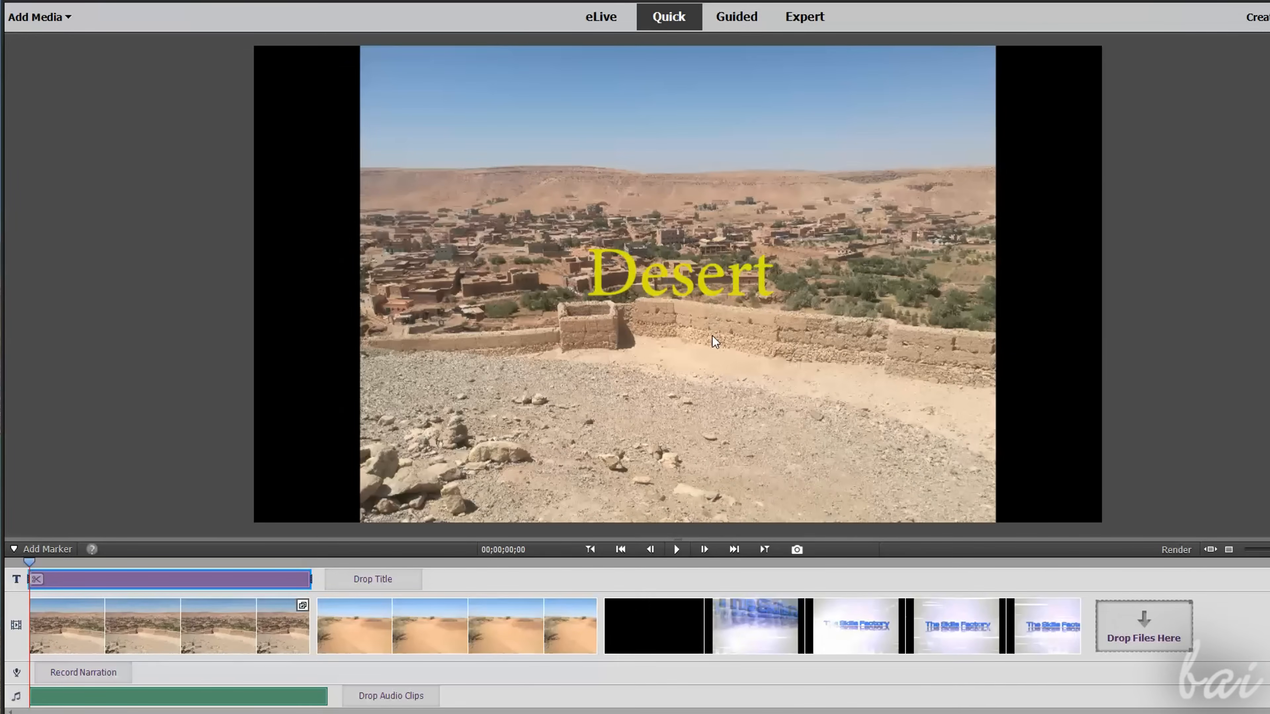
{"action": "mouse_move", "coordinate": [721, 346]}
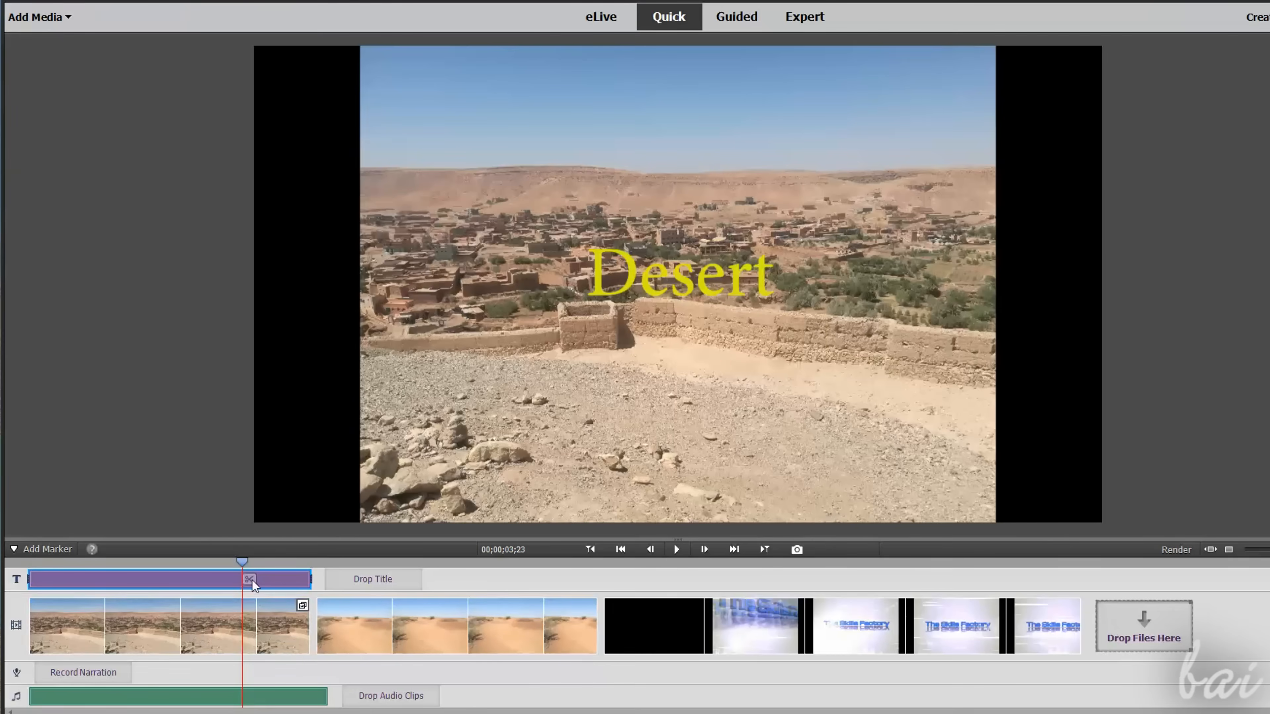
Select the yellow Desert title clip on the title track.
{"action": "left_click", "coordinate": [491, 641]}
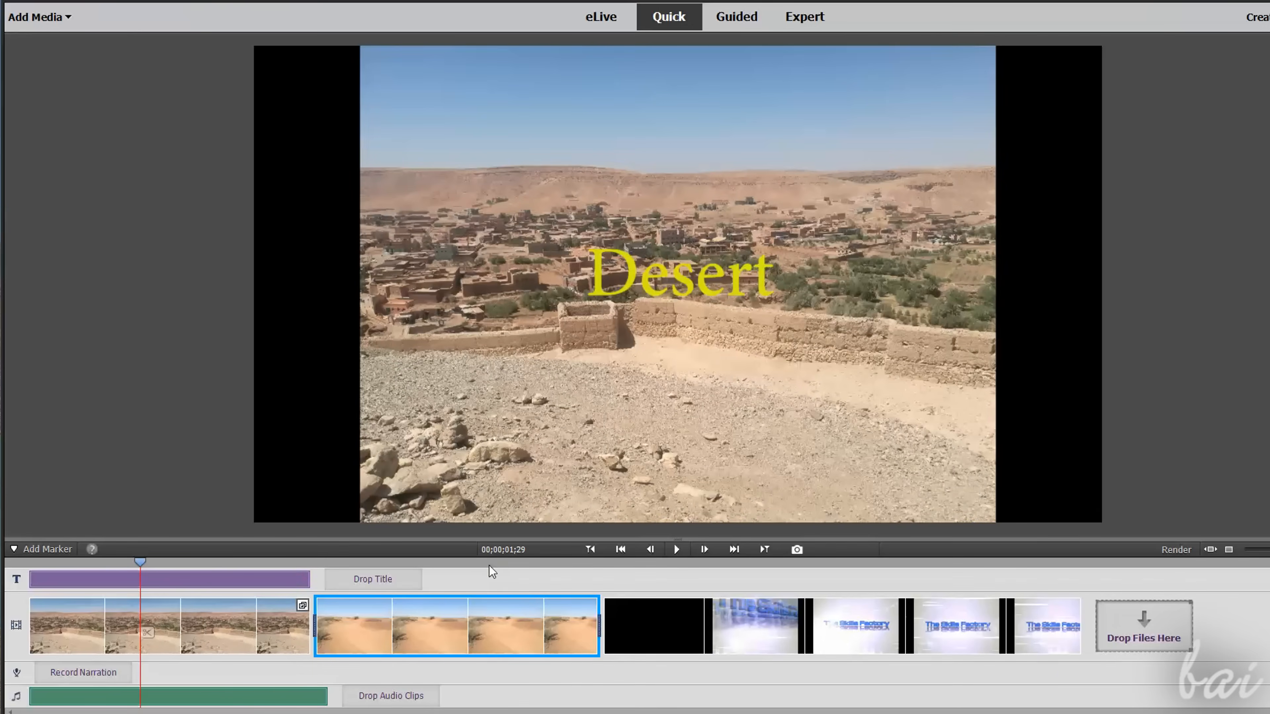
{"action": "left_click", "coordinate": [742, 568]}
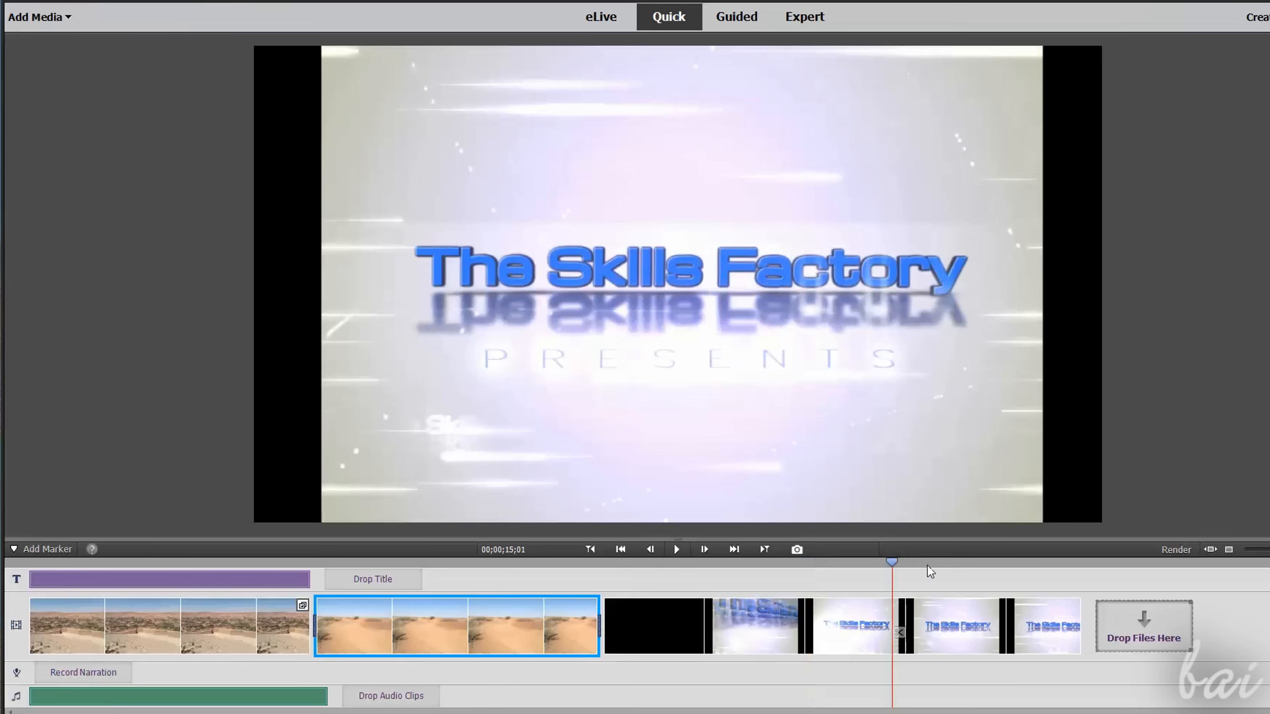
{"action": "left_click_drag", "start_coordinate": [892, 561], "coordinate": [1058, 562]}
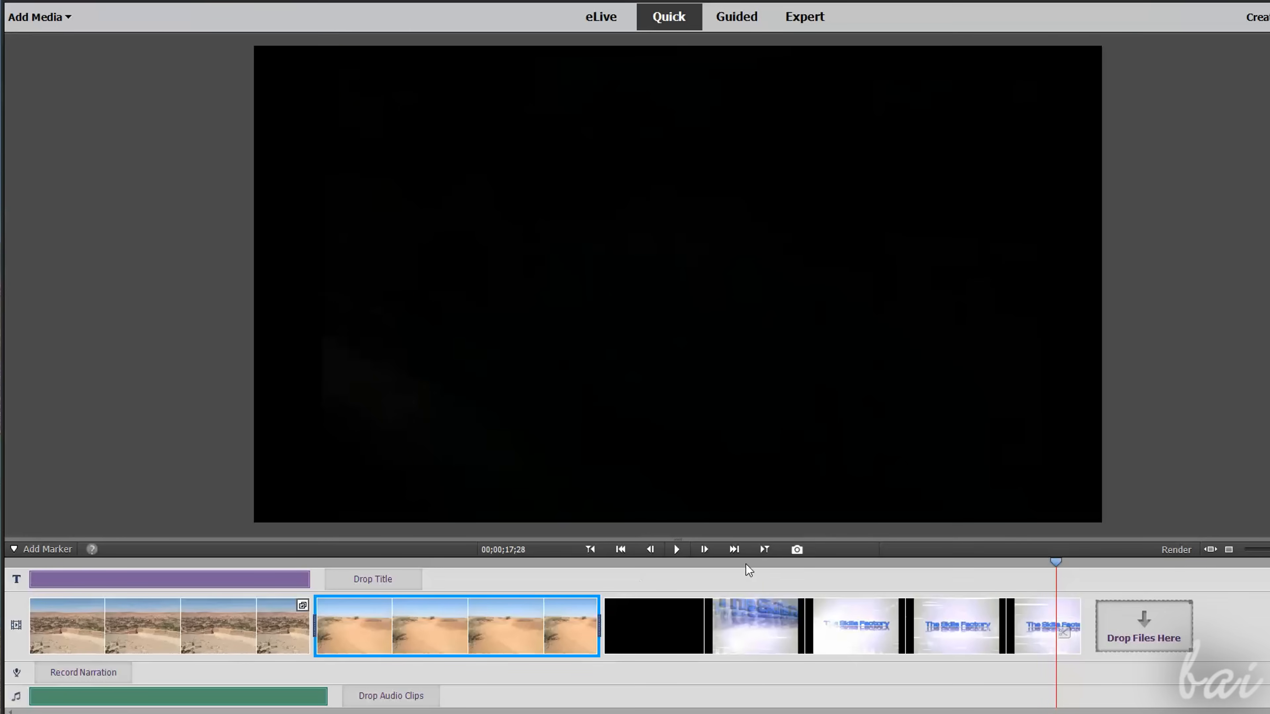
{"action": "left_click_drag", "start_coordinate": [1055, 562], "coordinate": [958, 561]}
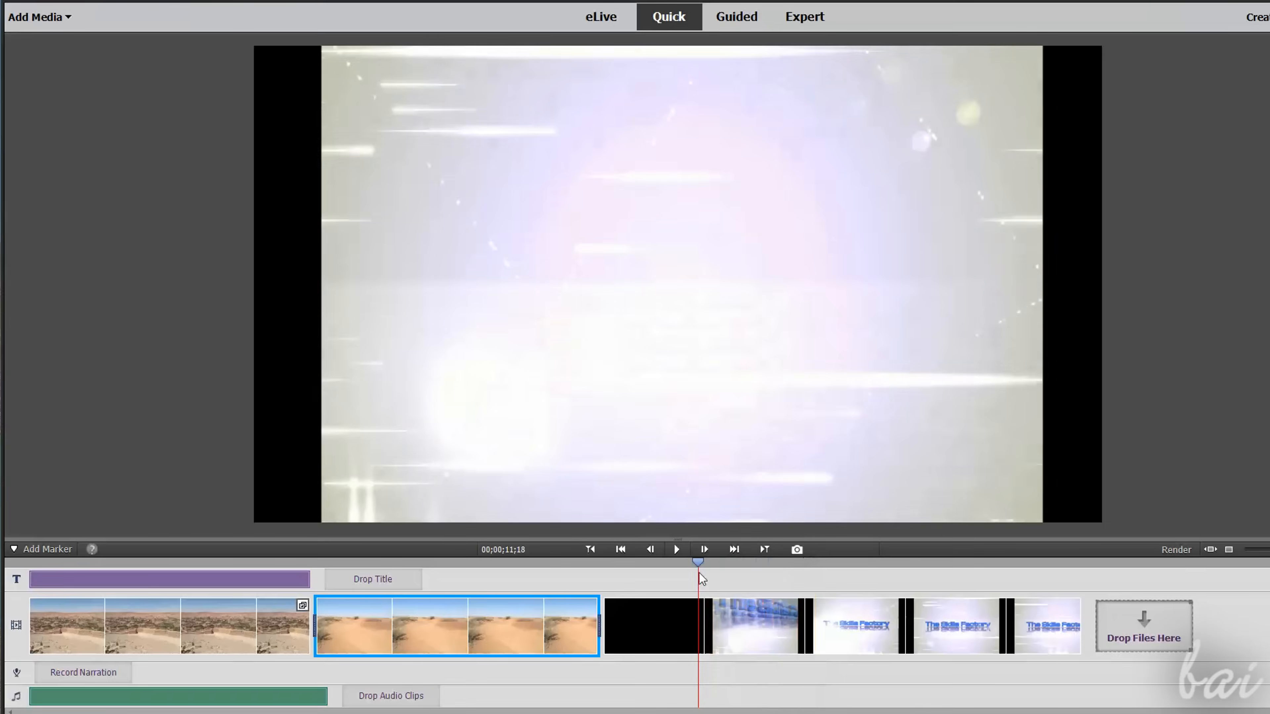
{"action": "left_click_drag", "start_coordinate": [698, 562], "coordinate": [1003, 562]}
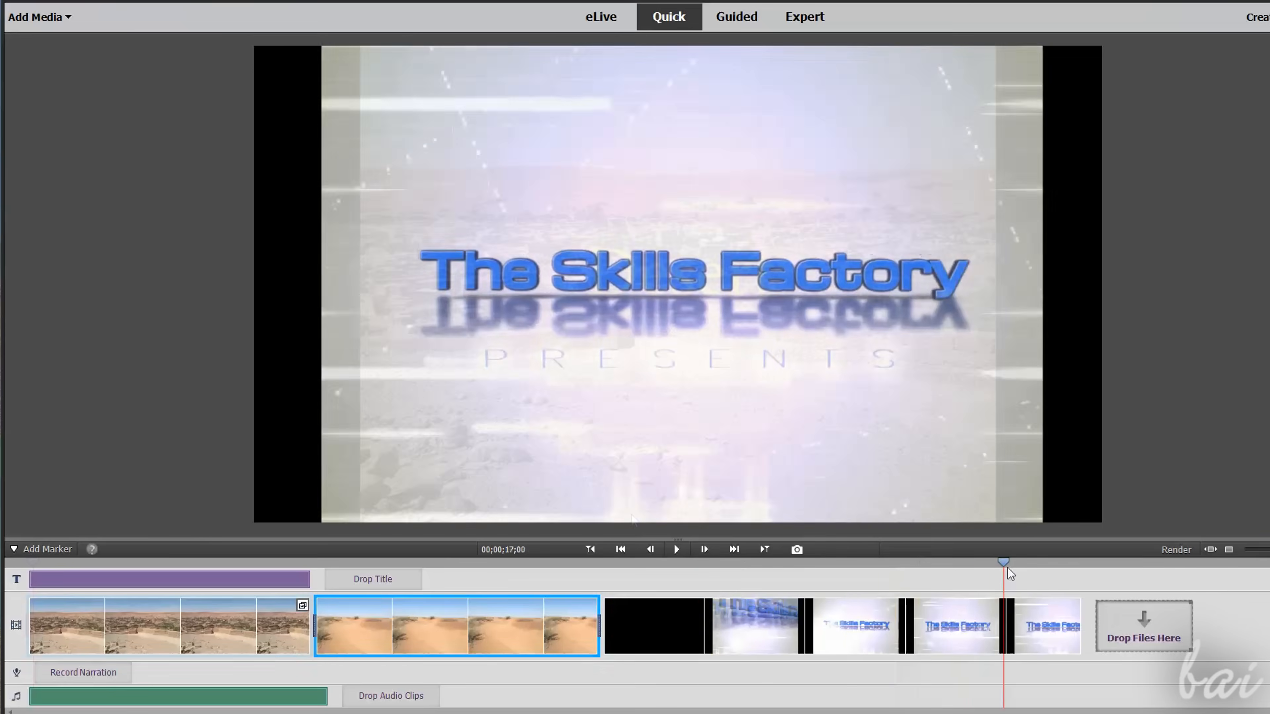
{"action": "left_click", "coordinate": [676, 549]}
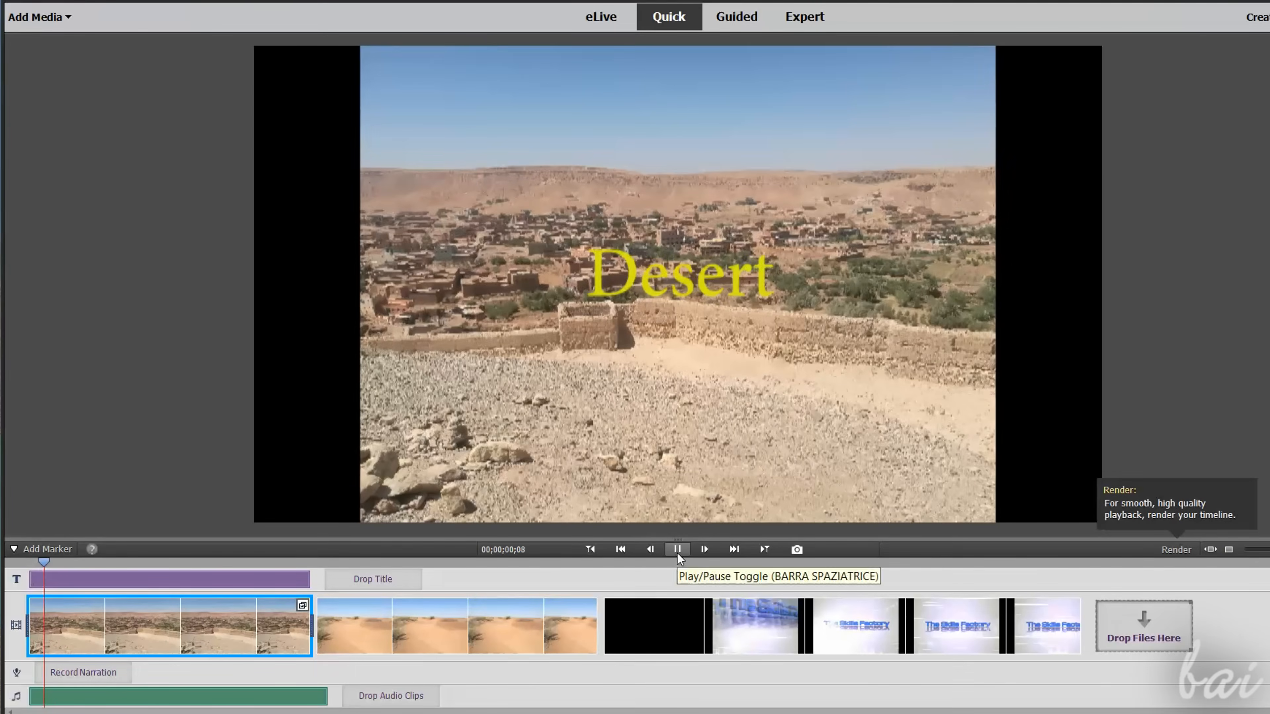
{"action": "left_click", "coordinate": [677, 550]}
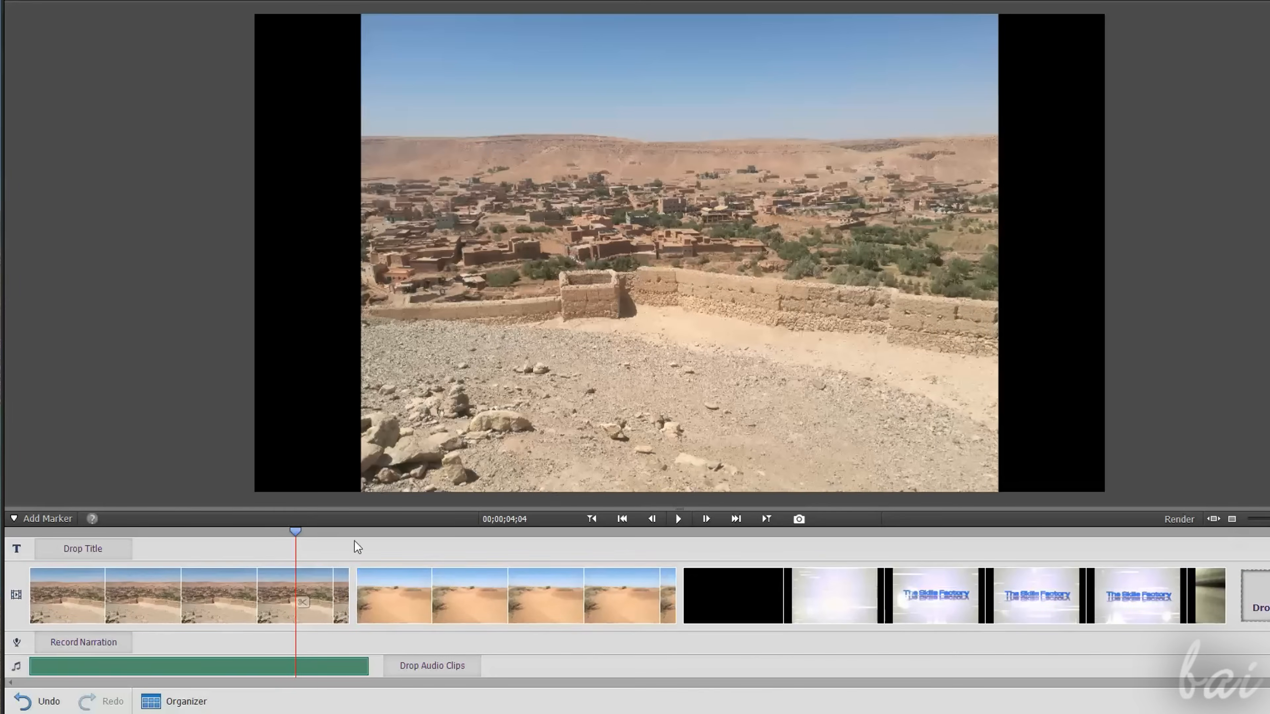
Place the playhead at the village clip and bring up its clip options.
{"action": "left_click", "coordinate": [130, 601]}
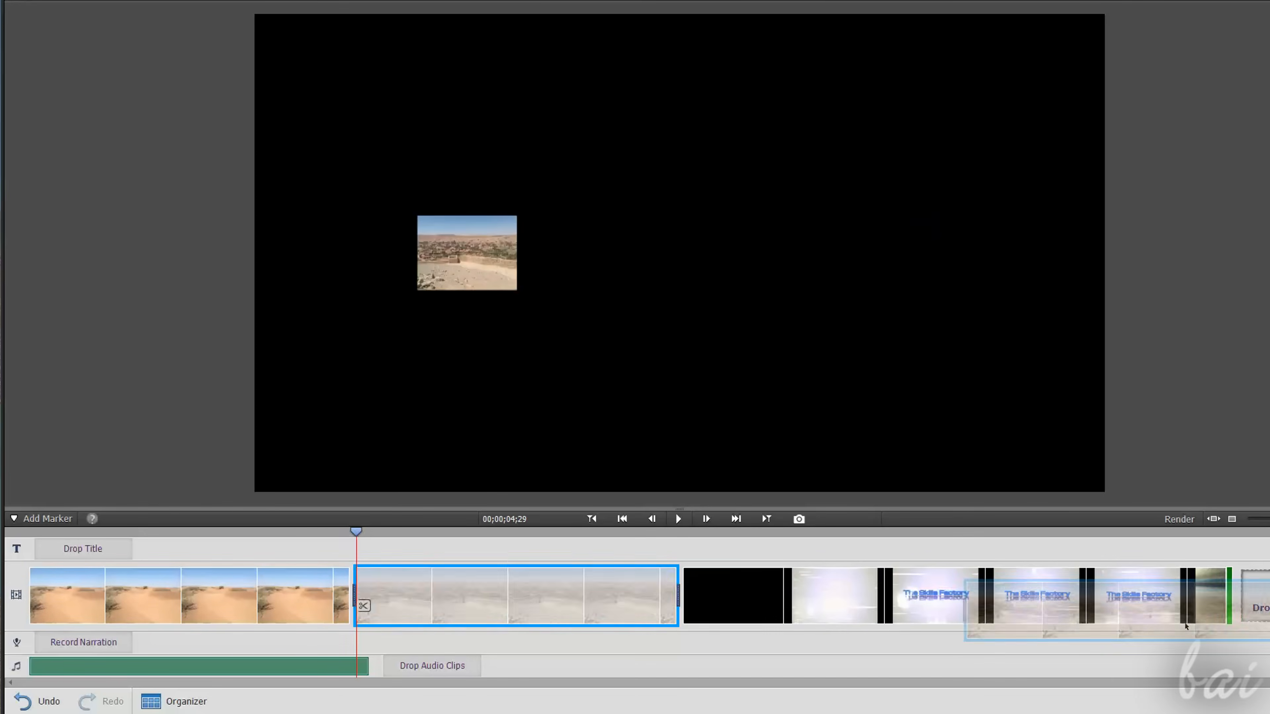
{"action": "right_click", "coordinate": [515, 600]}
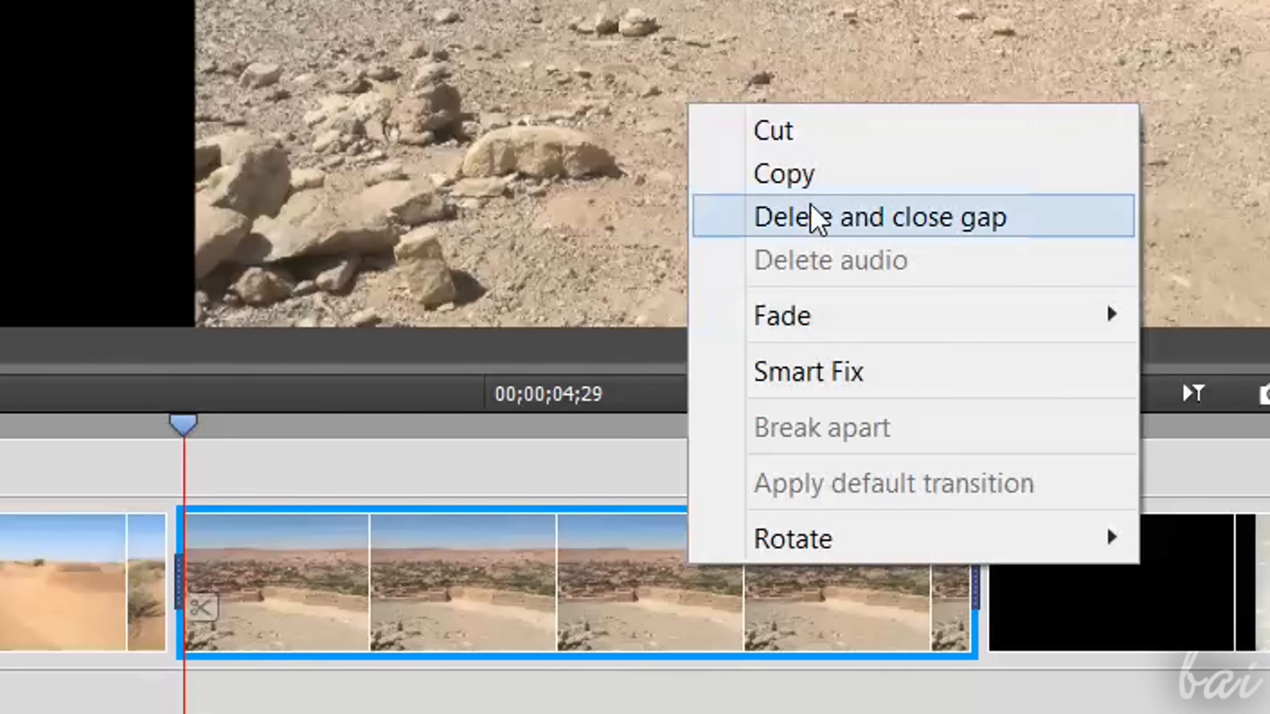
{"action": "mouse_move", "coordinate": [900, 236]}
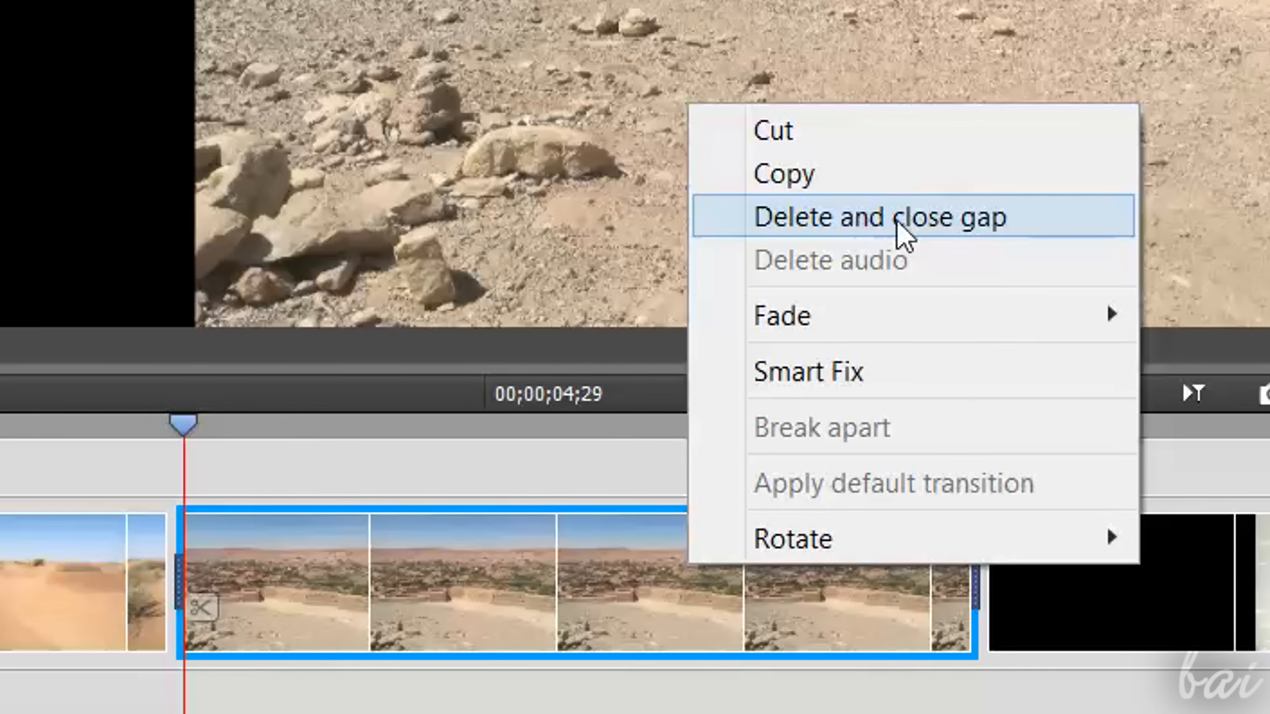
{"action": "mouse_move", "coordinate": [894, 543]}
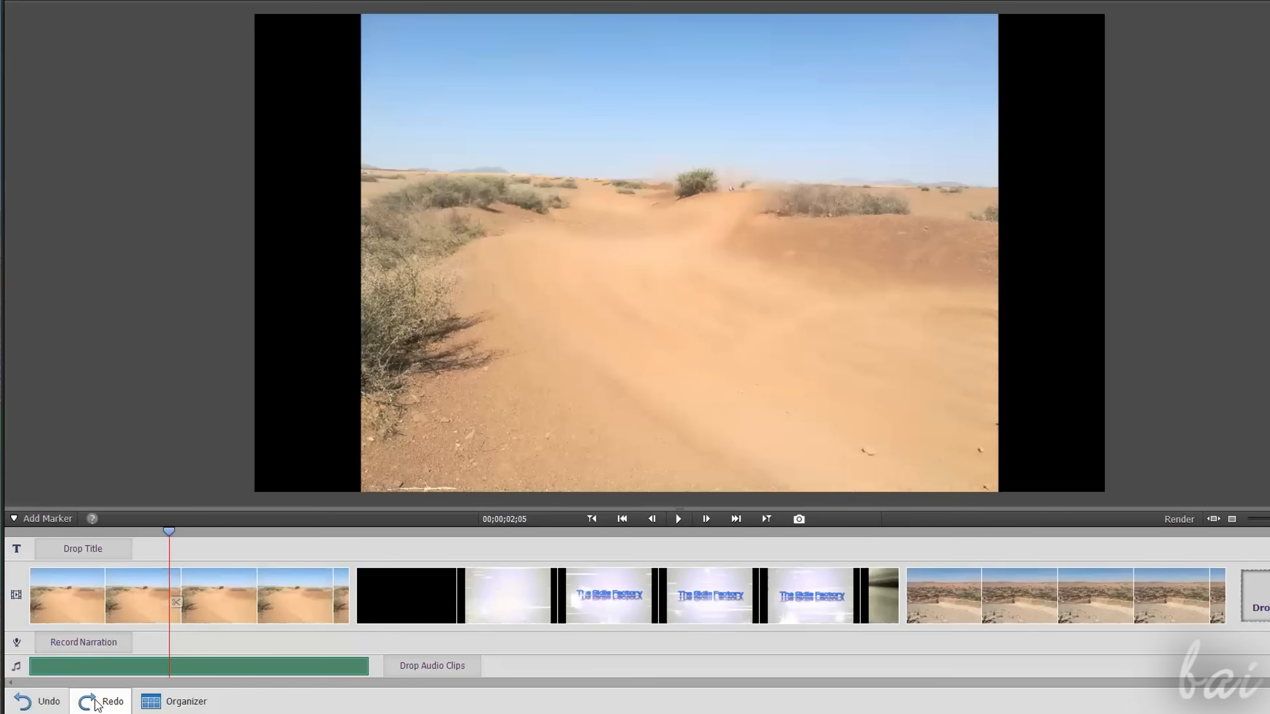
Undo the village clip move and position the playhead within the intro title clips.
{"action": "left_click", "coordinate": [99, 710]}
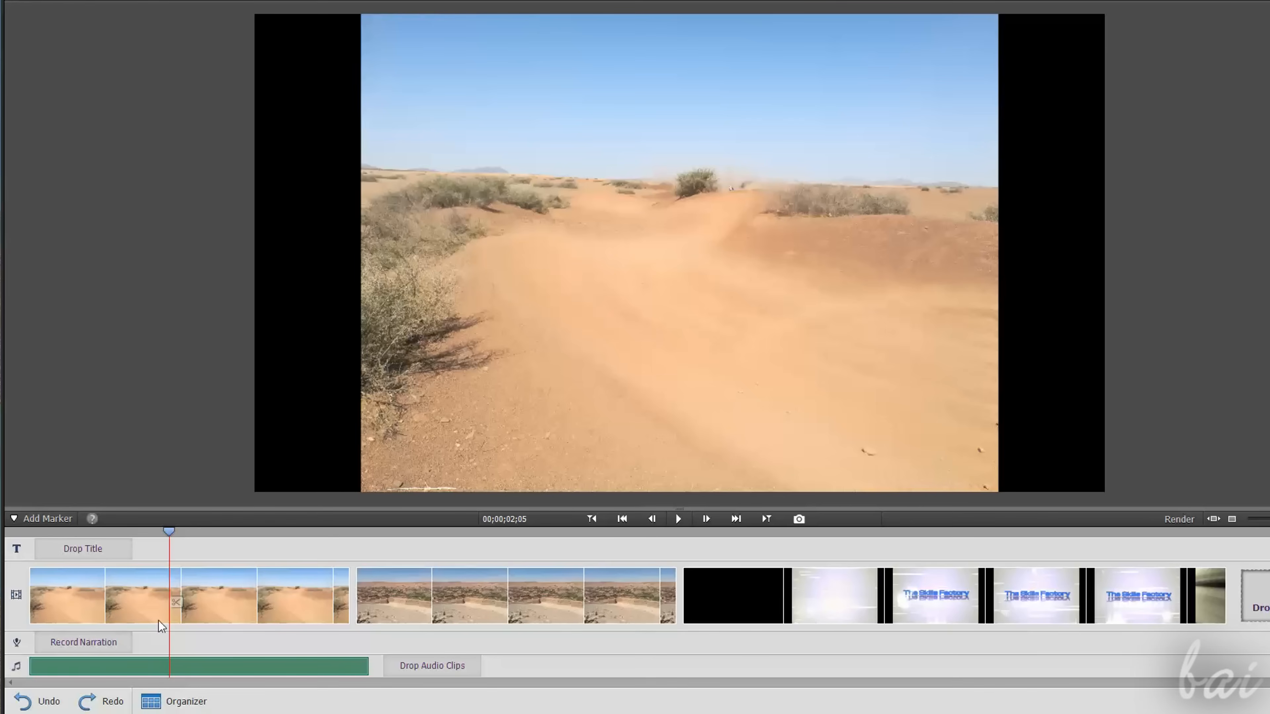
{"action": "left_click", "coordinate": [904, 540]}
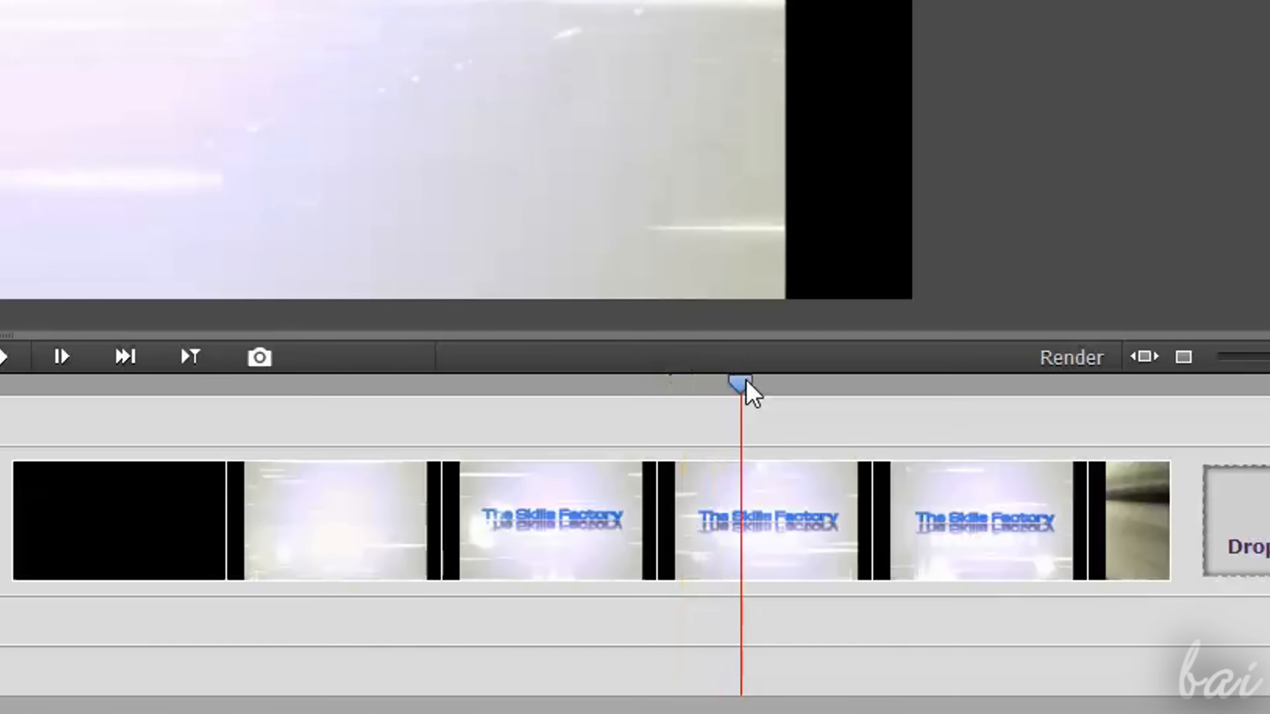
{"action": "left_click", "coordinate": [724, 538]}
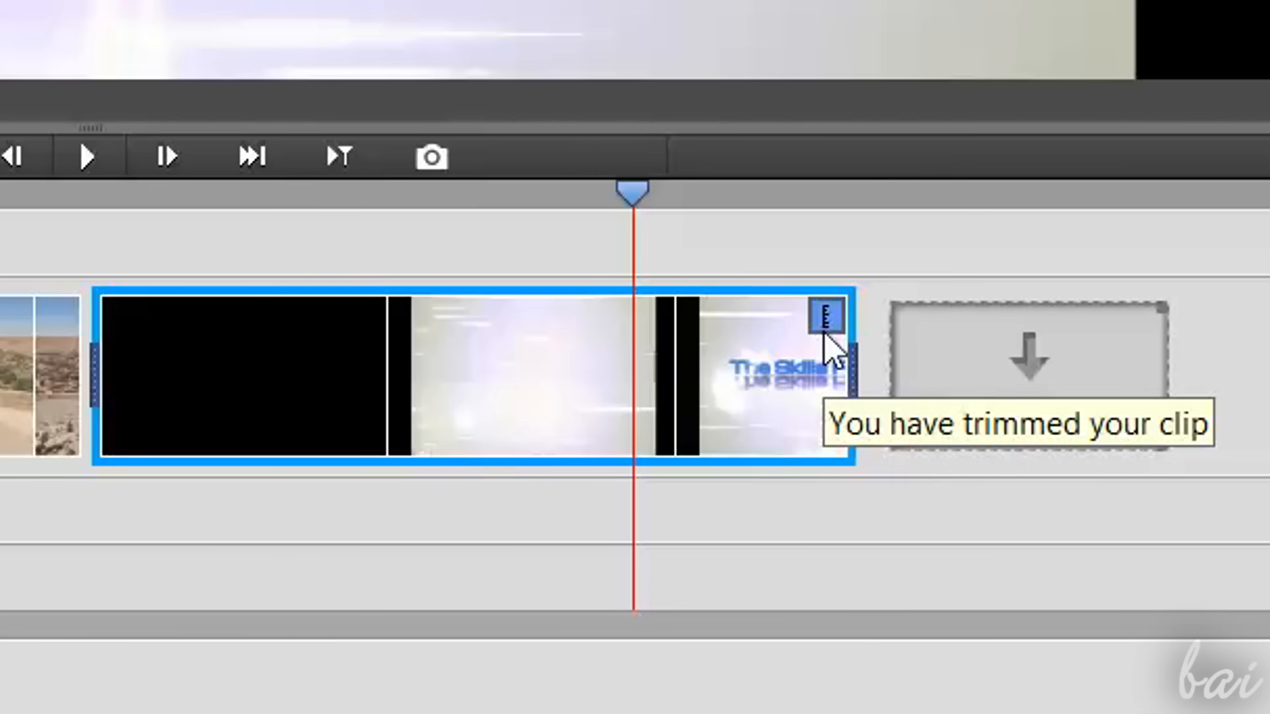
{"action": "mouse_move", "coordinate": [812, 404]}
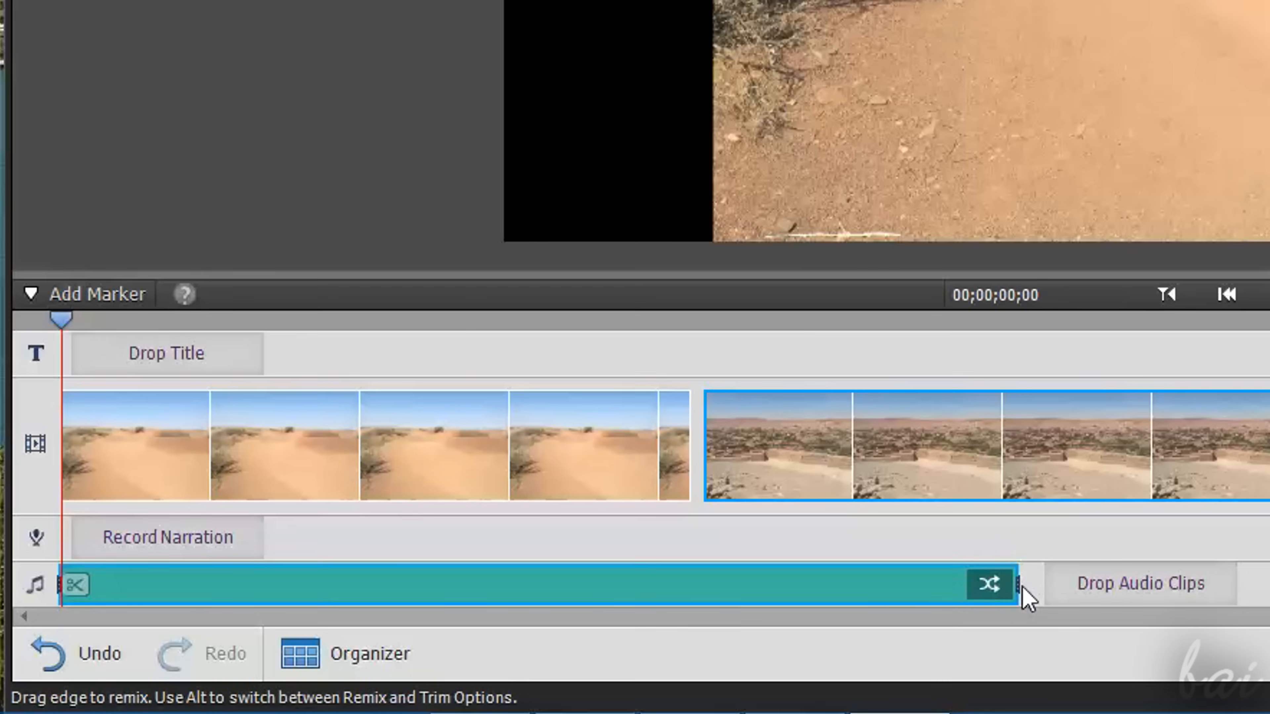
Drag the soundtrack's right edge so it ends partway through the village photo.
{"action": "left_click_drag", "start_coordinate": [1008, 584], "coordinate": [388, 584]}
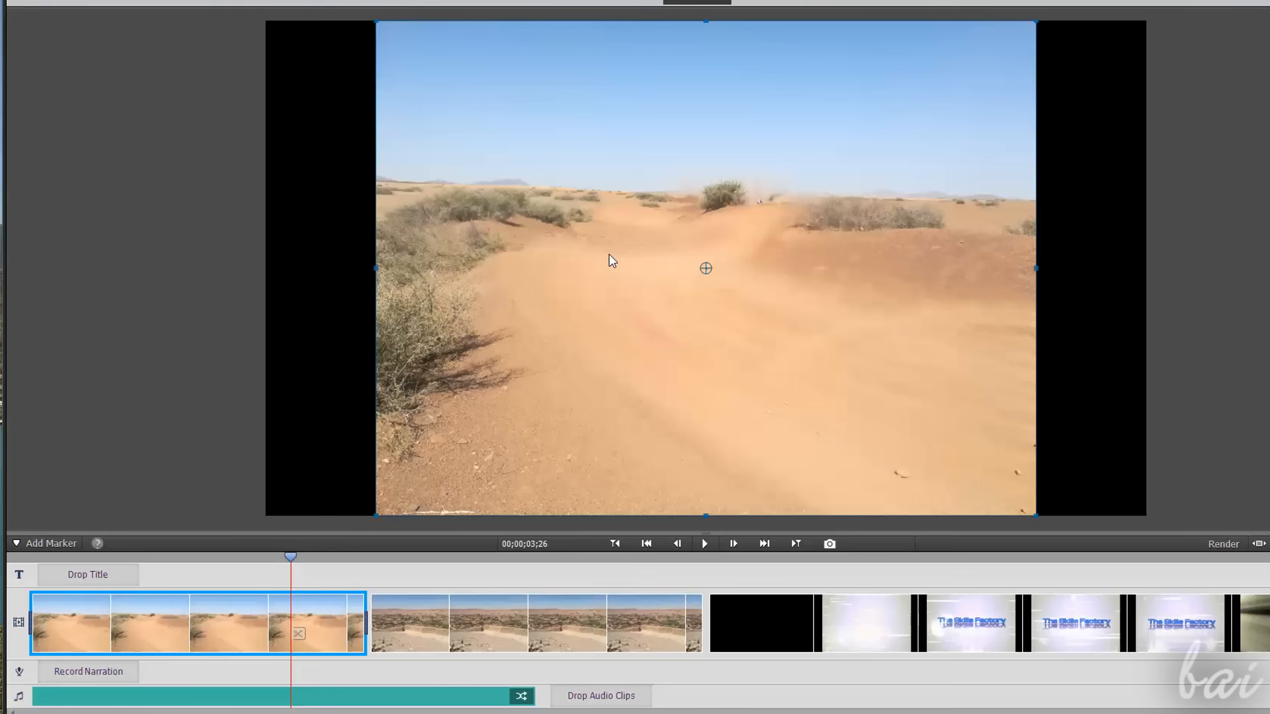
{"action": "mouse_move", "coordinate": [557, 281]}
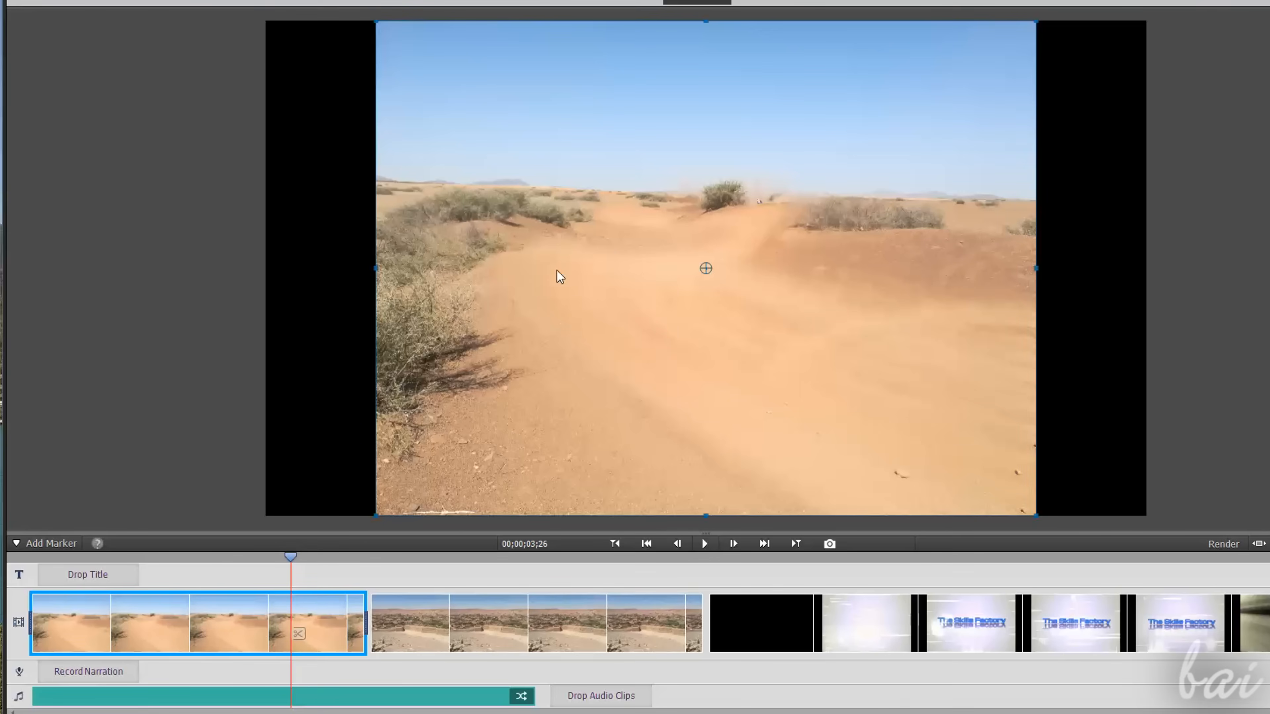
{"action": "mouse_move", "coordinate": [382, 66]}
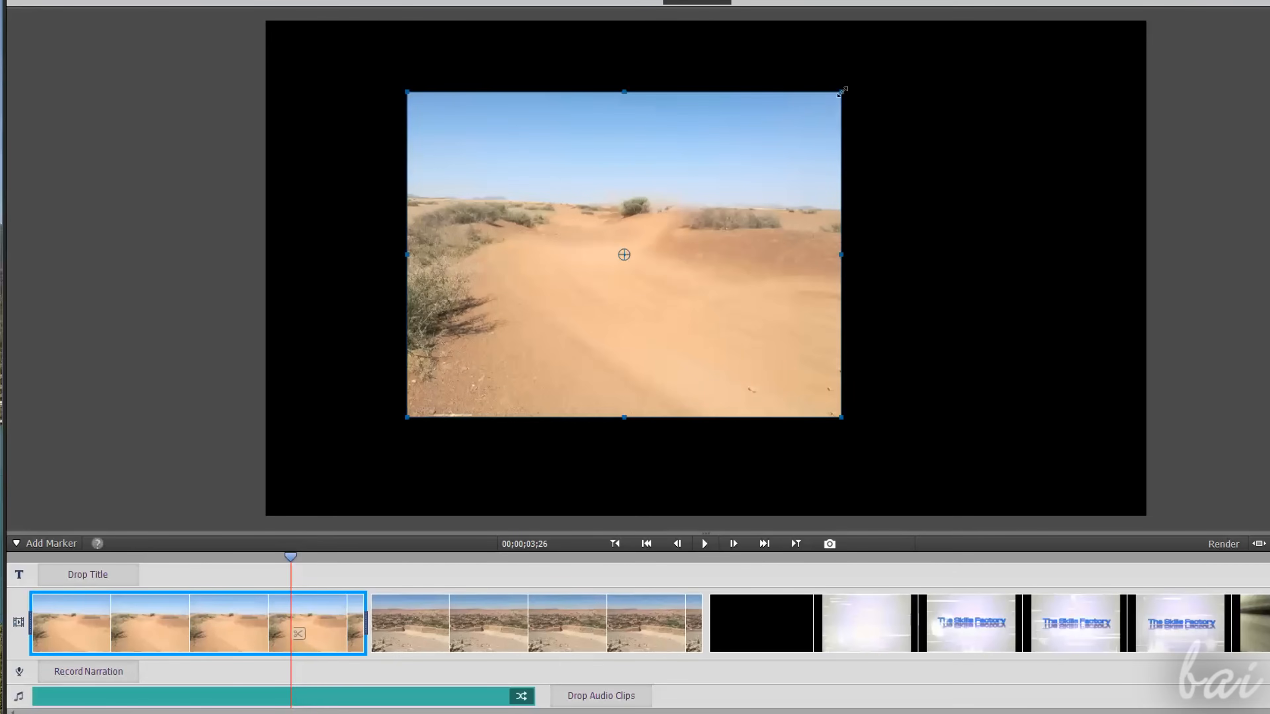
{"action": "left_click_drag", "start_coordinate": [841, 91], "coordinate": [883, 201]}
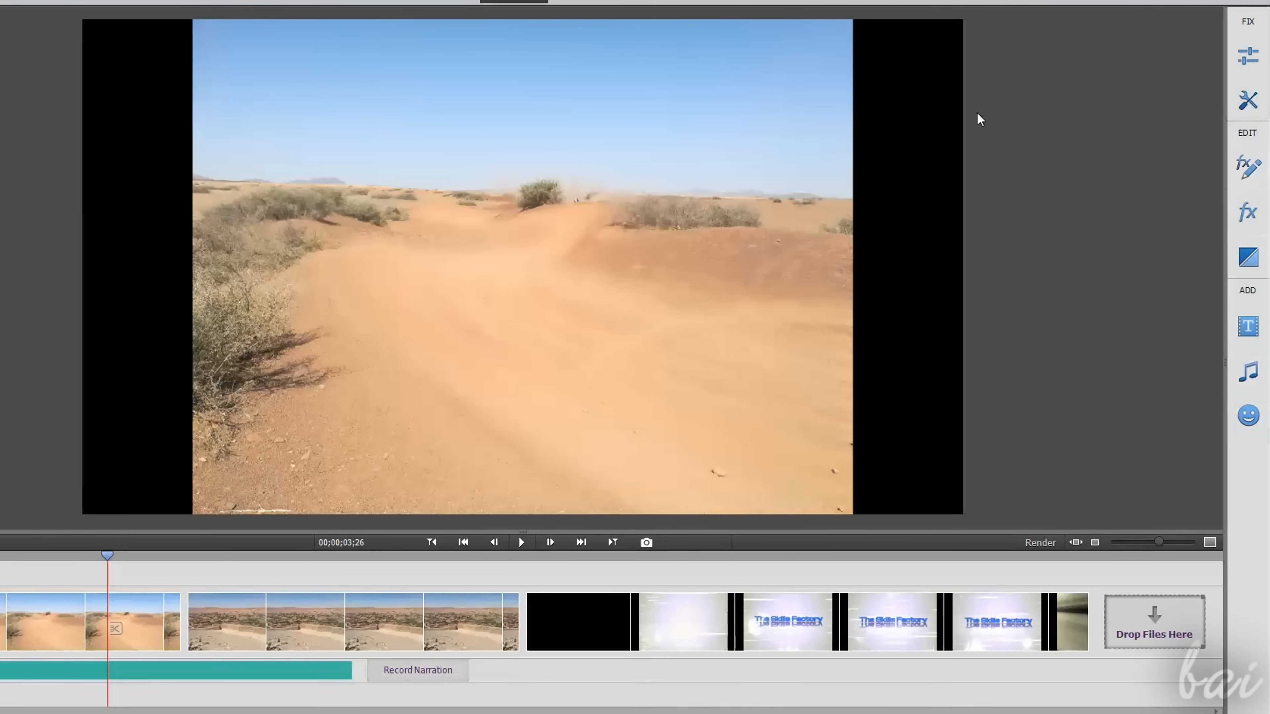
{"action": "mouse_move", "coordinate": [1132, 105]}
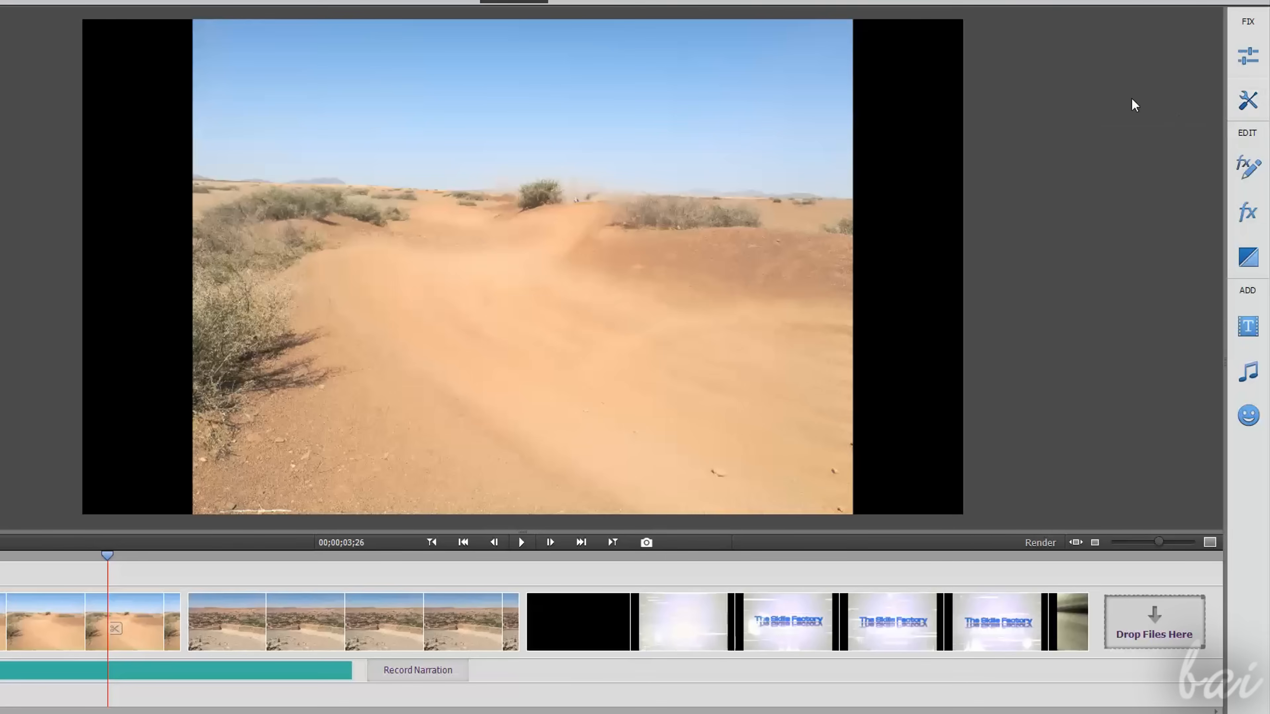
{"action": "mouse_move", "coordinate": [1260, 36]}
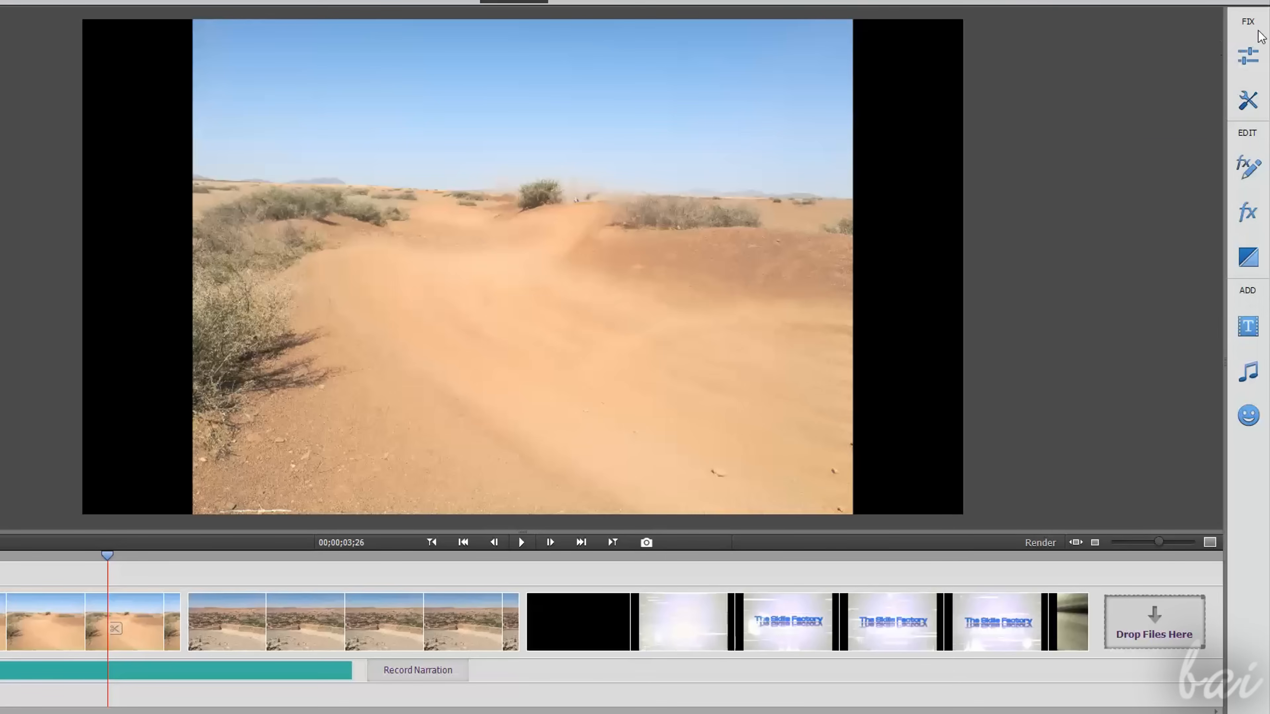
{"action": "left_click", "coordinate": [66, 628]}
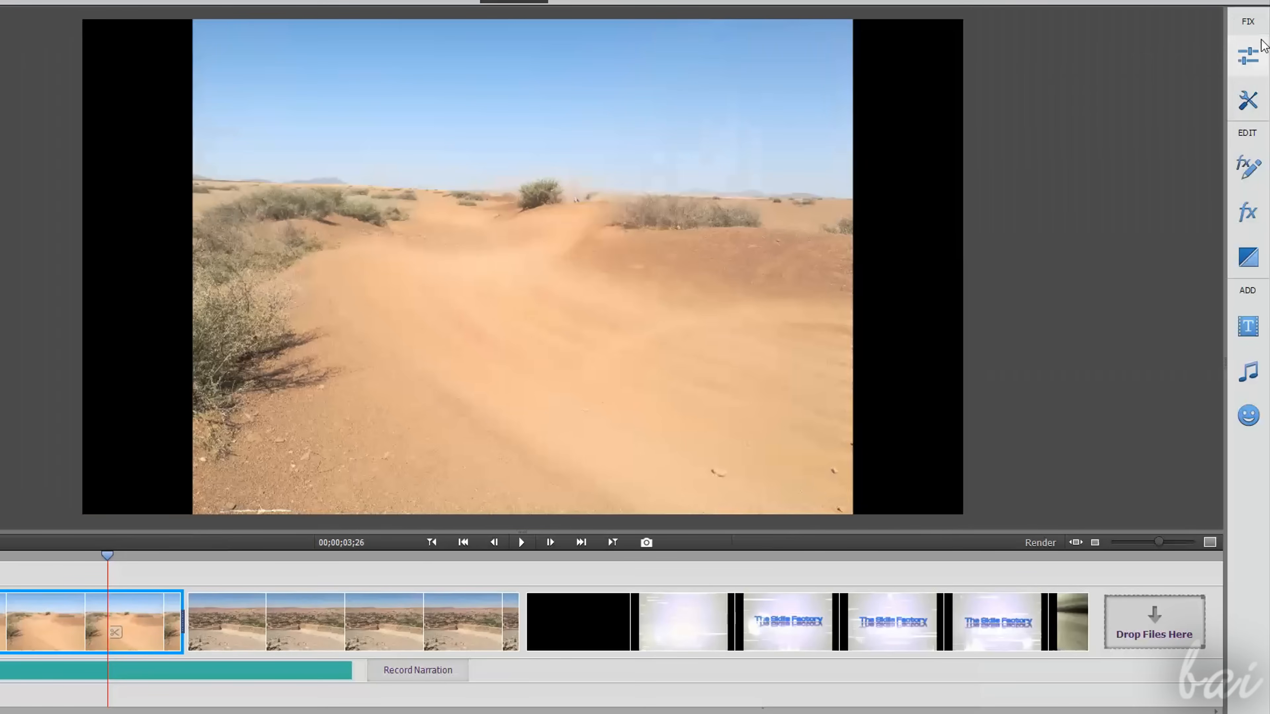
{"action": "left_click", "coordinate": [1246, 56]}
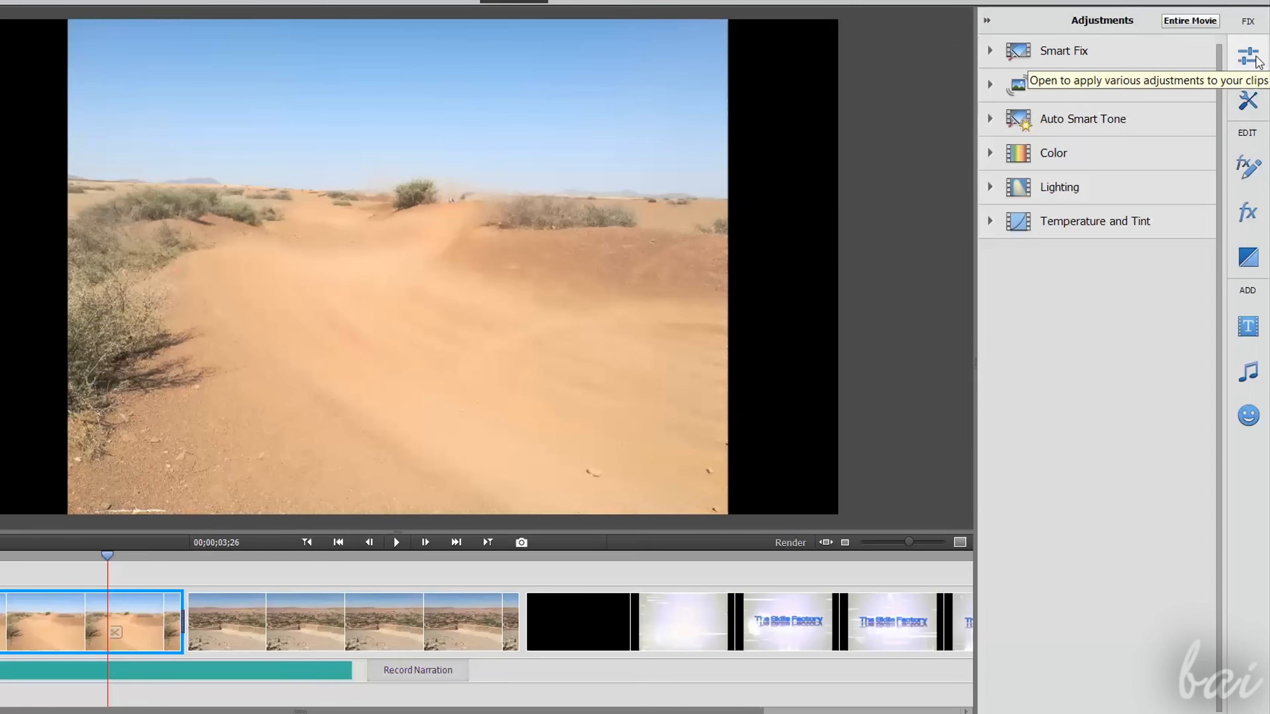
{"action": "left_click", "coordinate": [1245, 167]}
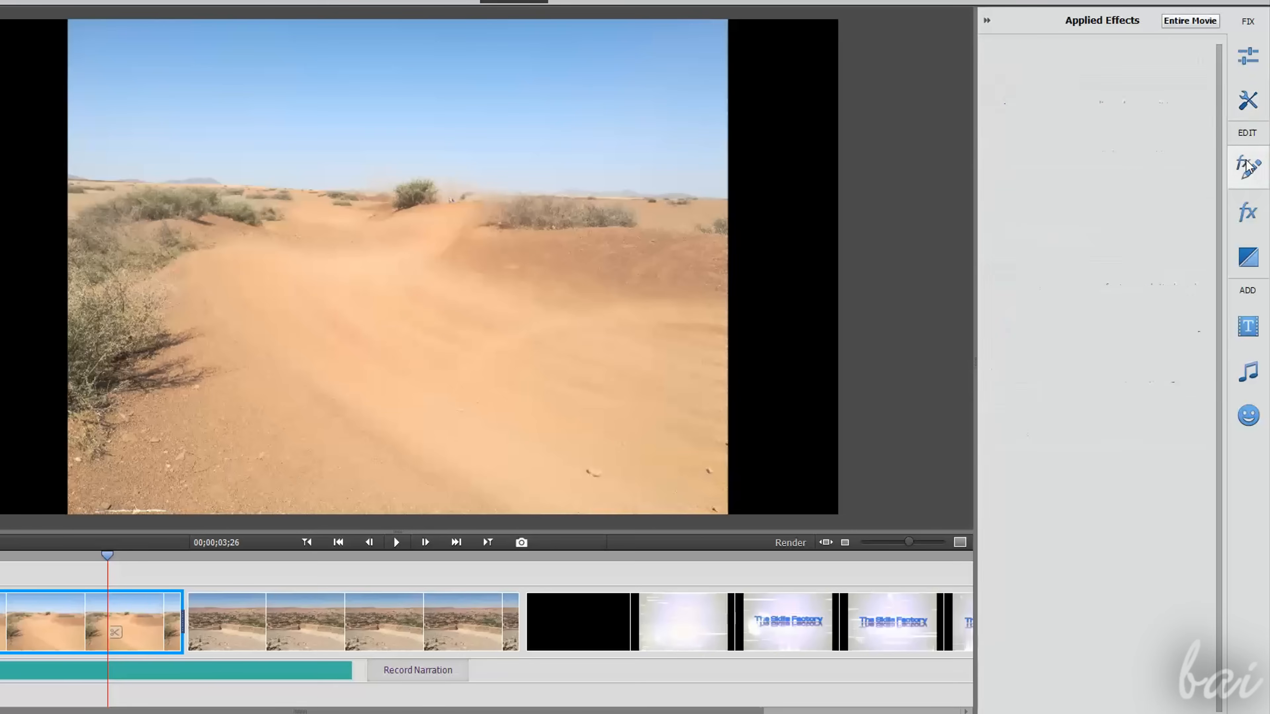
{"action": "left_click", "coordinate": [1247, 258]}
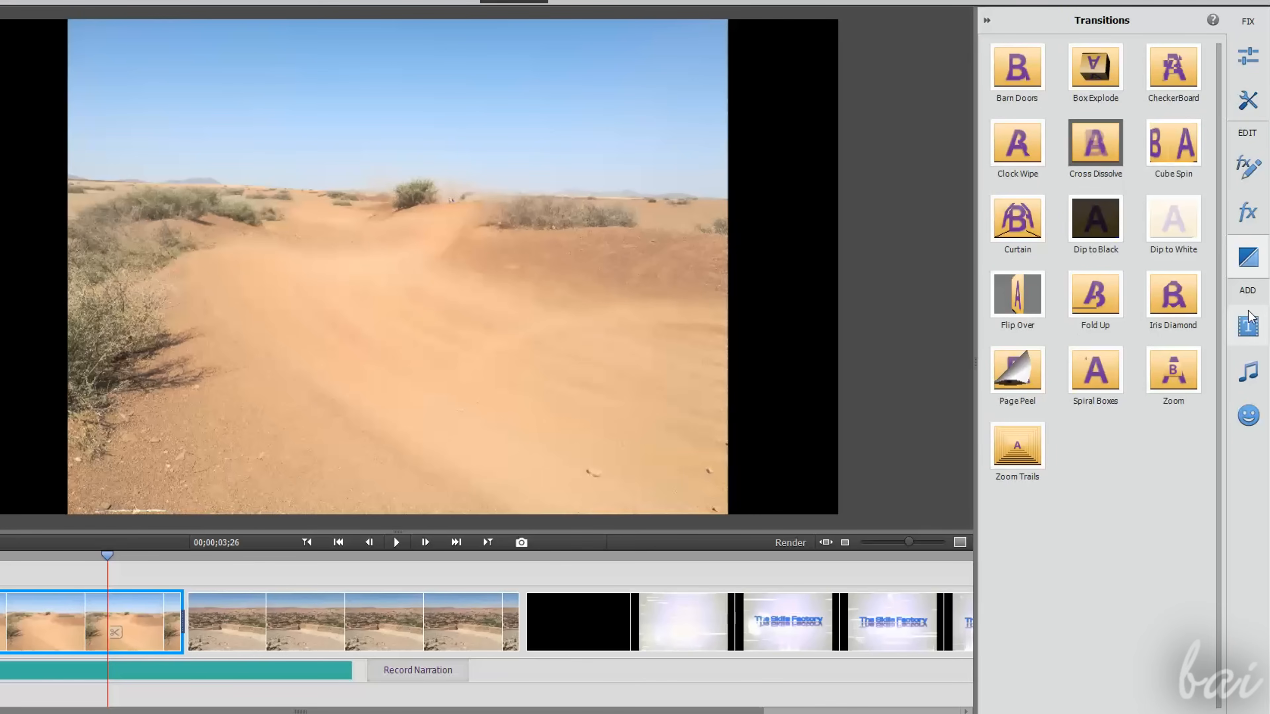
{"action": "left_click", "coordinate": [1248, 373]}
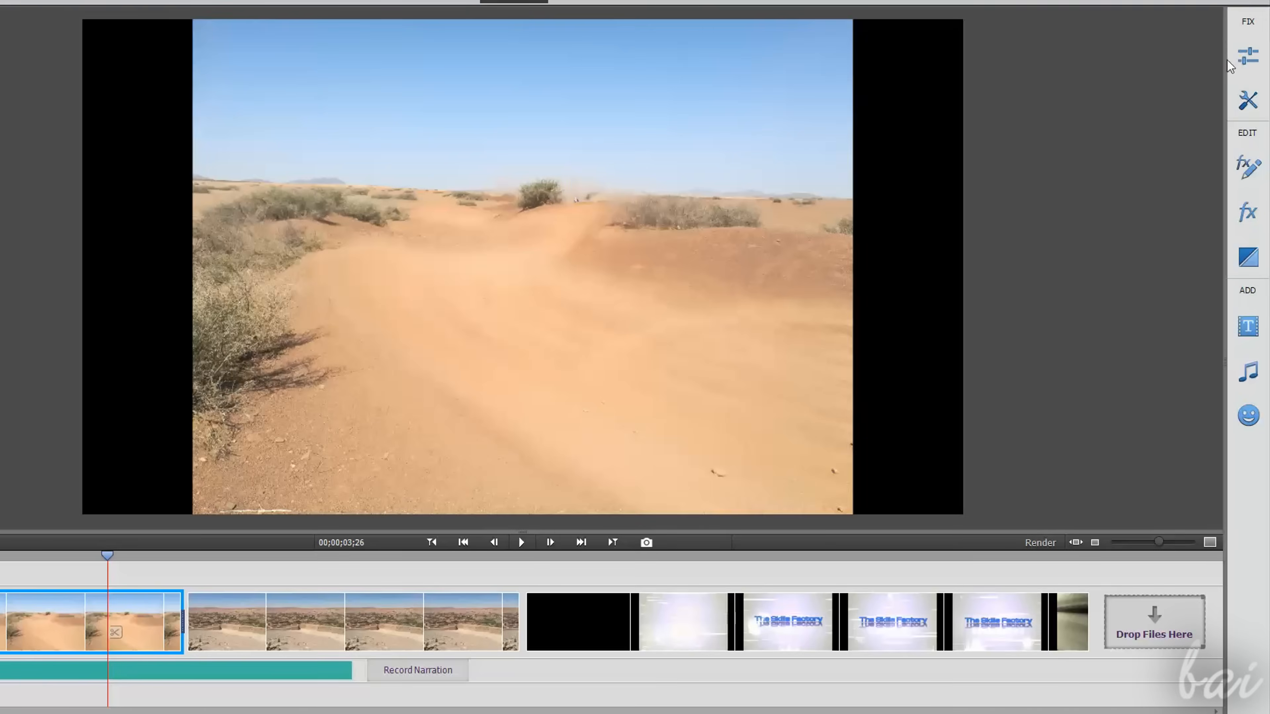
{"action": "left_click", "coordinate": [1248, 55]}
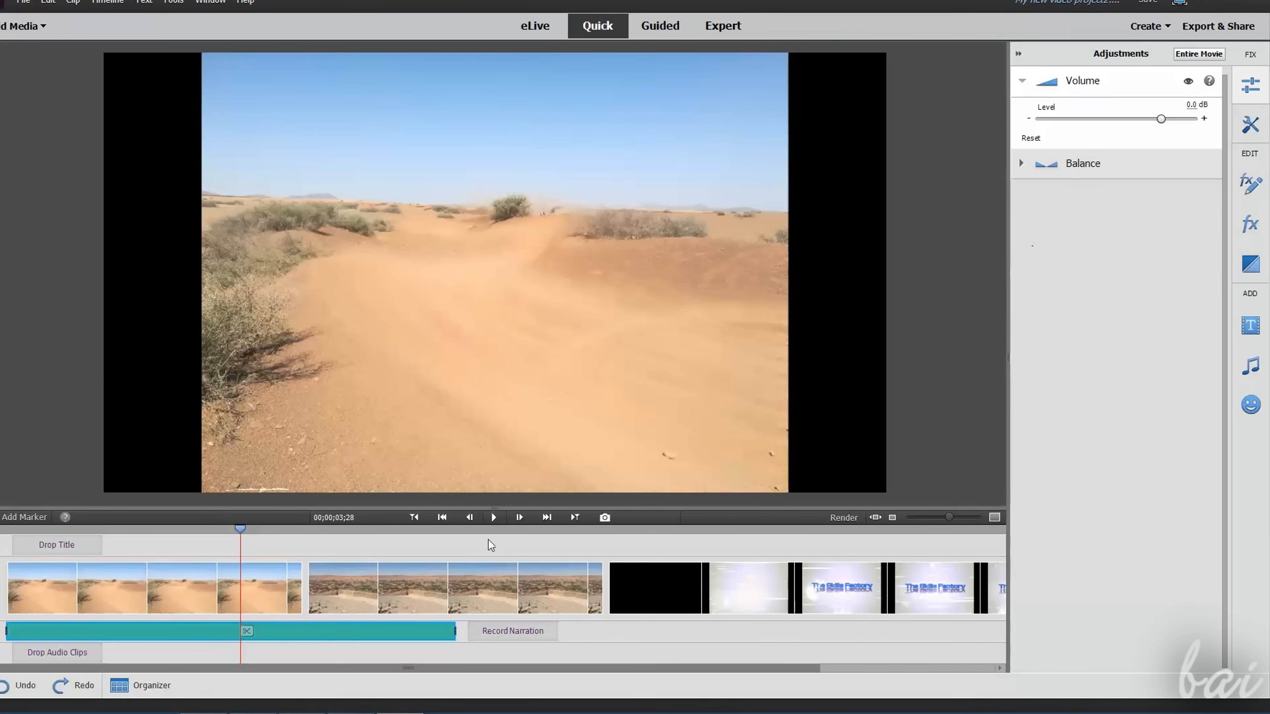
{"action": "mouse_move", "coordinate": [1107, 88]}
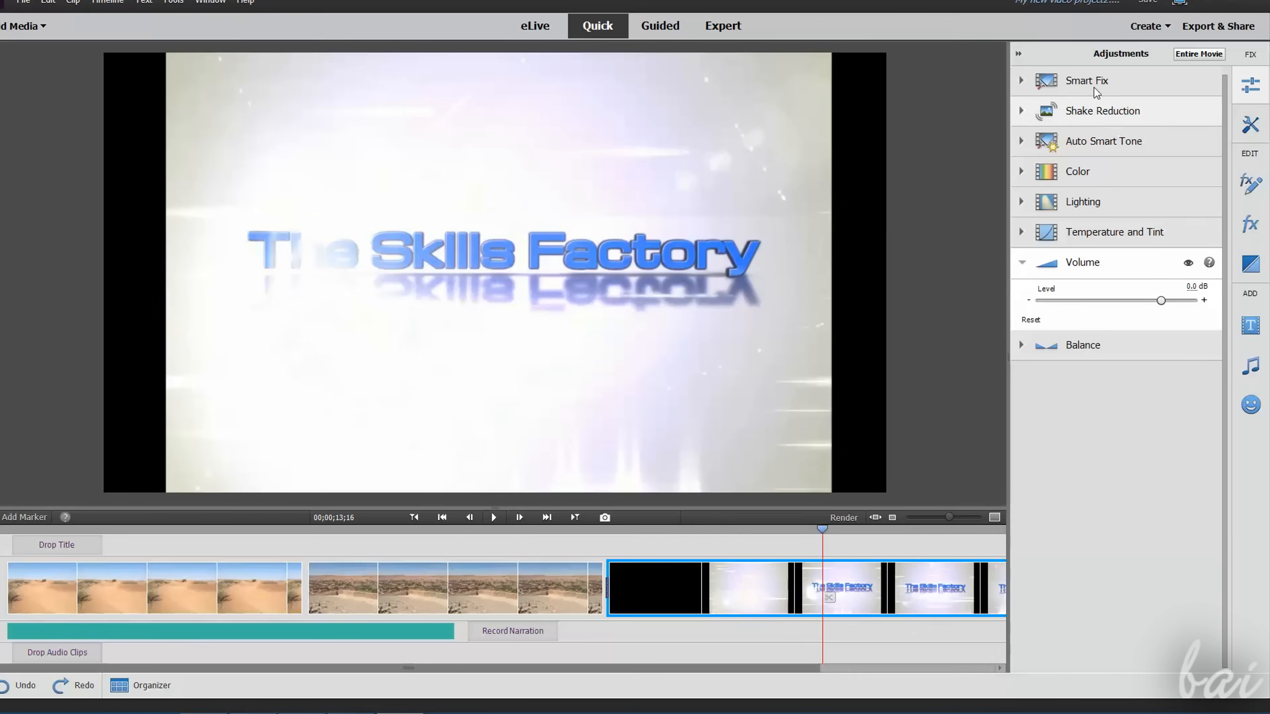
{"action": "mouse_move", "coordinate": [1088, 316]}
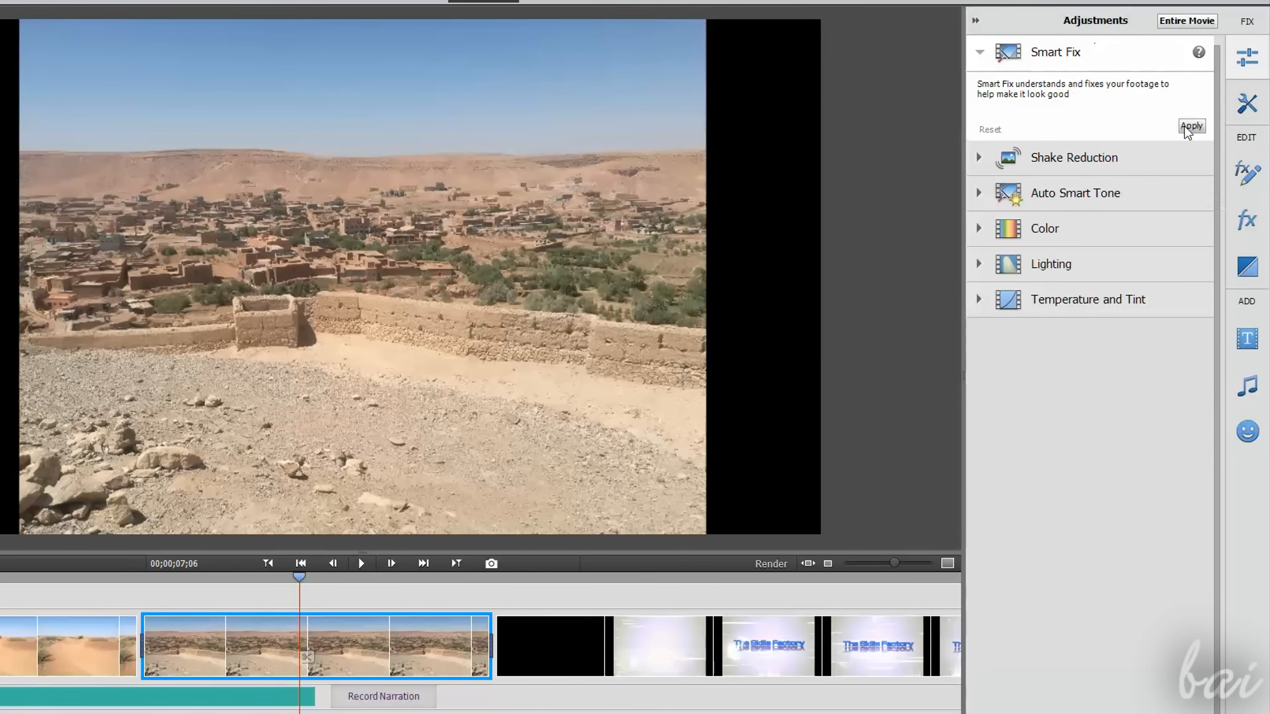
Auto-fix the village clip and settle on a mild cooling temperature preset after trying a bluer one.
{"action": "left_click", "coordinate": [1191, 125]}
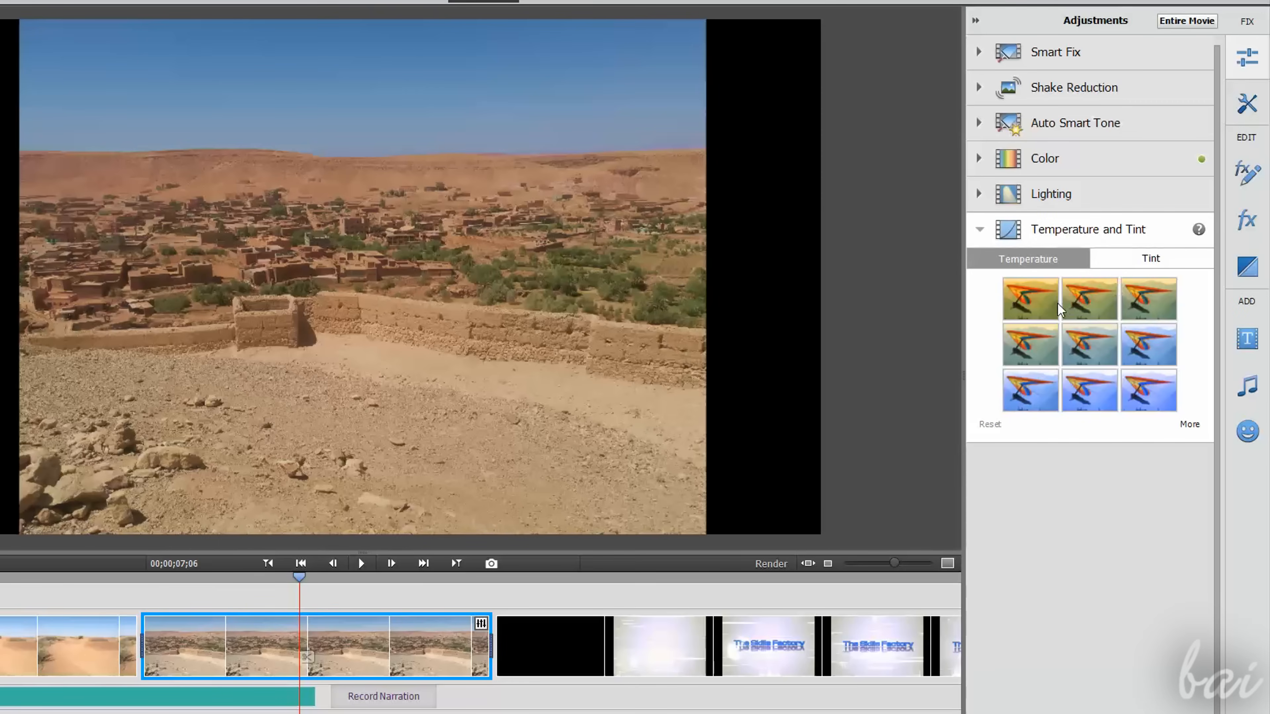
{"action": "left_click", "coordinate": [1149, 344]}
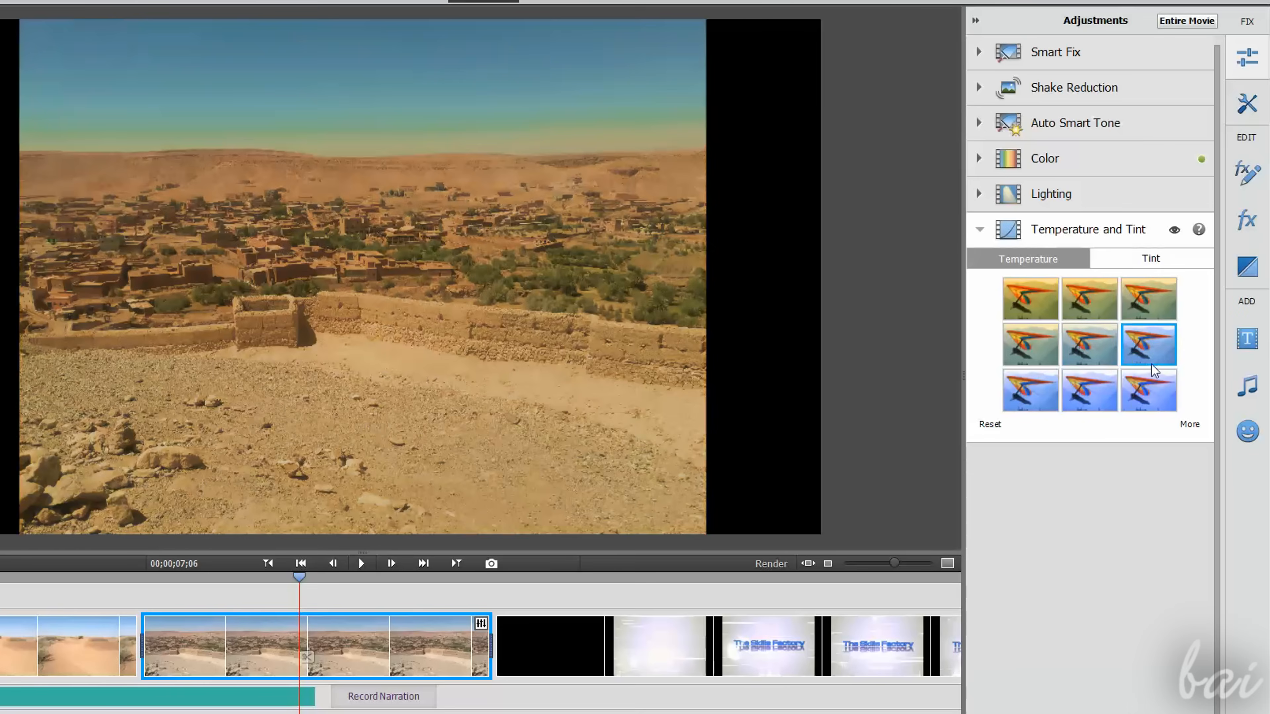
{"action": "left_click", "coordinate": [1090, 390]}
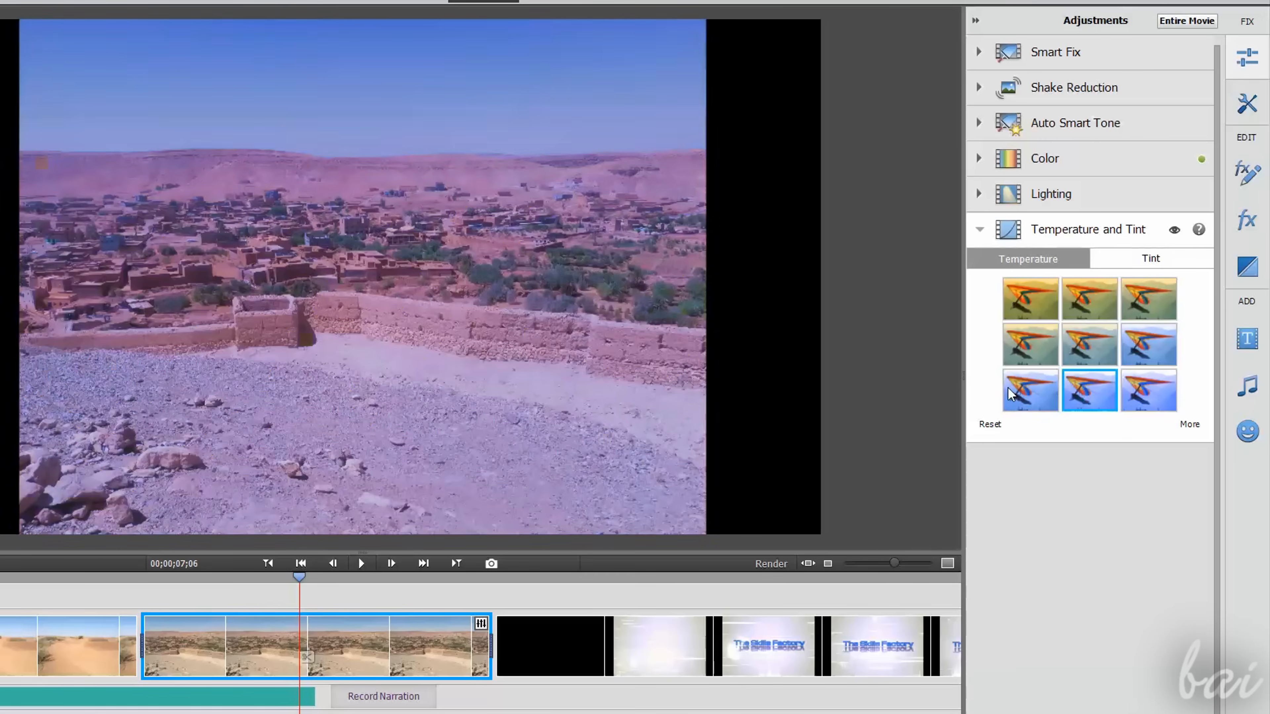
{"action": "left_click", "coordinate": [1149, 343]}
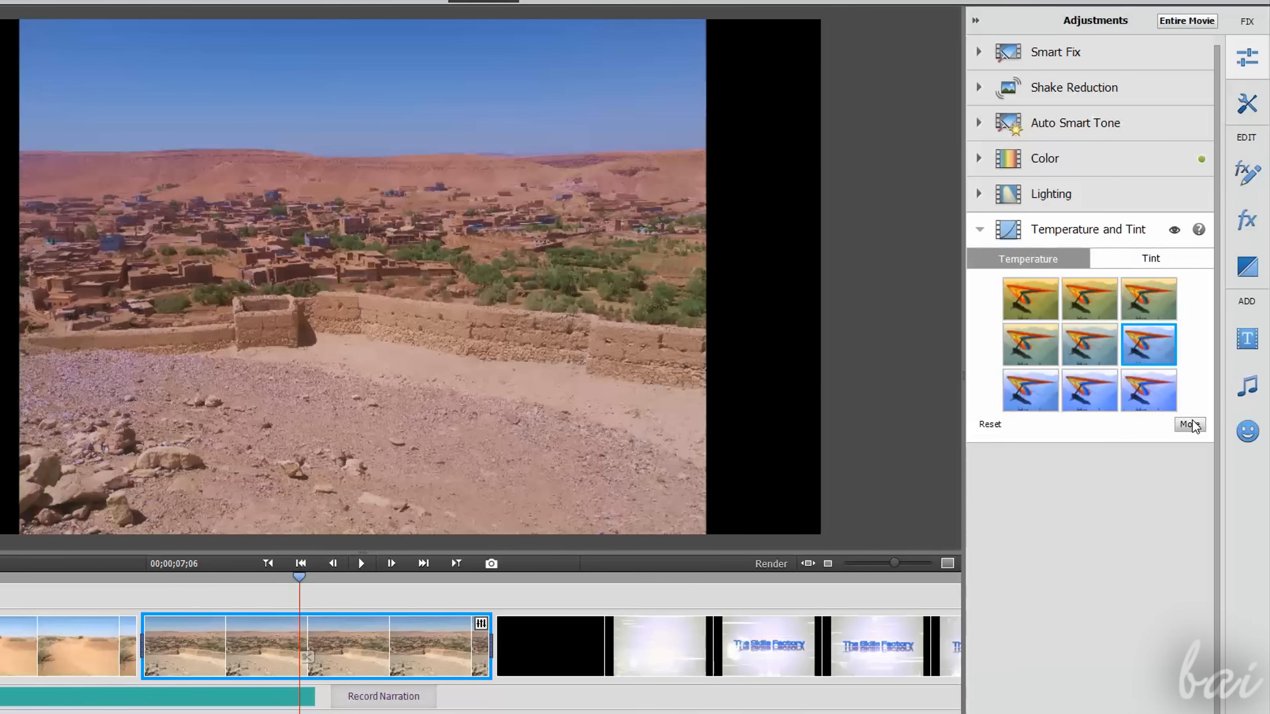
Shift the clip's tint to -97 toward green, then select the audio track to show its Volume settings.
{"action": "left_click", "coordinate": [1189, 425]}
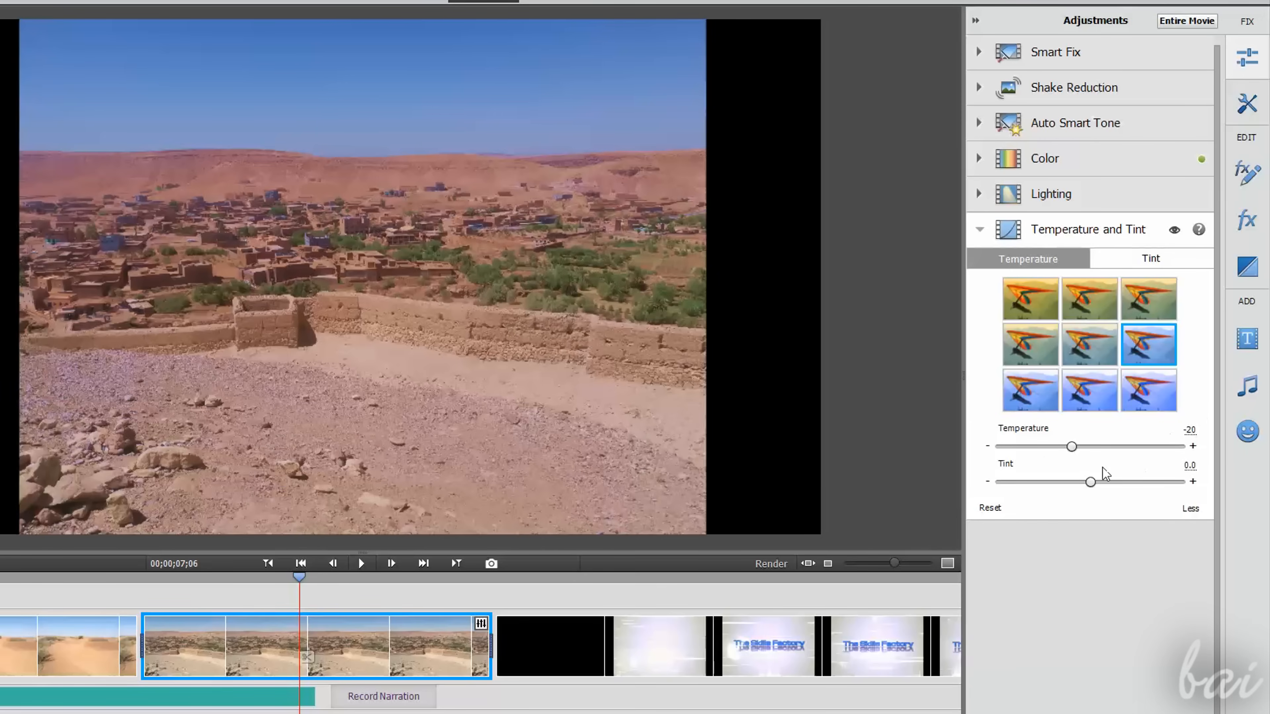
{"action": "left_click_drag", "start_coordinate": [1089, 480], "coordinate": [1003, 482]}
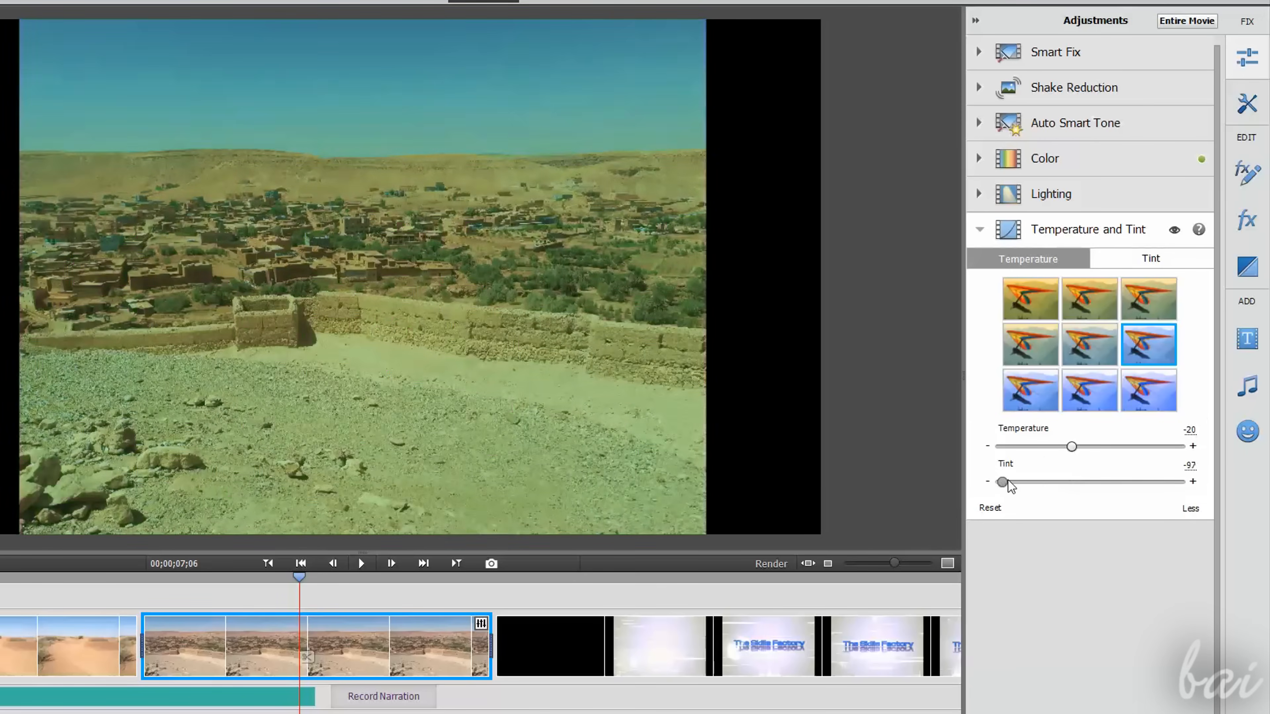
{"action": "left_click", "coordinate": [979, 229]}
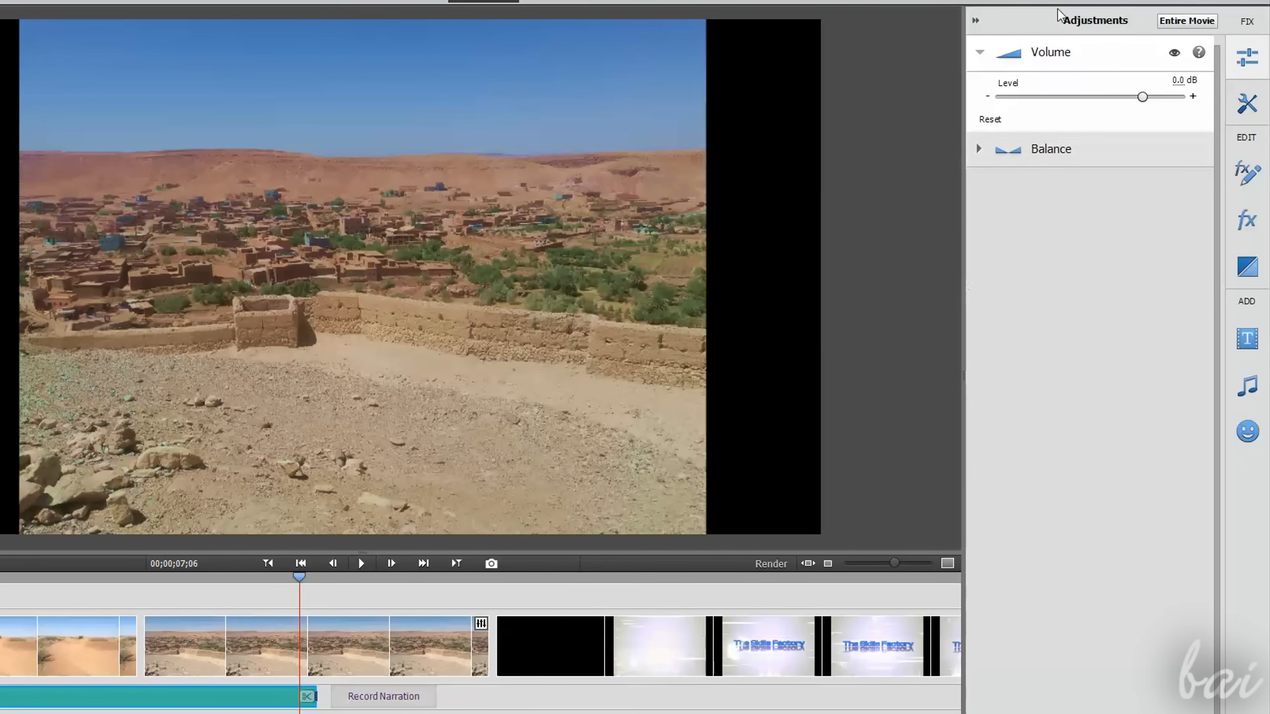
{"action": "mouse_move", "coordinate": [1160, 91]}
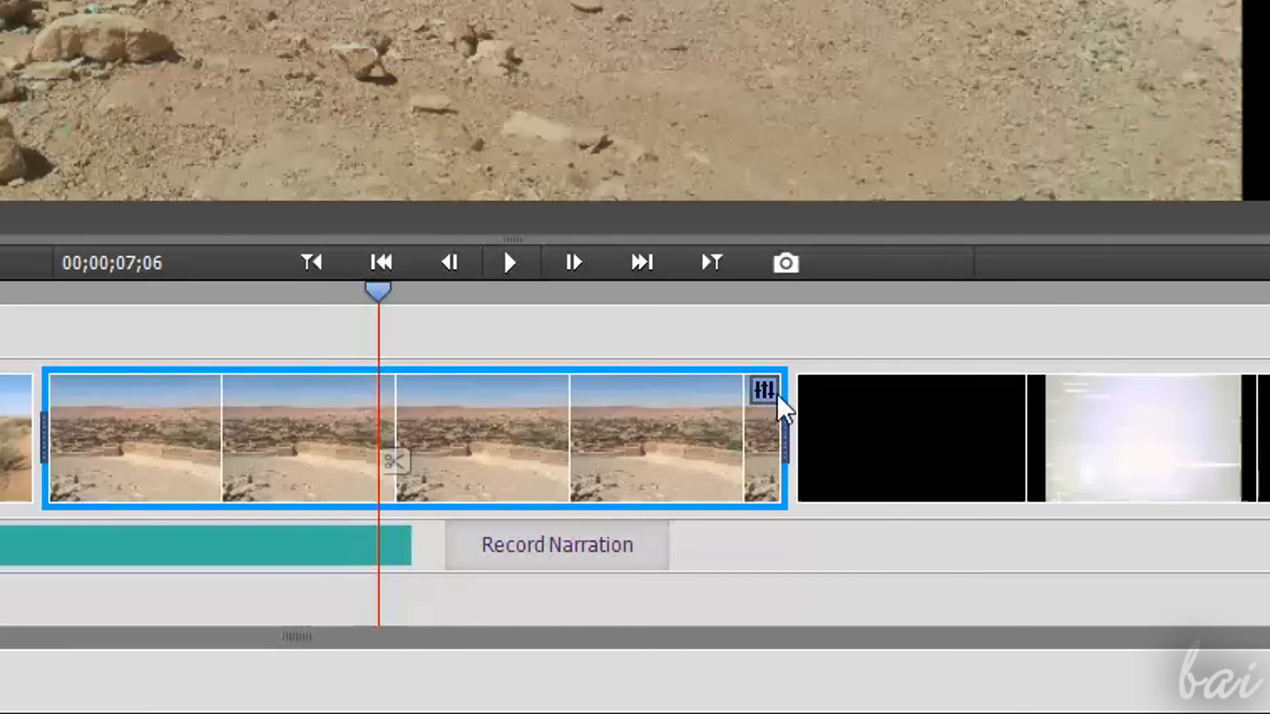
{"action": "mouse_move", "coordinate": [780, 408]}
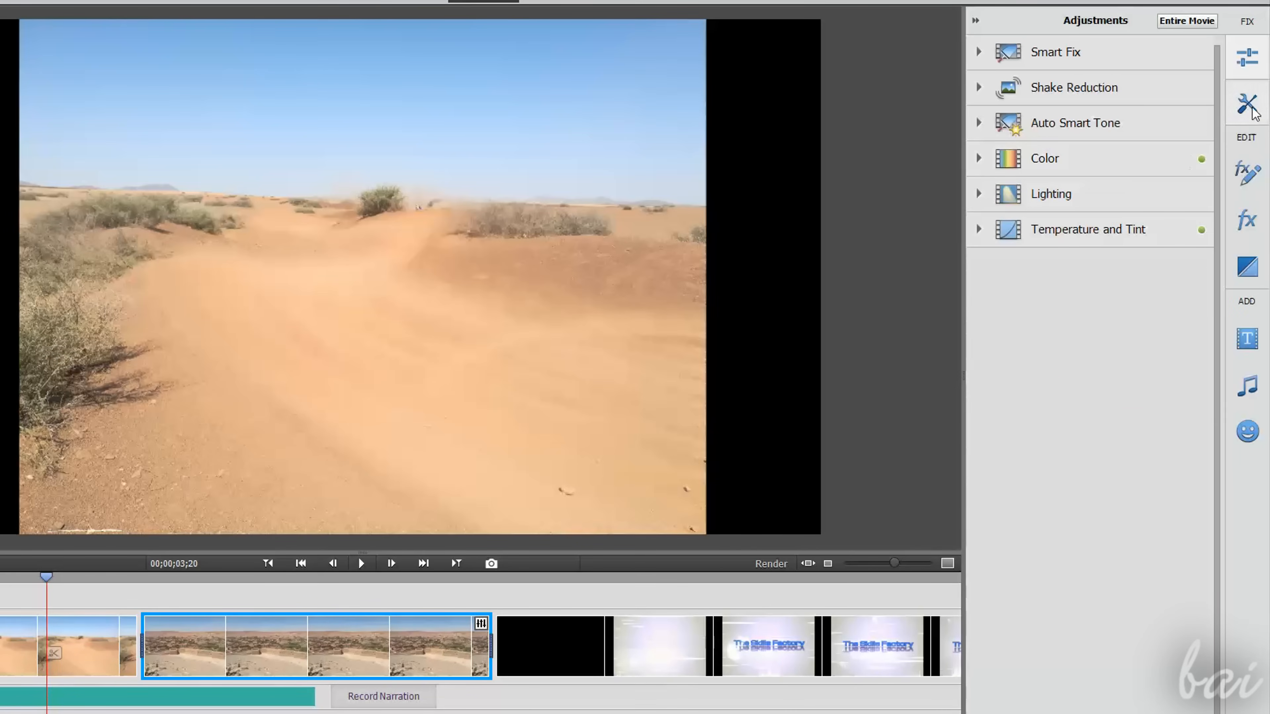
Browse the video effects library, then show the effects applied to the village clip.
{"action": "left_click", "coordinate": [1246, 104]}
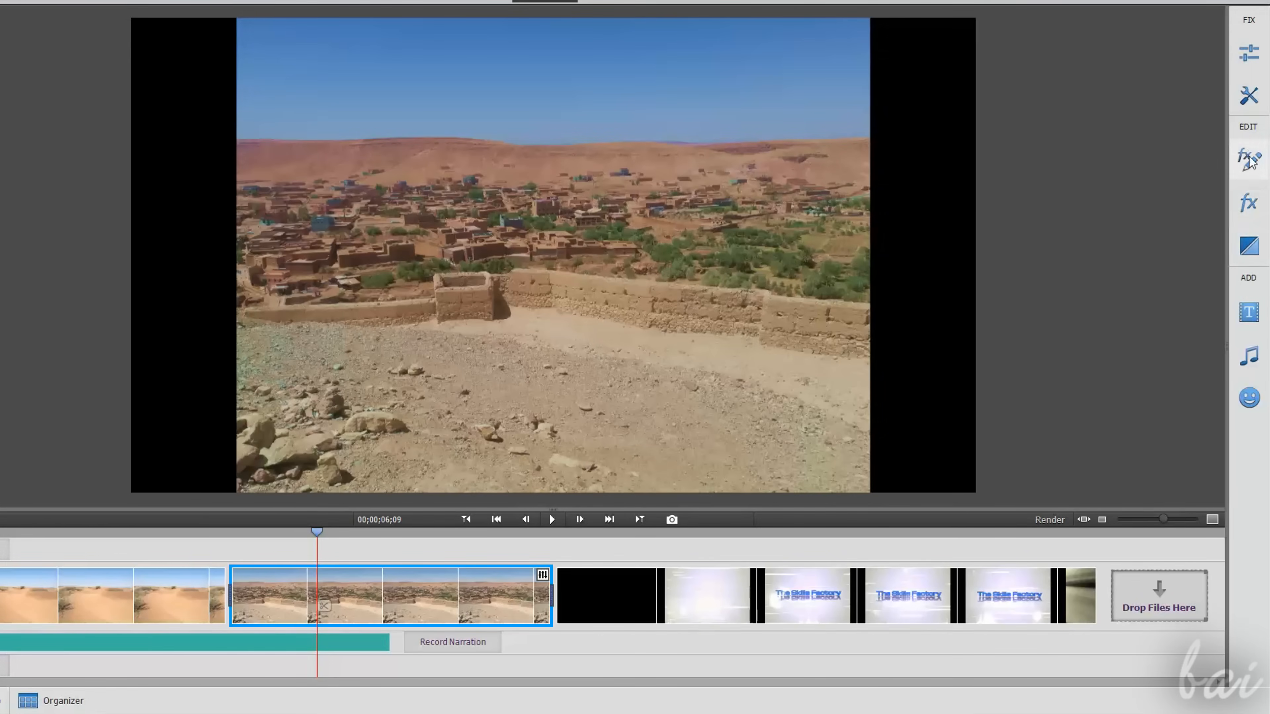
{"action": "mouse_move", "coordinate": [1243, 168]}
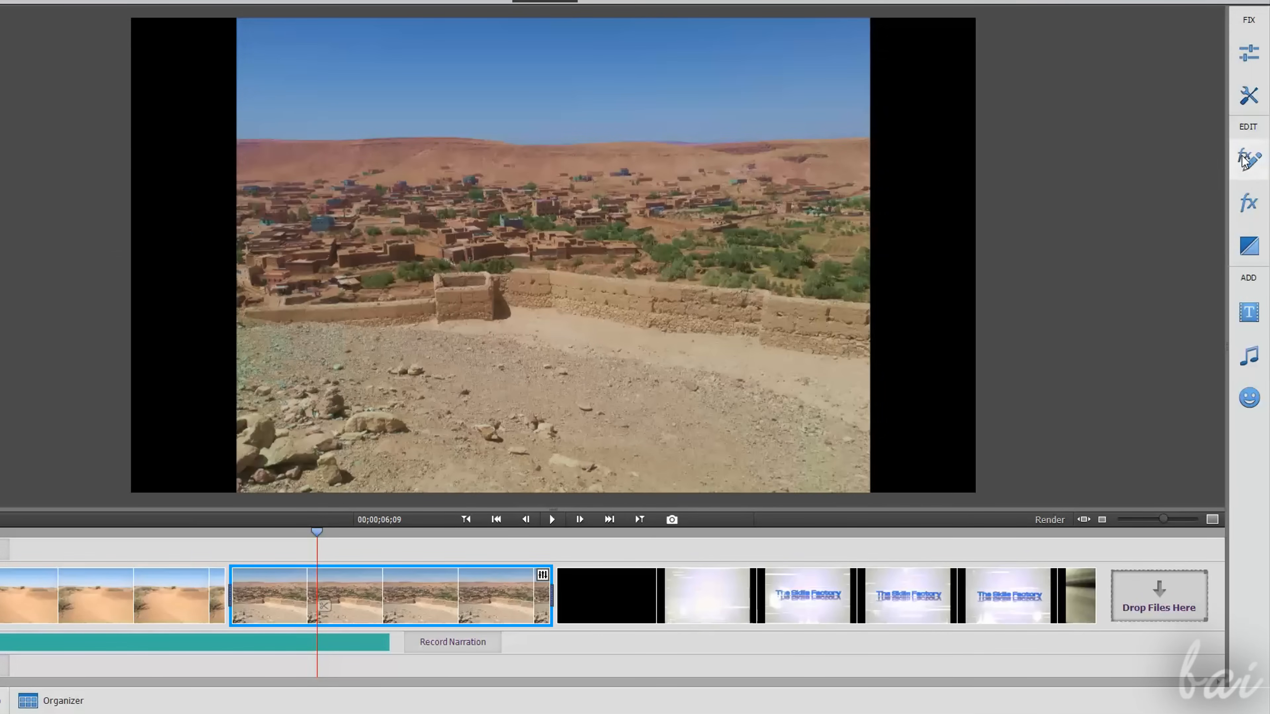
{"action": "left_click", "coordinate": [1250, 158]}
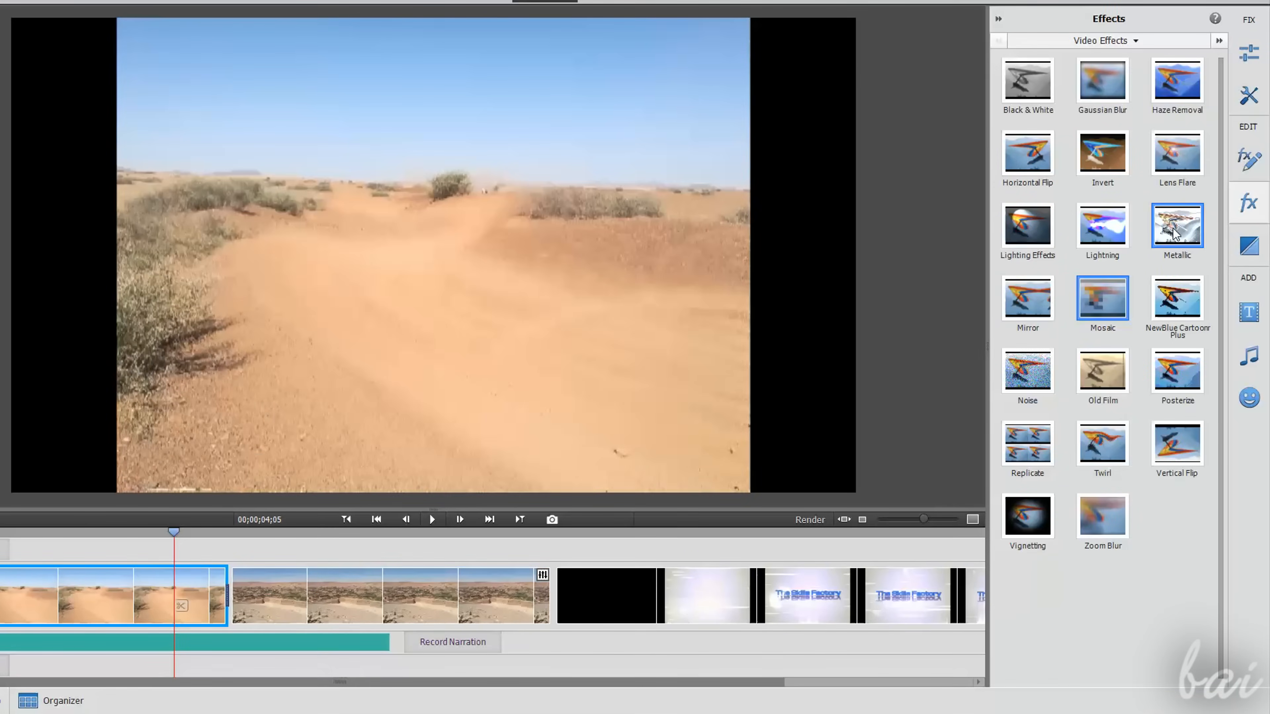
{"action": "left_click", "coordinate": [1103, 40]}
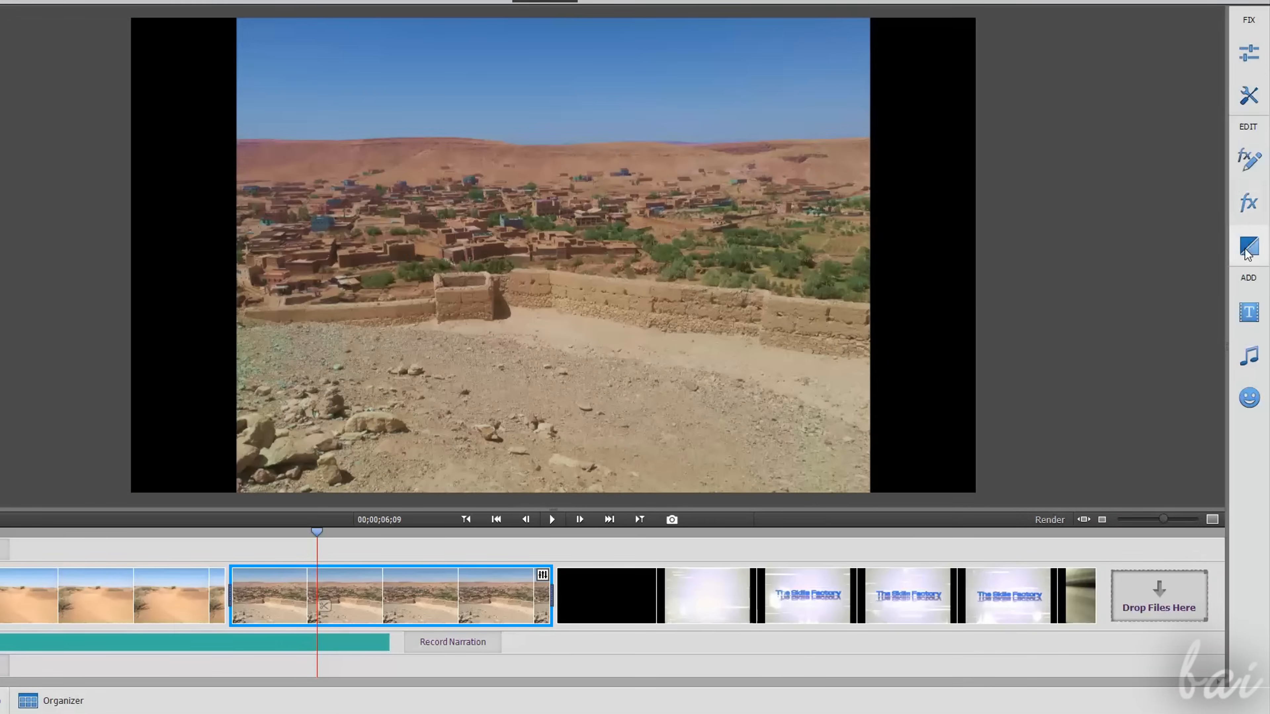
{"action": "left_click", "coordinate": [1248, 247]}
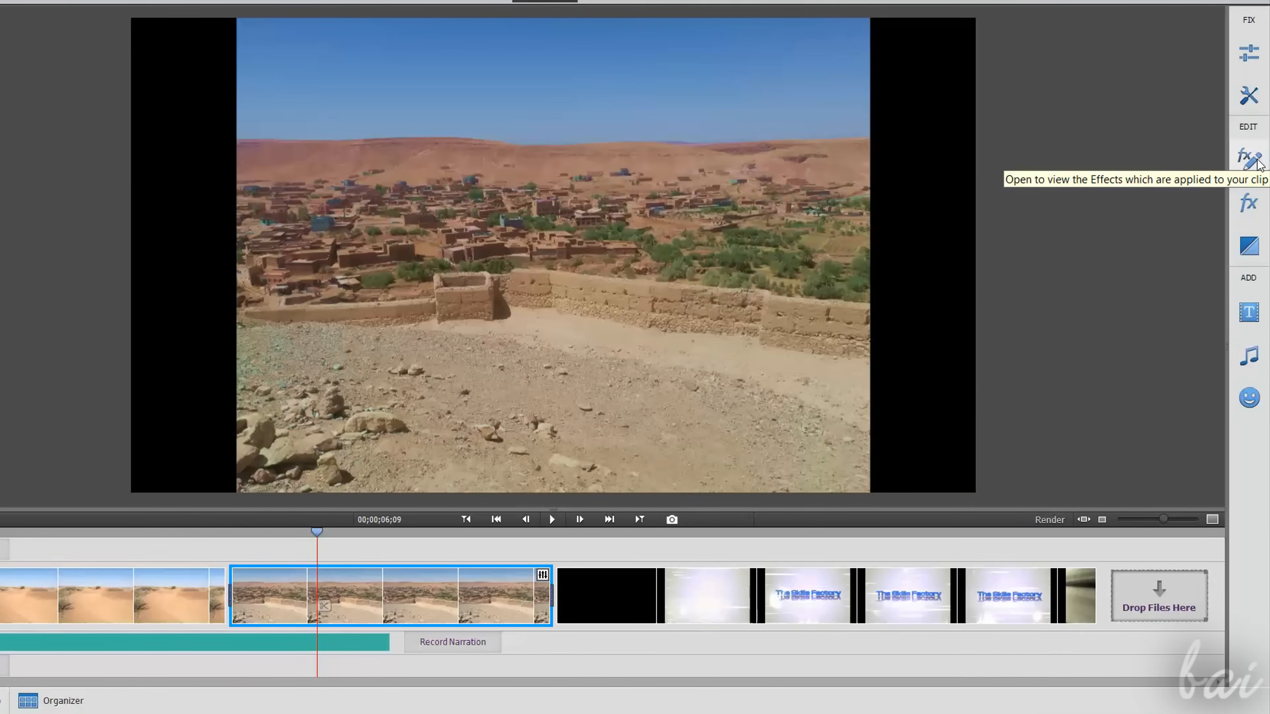
{"action": "left_click", "coordinate": [1248, 158]}
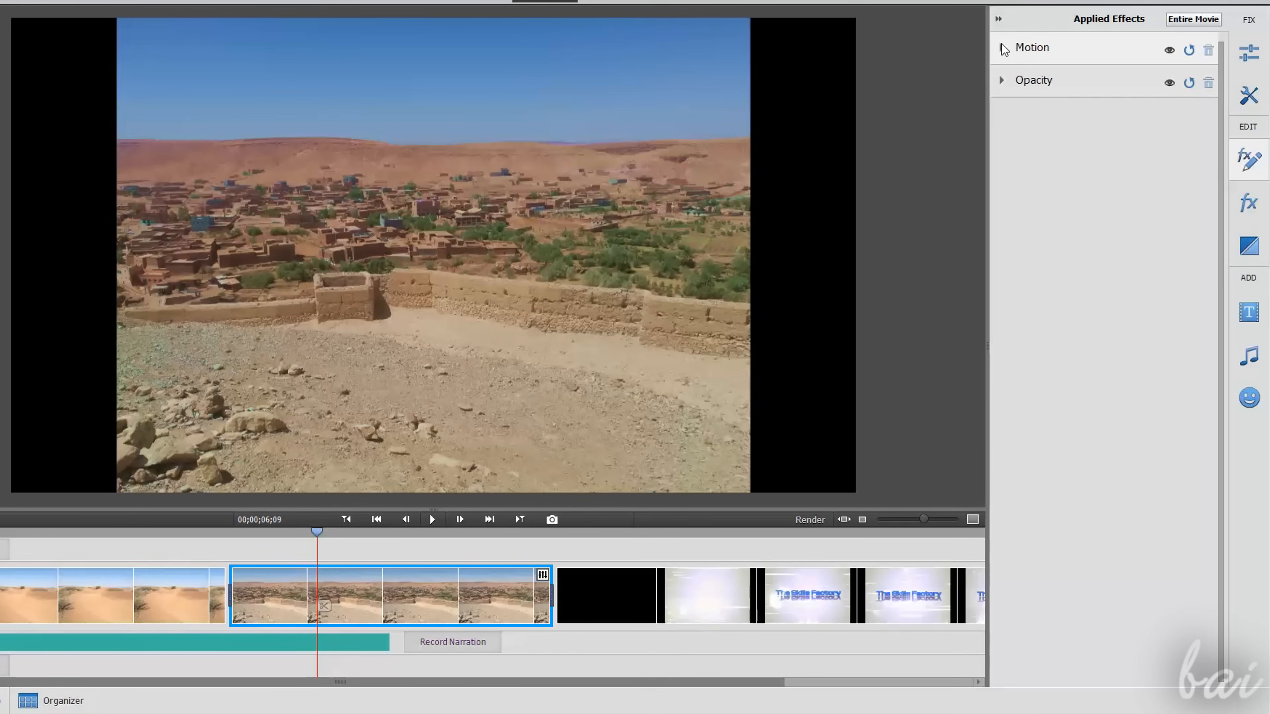
Raise the Motion scale so the clip fills the frame and set Opacity to about 86%.
{"action": "left_click", "coordinate": [1002, 47]}
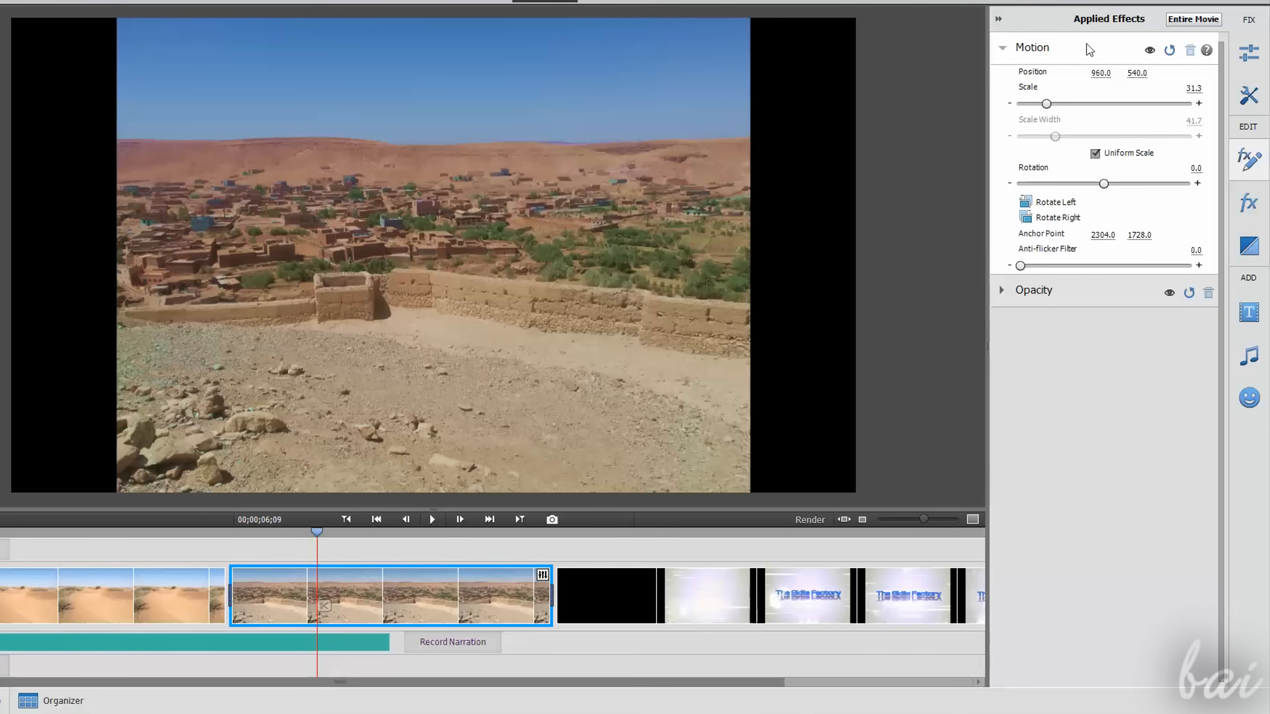
{"action": "mouse_move", "coordinate": [1046, 105]}
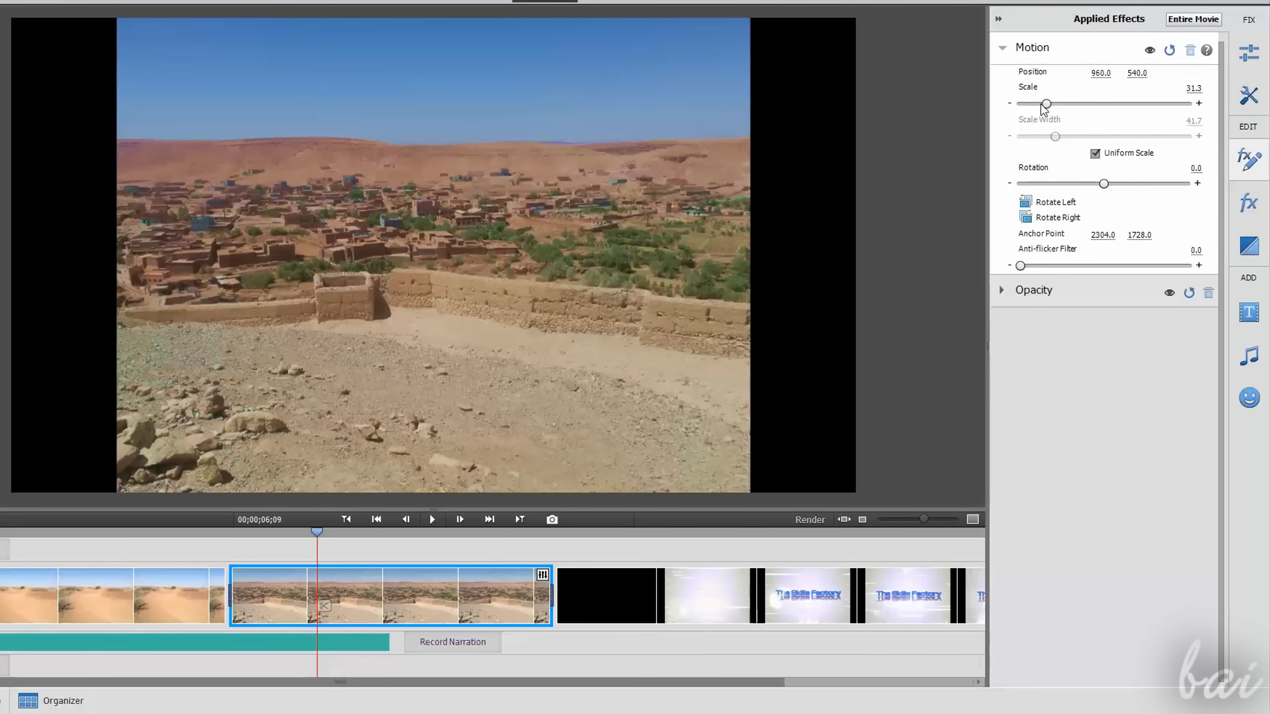
{"action": "left_click_drag", "start_coordinate": [1046, 103], "coordinate": [1087, 104]}
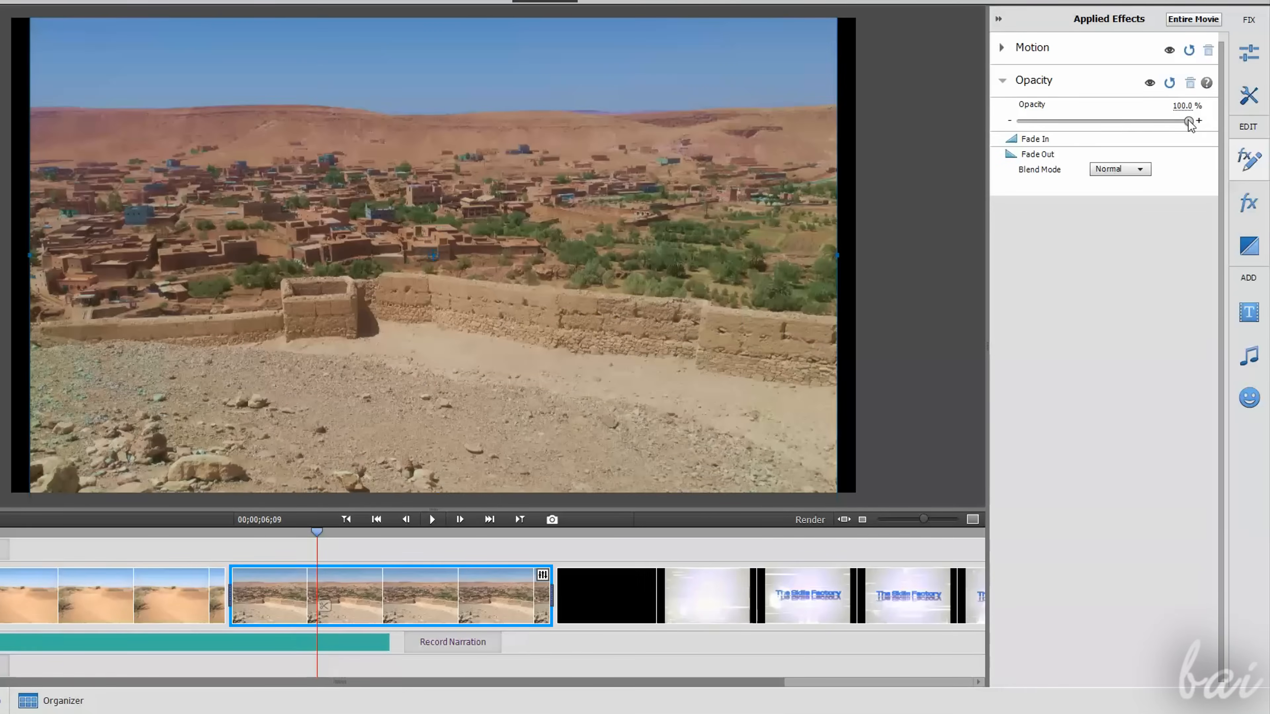
{"action": "left_click_drag", "start_coordinate": [1187, 120], "coordinate": [1117, 120]}
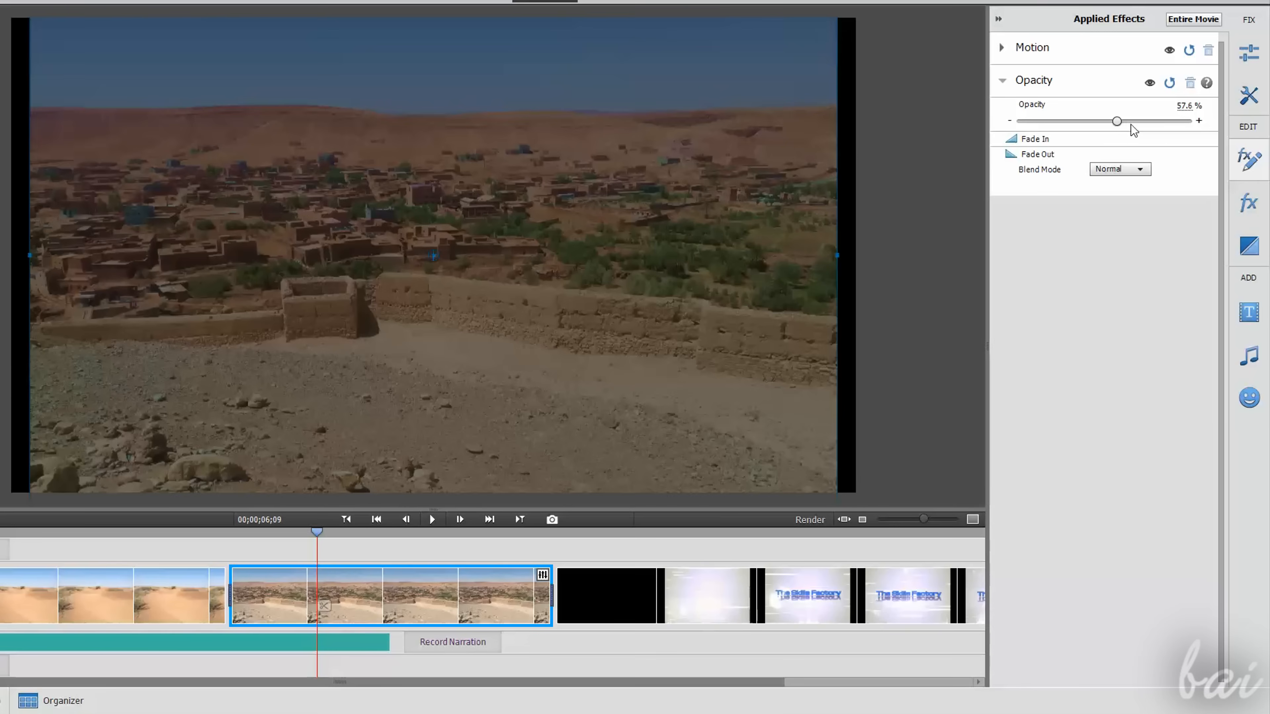
{"action": "left_click_drag", "start_coordinate": [1117, 120], "coordinate": [1164, 122]}
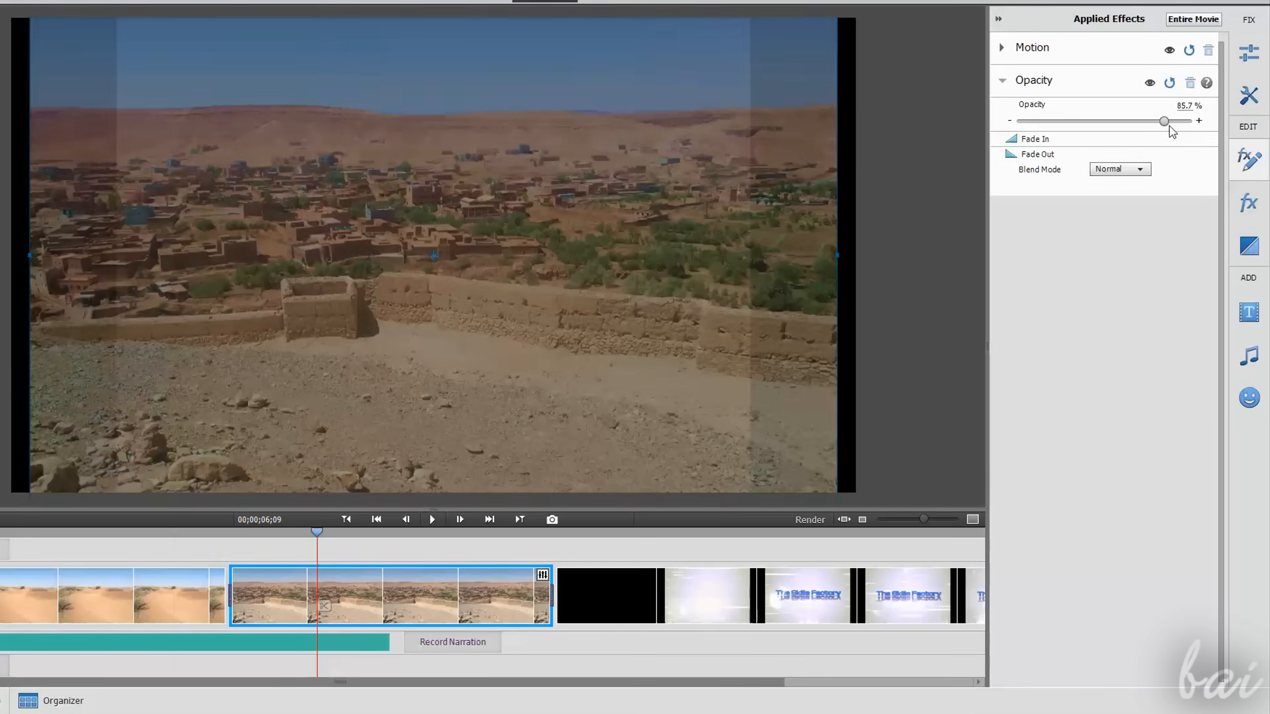
Apply Mosaic to the desert clip with much finer blocks, and add the Lightning effect.
{"action": "left_click", "coordinate": [1248, 203]}
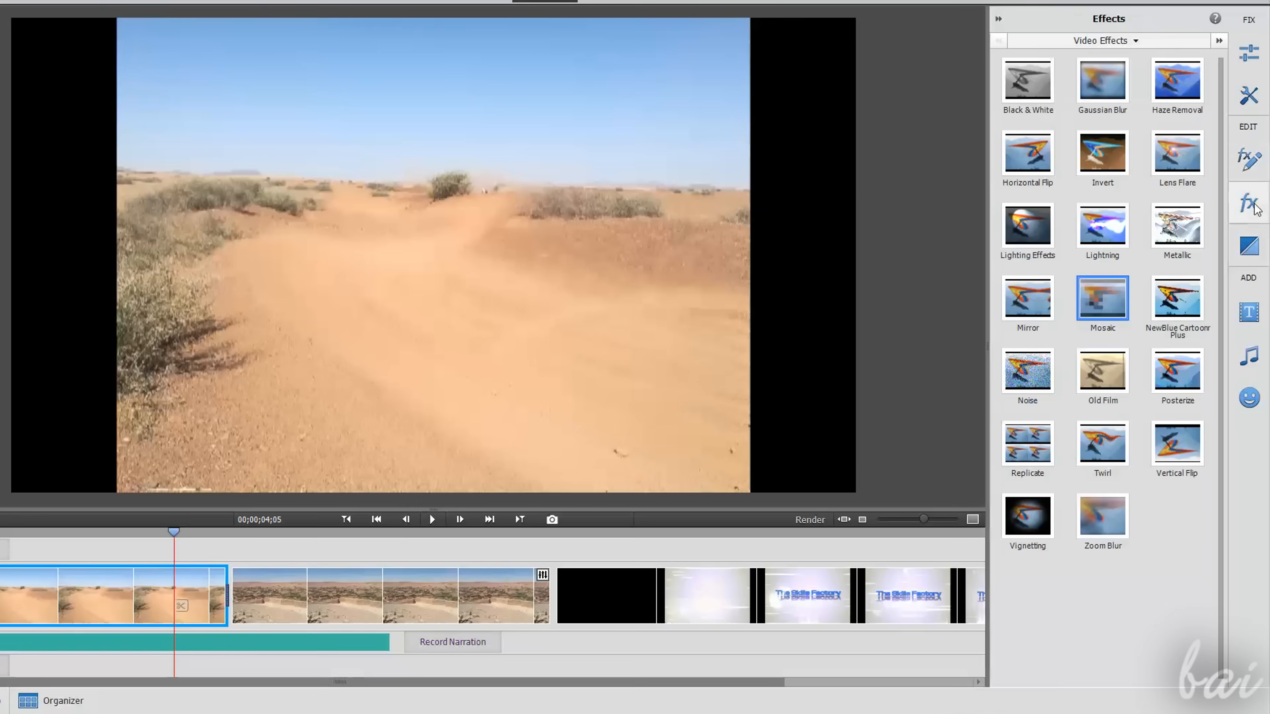
{"action": "mouse_move", "coordinate": [1110, 298]}
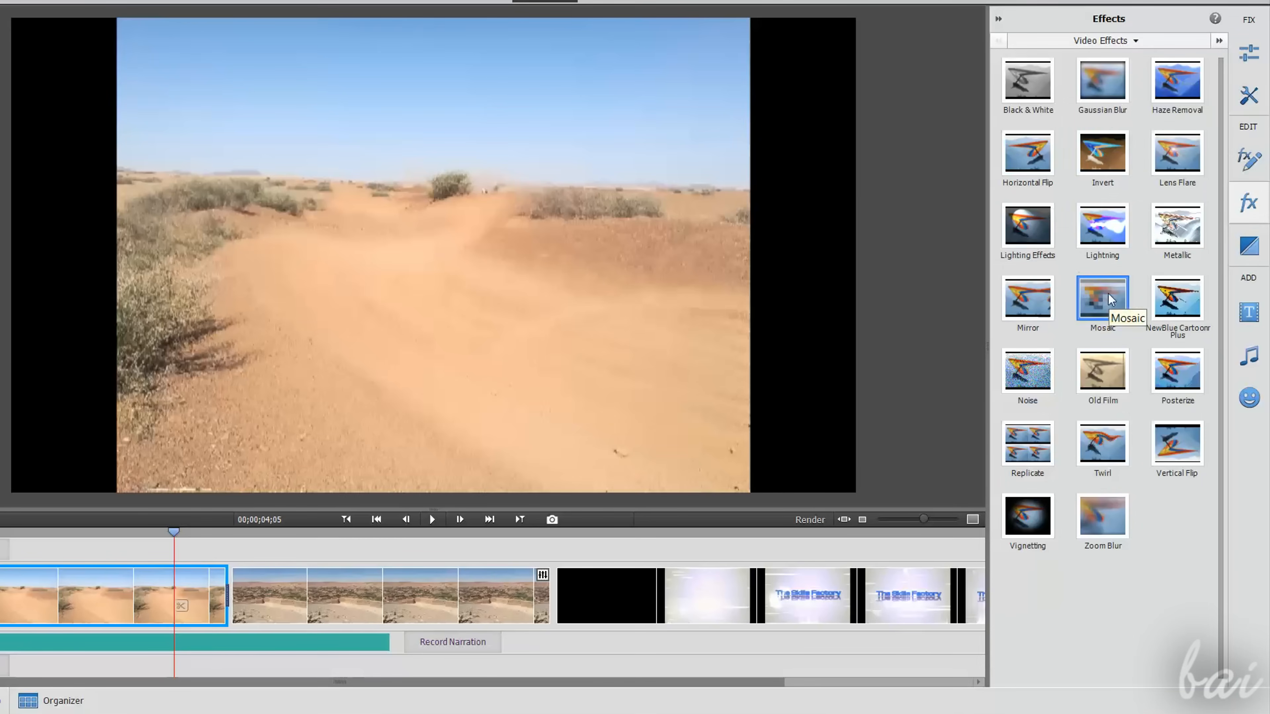
{"action": "double_click", "coordinate": [1102, 298]}
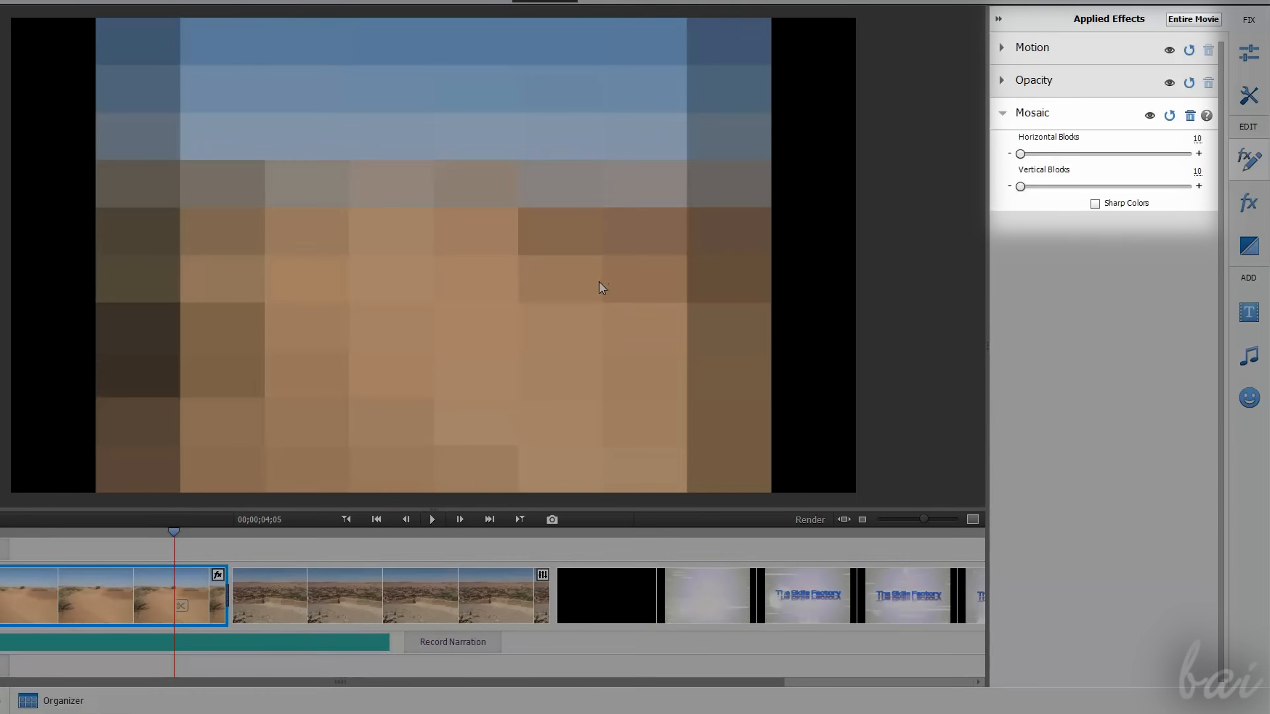
{"action": "mouse_move", "coordinate": [625, 163]}
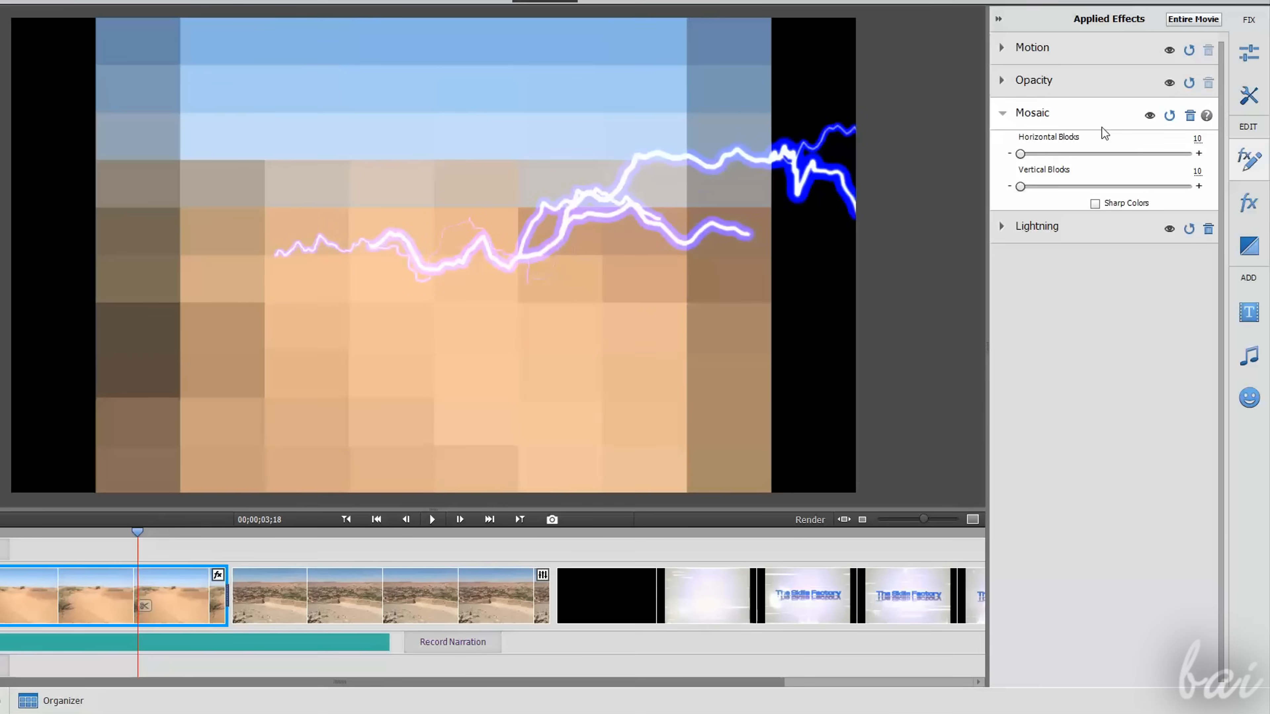
{"action": "left_click_drag", "start_coordinate": [1021, 154], "coordinate": [1019, 154]}
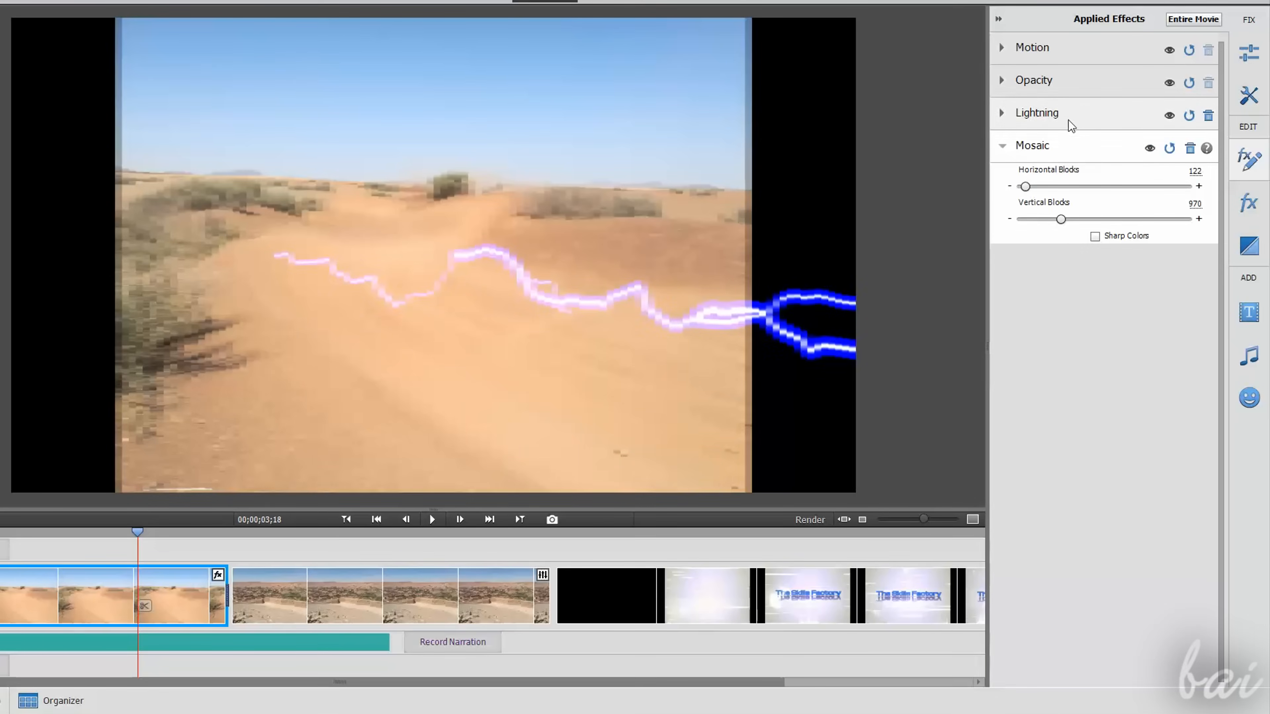
{"action": "left_click", "coordinate": [1001, 146]}
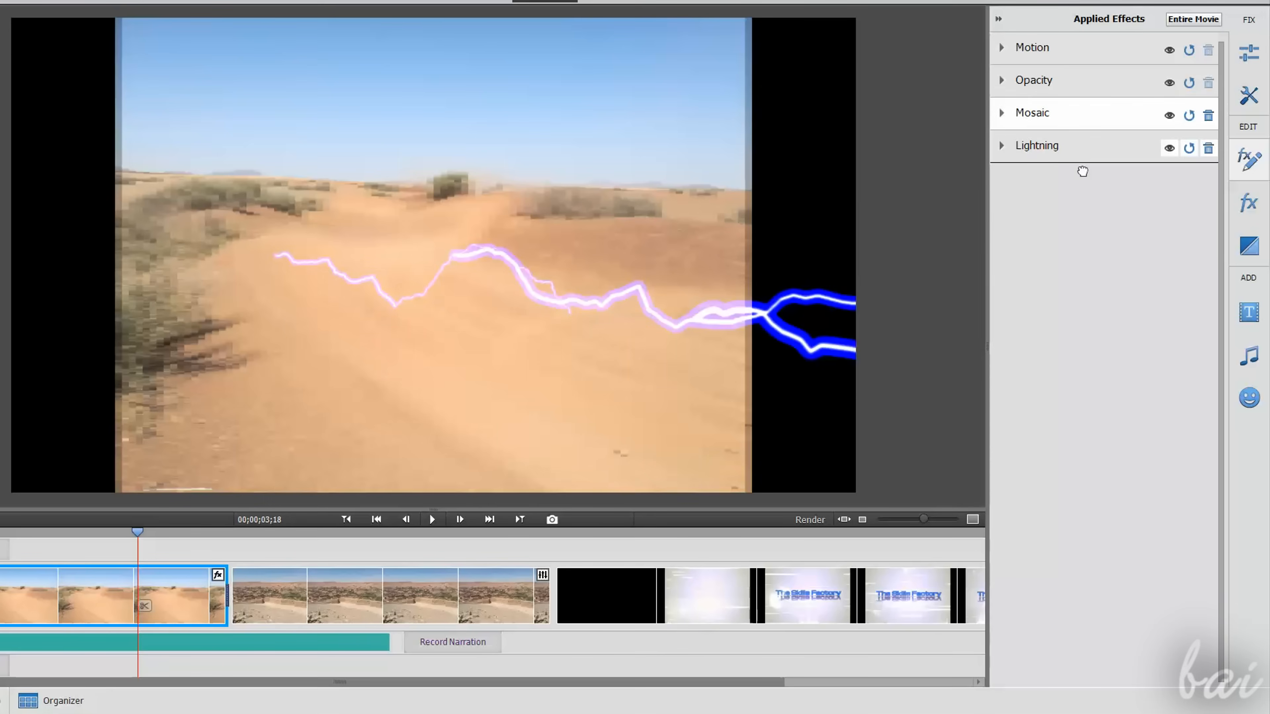
Toggle the Mosaic effect off and on to compare the dunes clip with and without it.
{"action": "left_click", "coordinate": [1001, 146]}
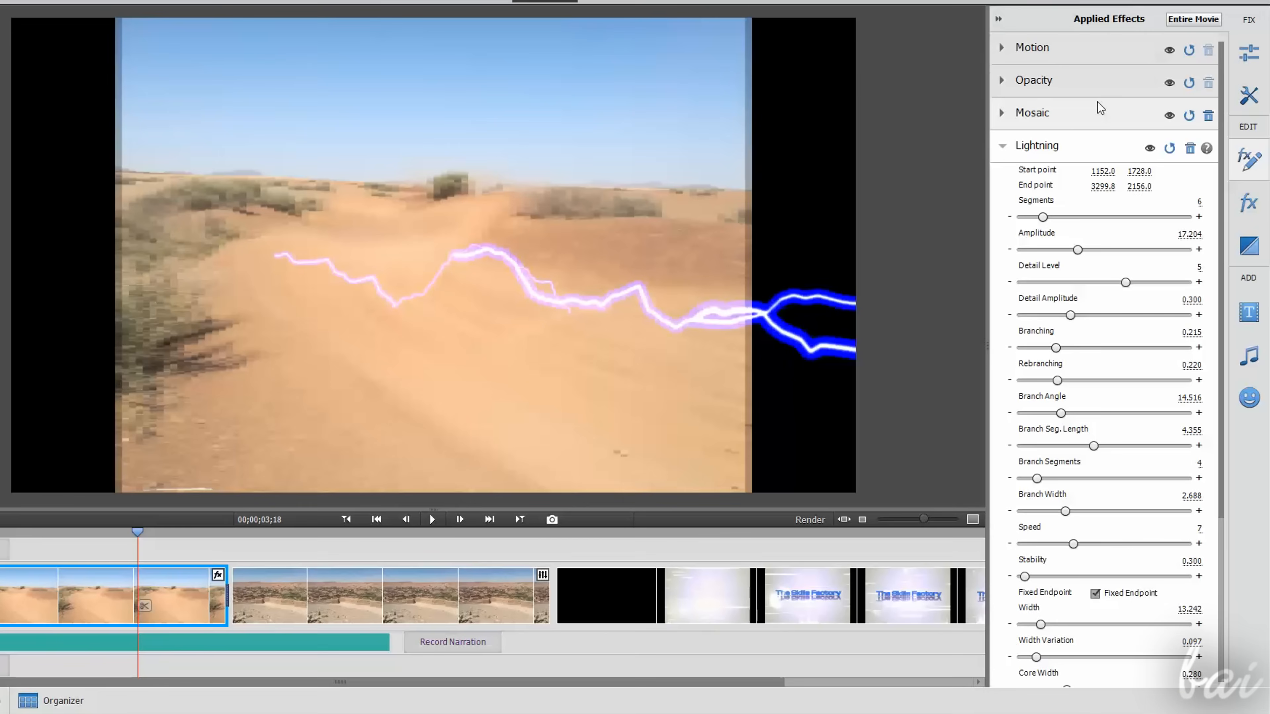
{"action": "left_click", "coordinate": [1002, 146]}
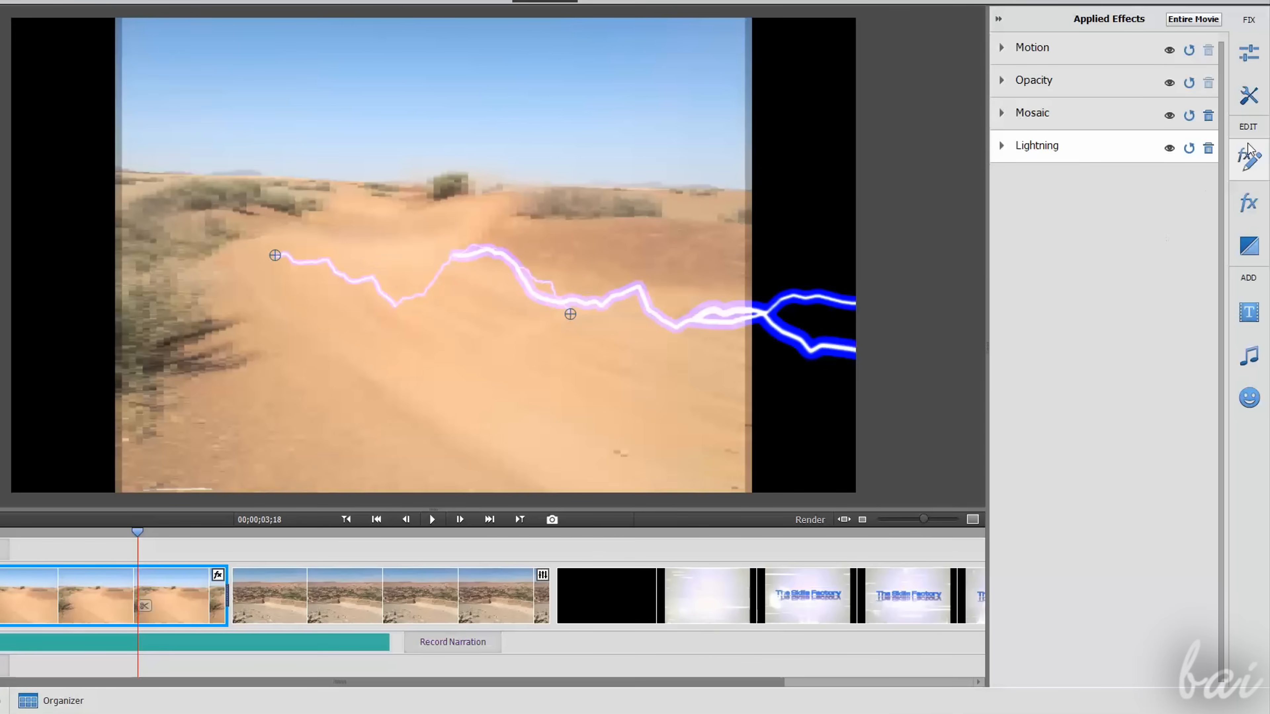
{"action": "left_click", "coordinate": [1170, 115]}
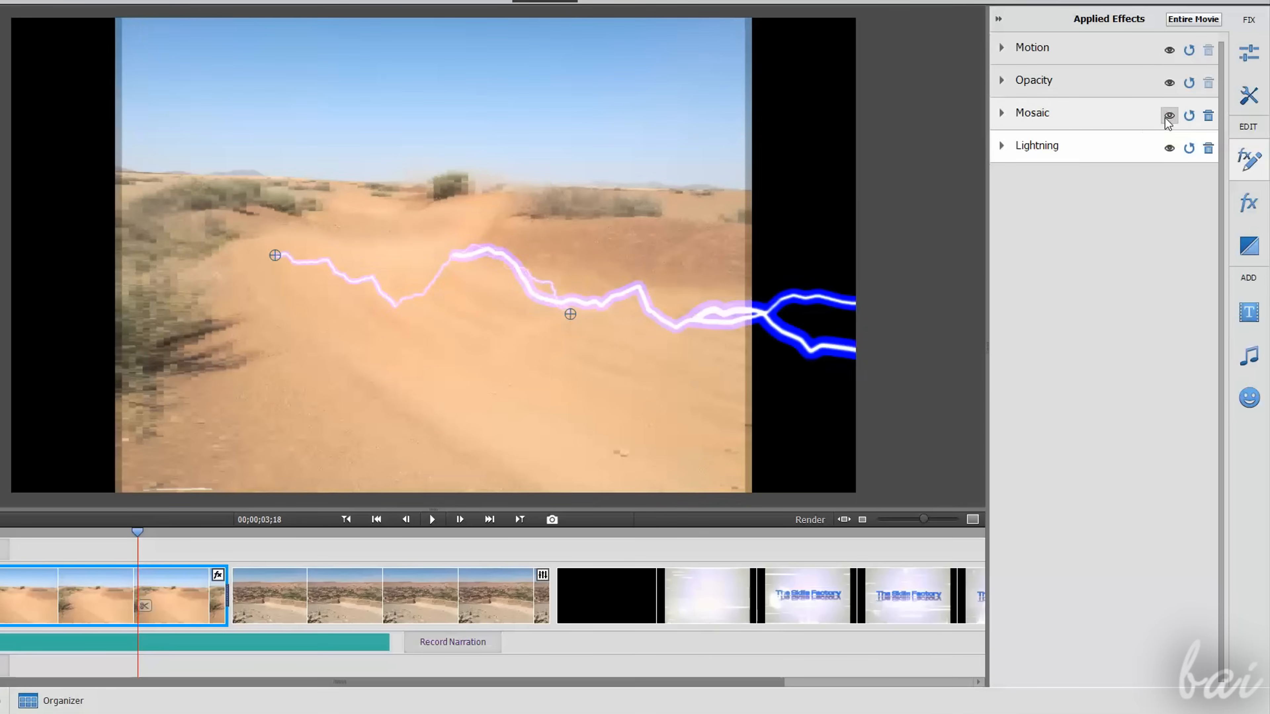
{"action": "left_click", "coordinate": [1170, 115]}
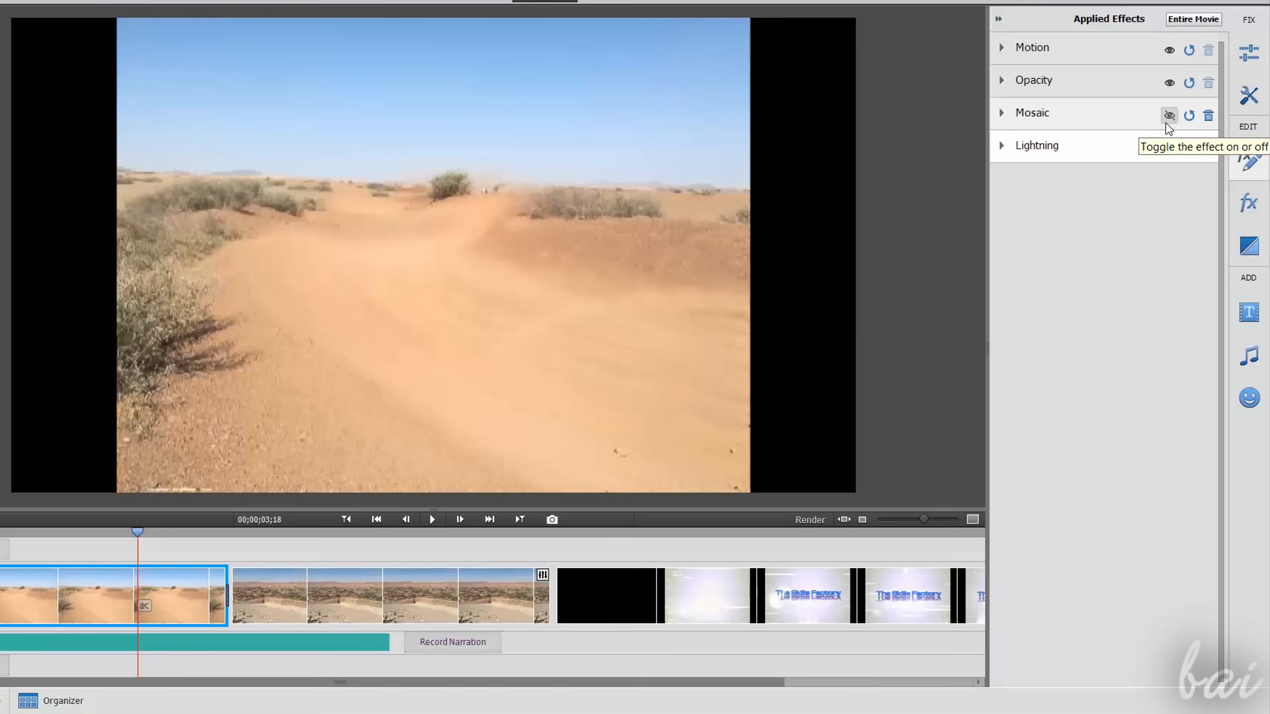
{"action": "left_click", "coordinate": [1169, 115]}
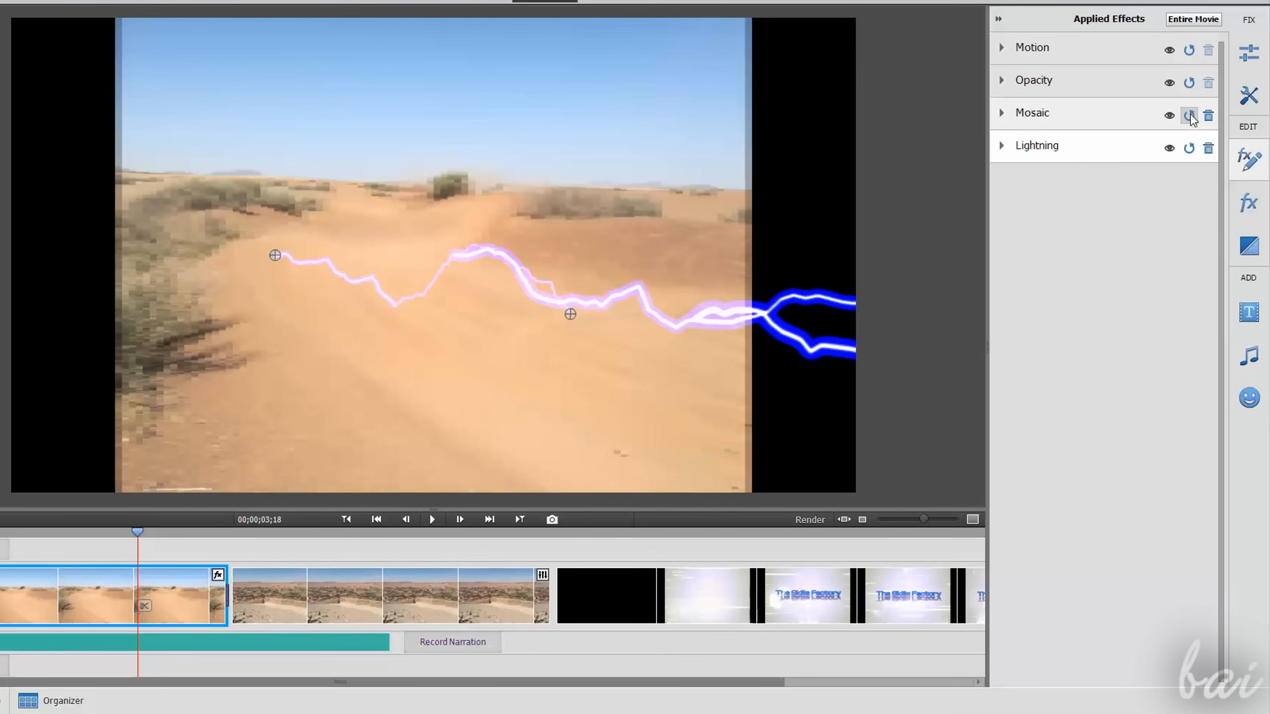
Reset Mosaic to defaults, then delete the Lightning and Mosaic effects from the clip.
{"action": "left_click", "coordinate": [1188, 116]}
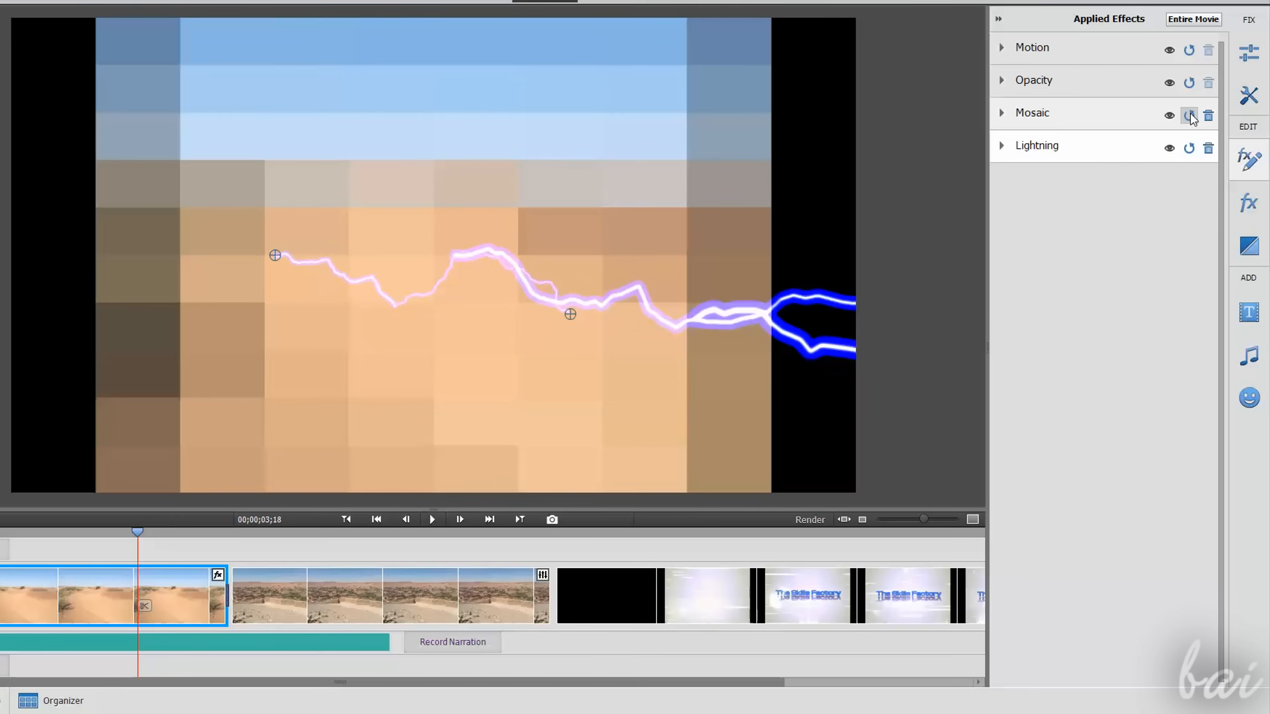
{"action": "left_click", "coordinate": [1189, 117]}
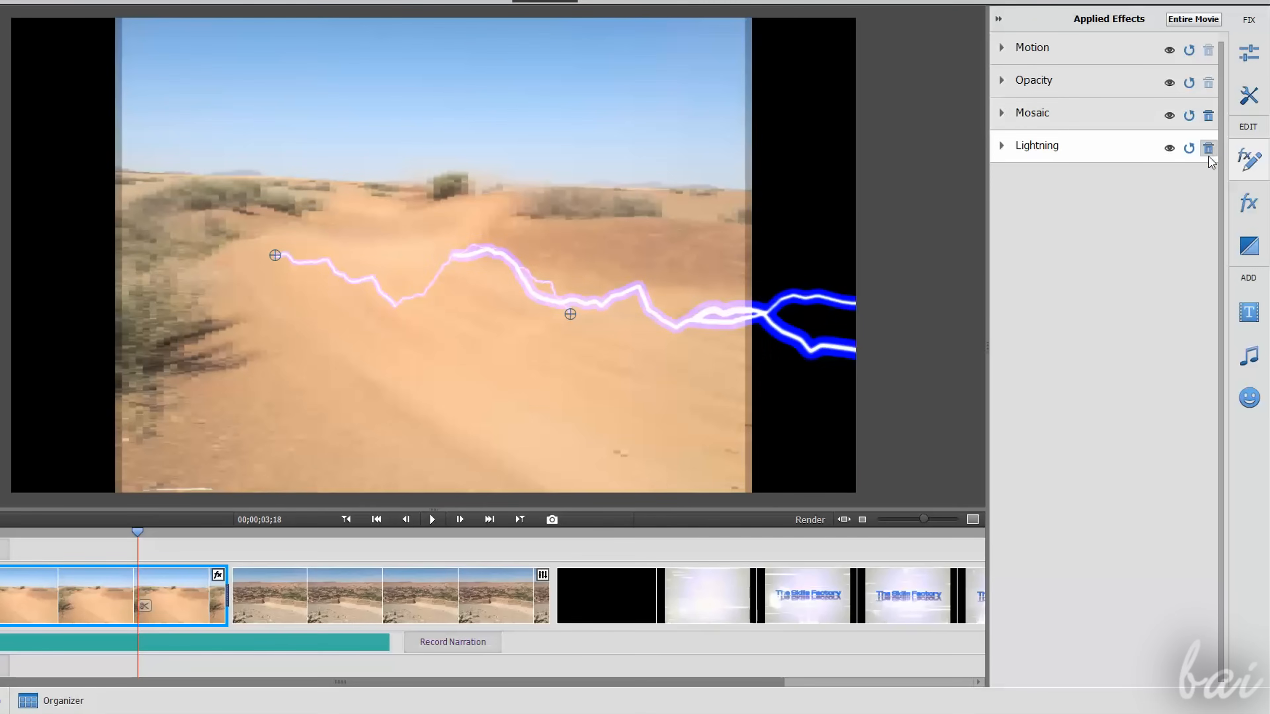
{"action": "left_click", "coordinate": [1208, 147]}
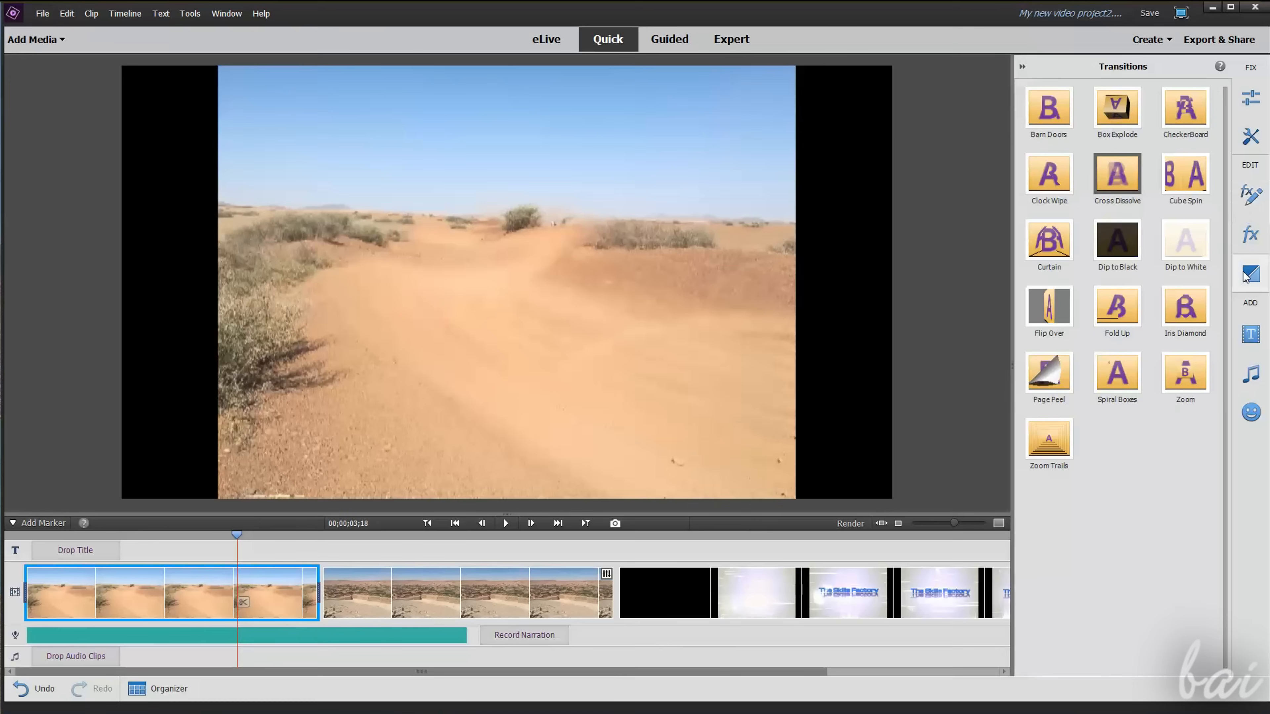
{"action": "mouse_move", "coordinate": [1054, 310]}
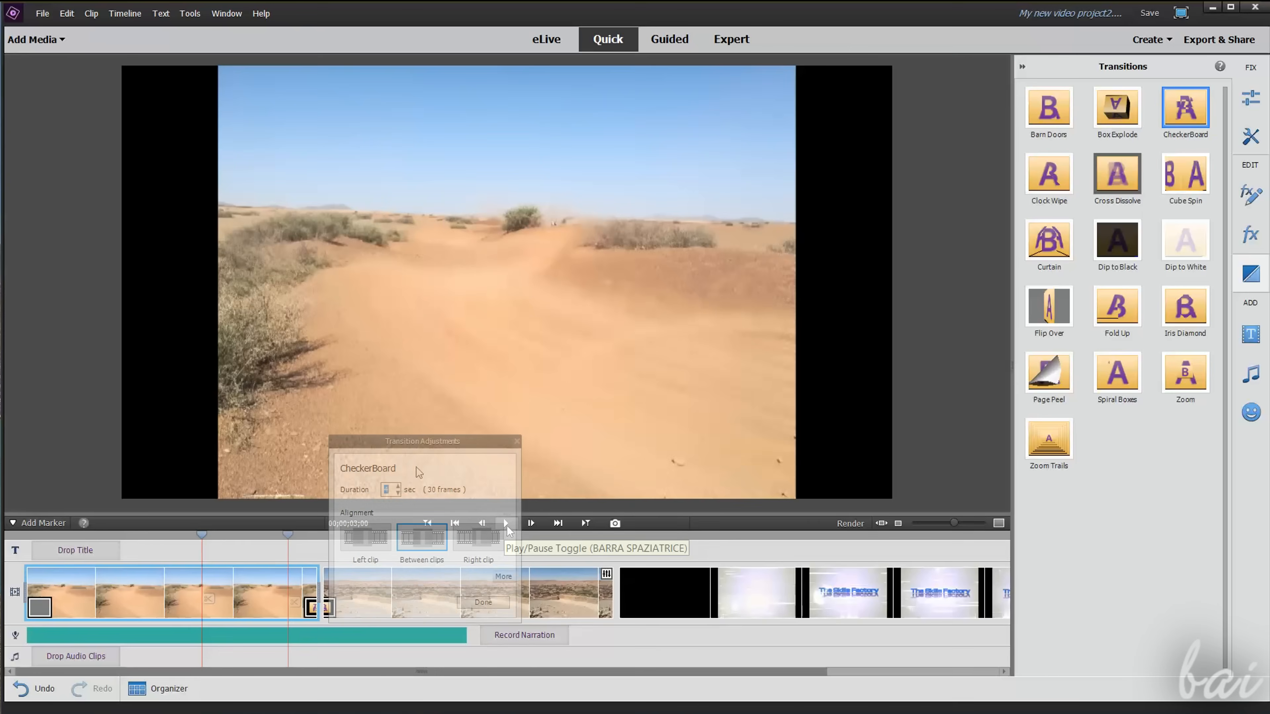
Dismiss the CheckerBoard adjustments and confirm the Iris Diamond transition between the first two clips.
{"action": "left_click", "coordinate": [505, 524]}
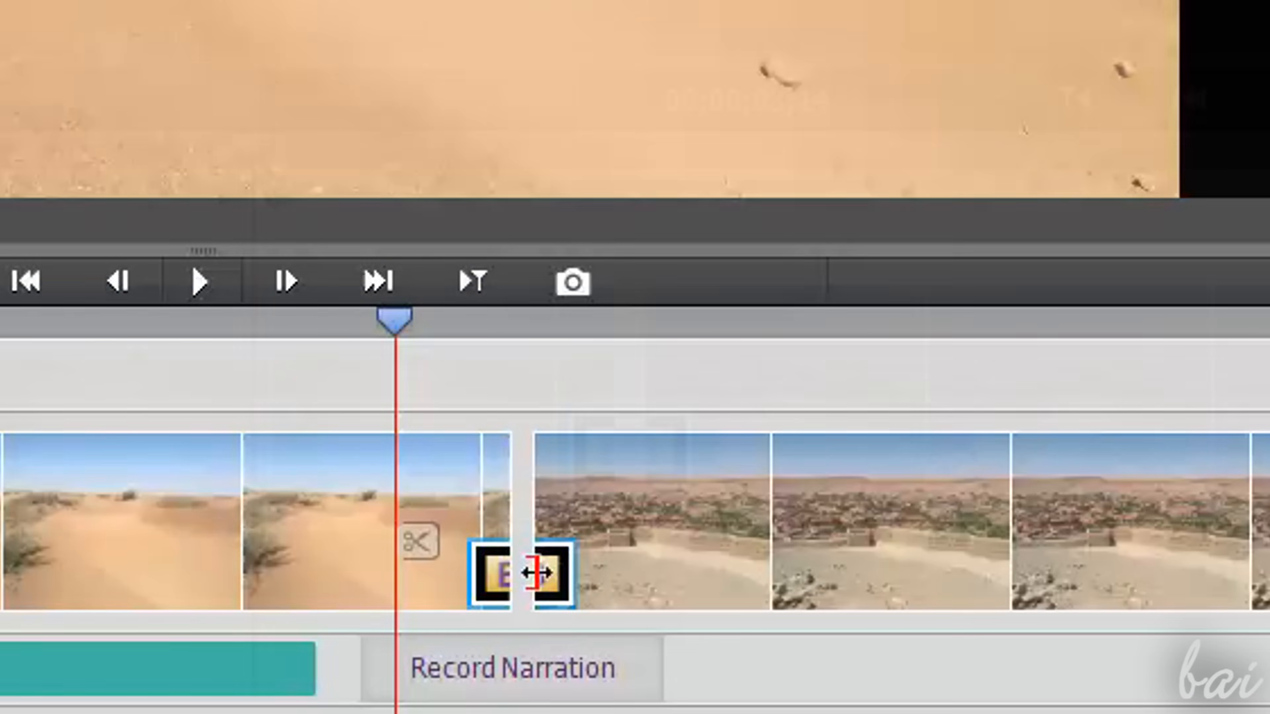
{"action": "double_click", "coordinate": [545, 575]}
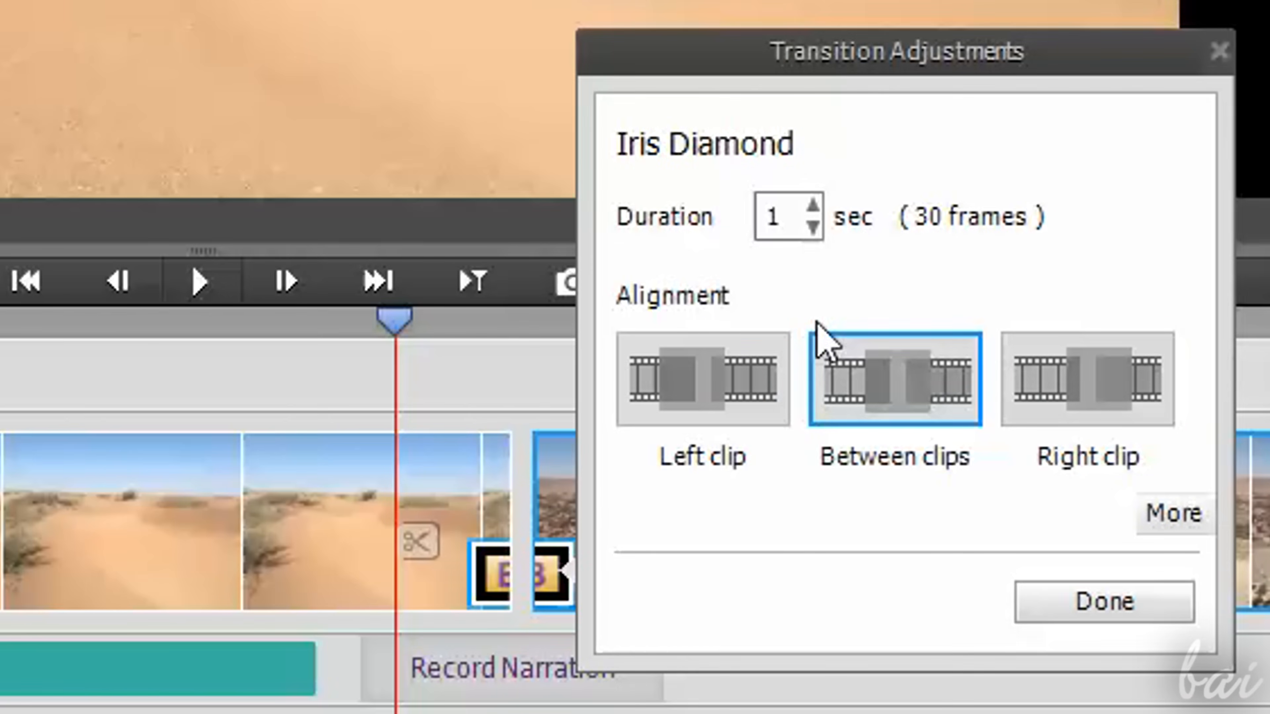
{"action": "left_click", "coordinate": [1105, 602]}
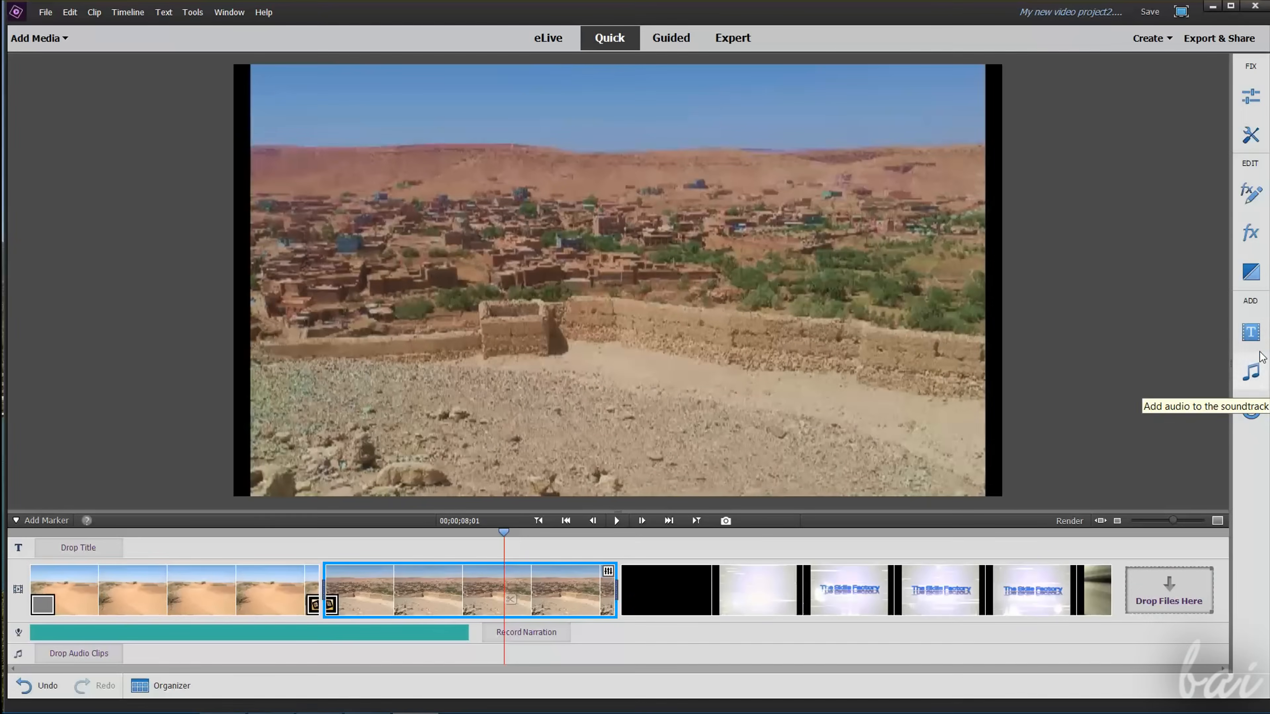
{"action": "mouse_move", "coordinate": [1258, 340]}
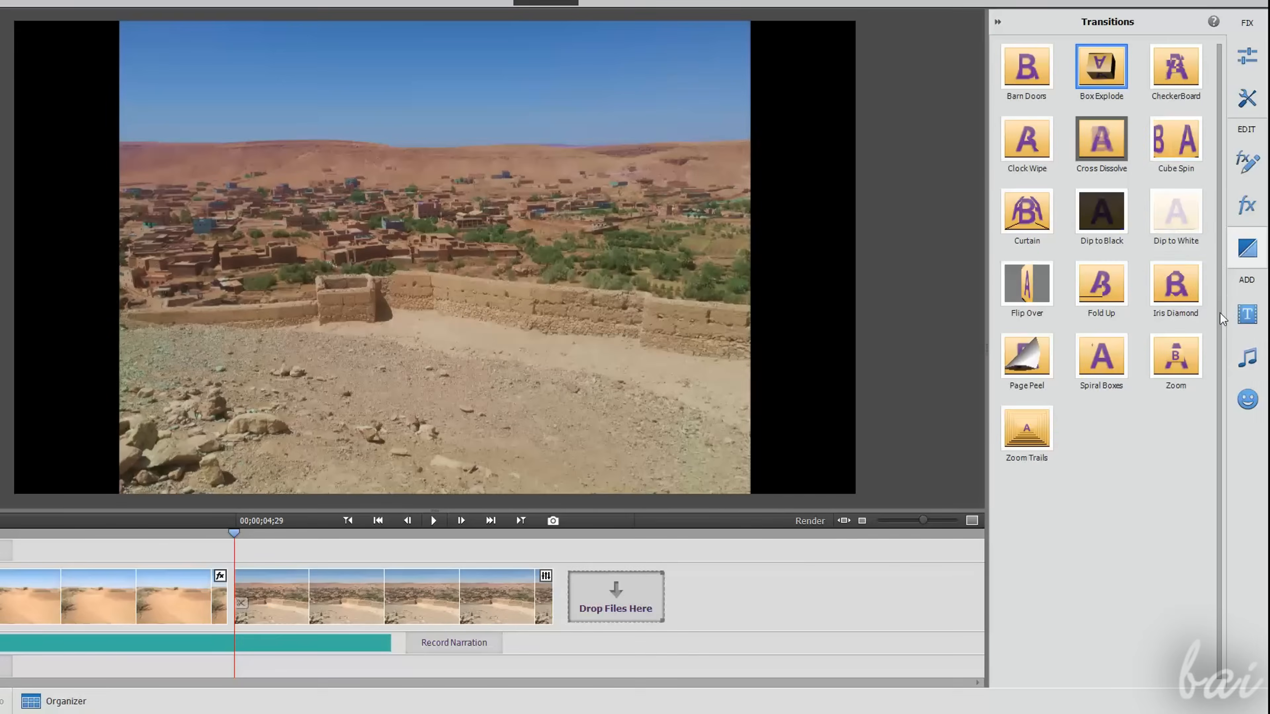
Show the gallery of classic title templates from the Add panel.
{"action": "left_click", "coordinate": [1248, 315]}
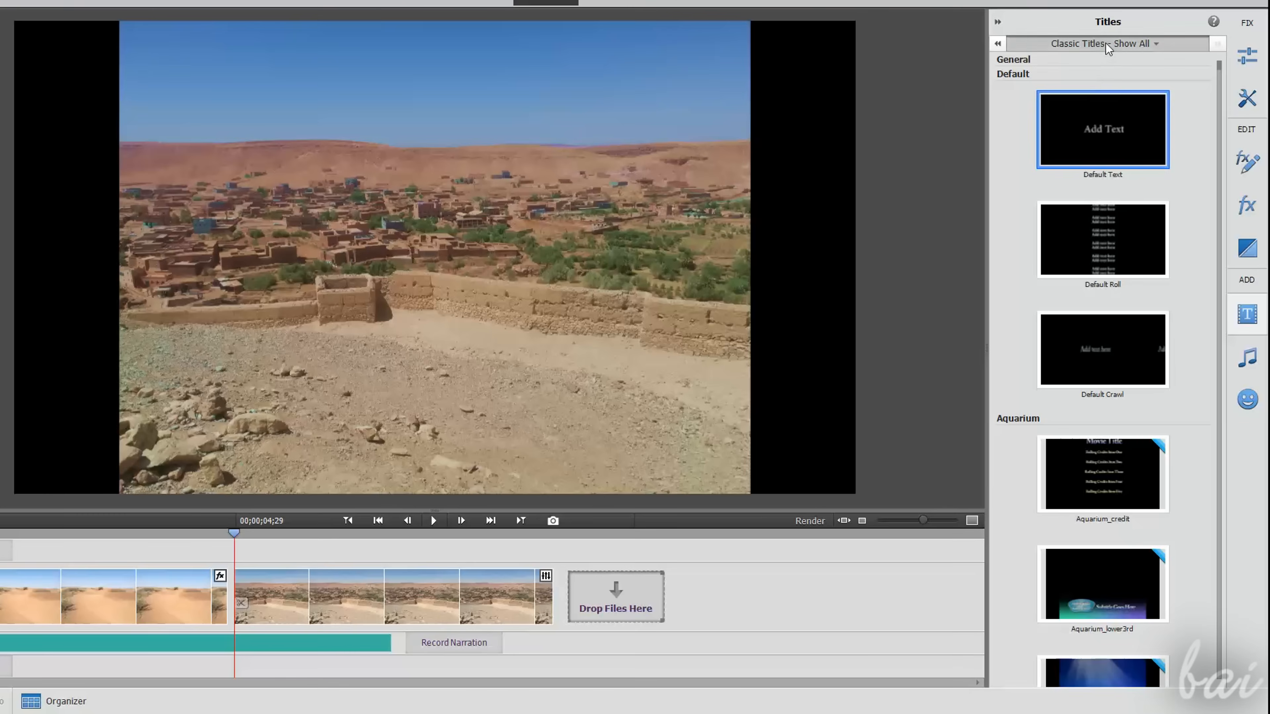
Add a Default Text title reading 'Desert', made bold and coloured purple.
{"action": "left_click", "coordinate": [1108, 44]}
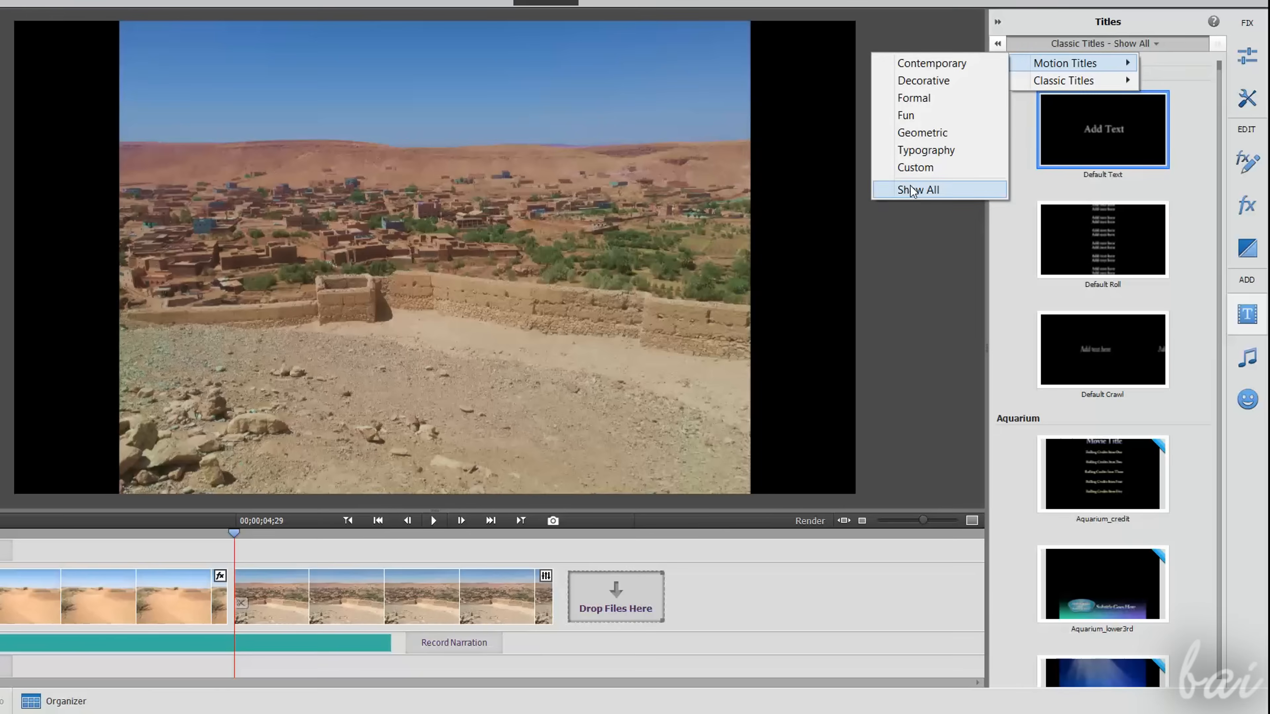
{"action": "left_click", "coordinate": [1063, 63]}
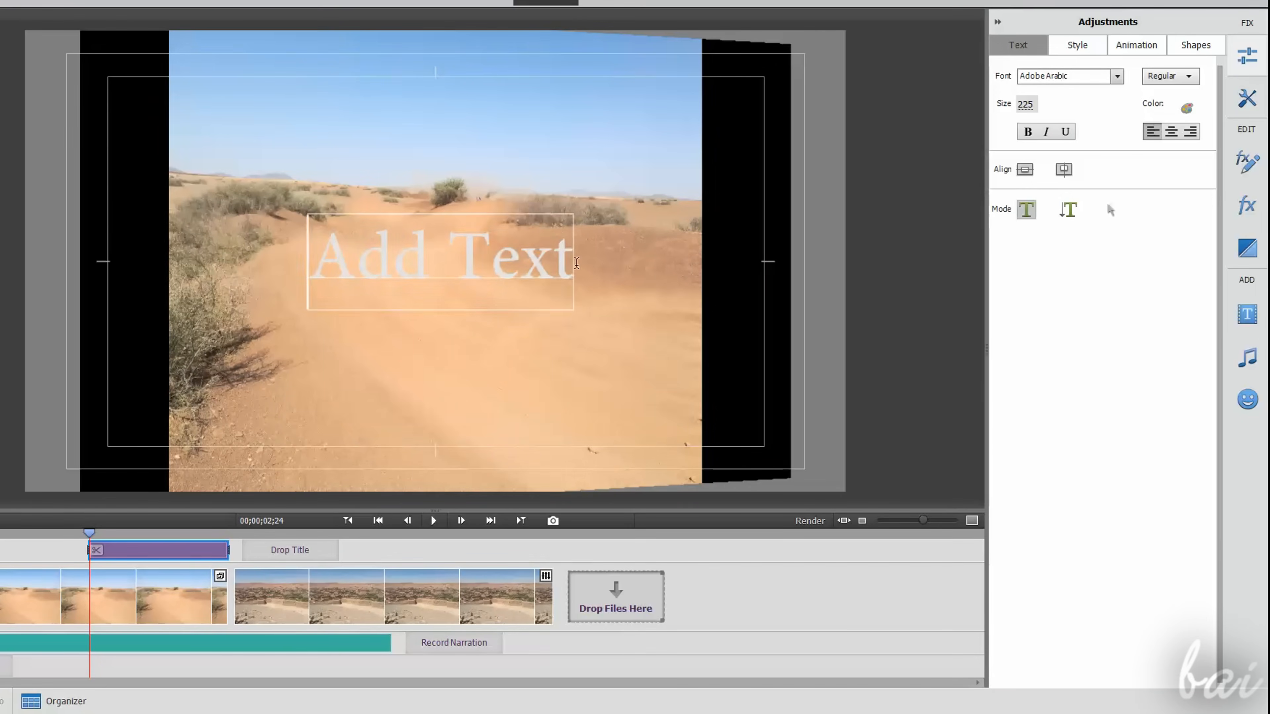
{"action": "type", "text": "Desert"}
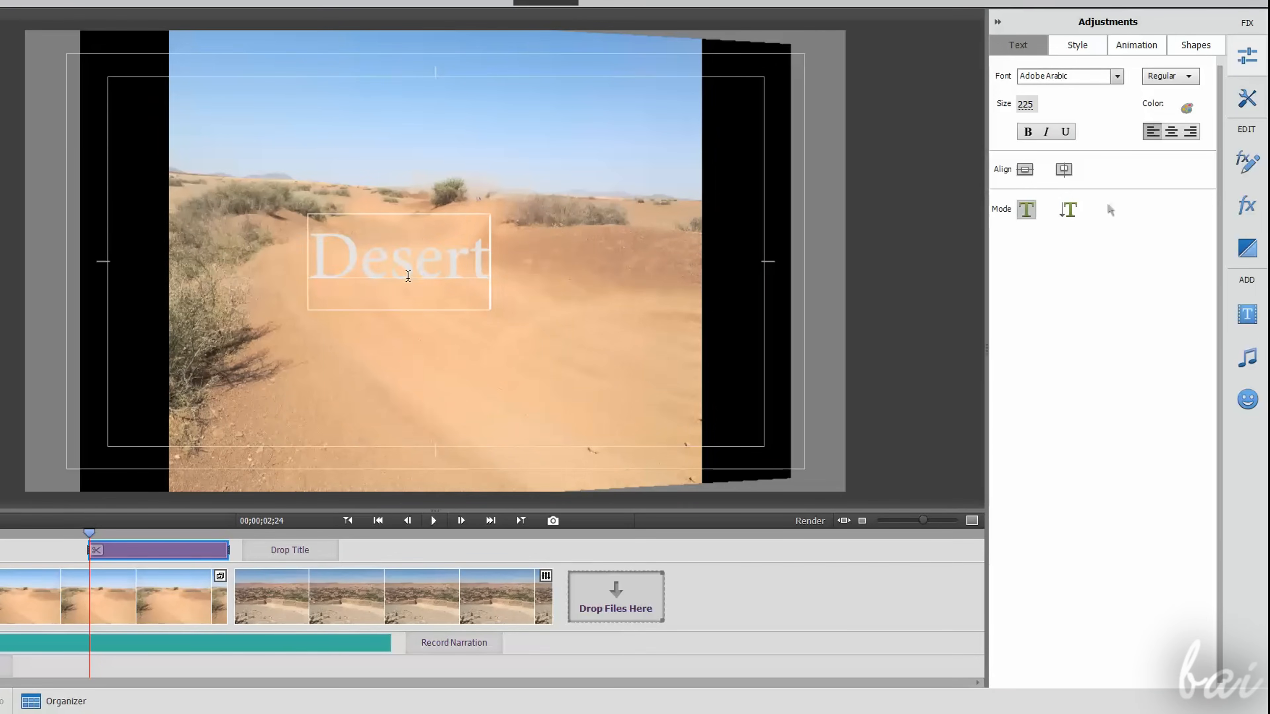
{"action": "left_click", "coordinate": [1027, 132]}
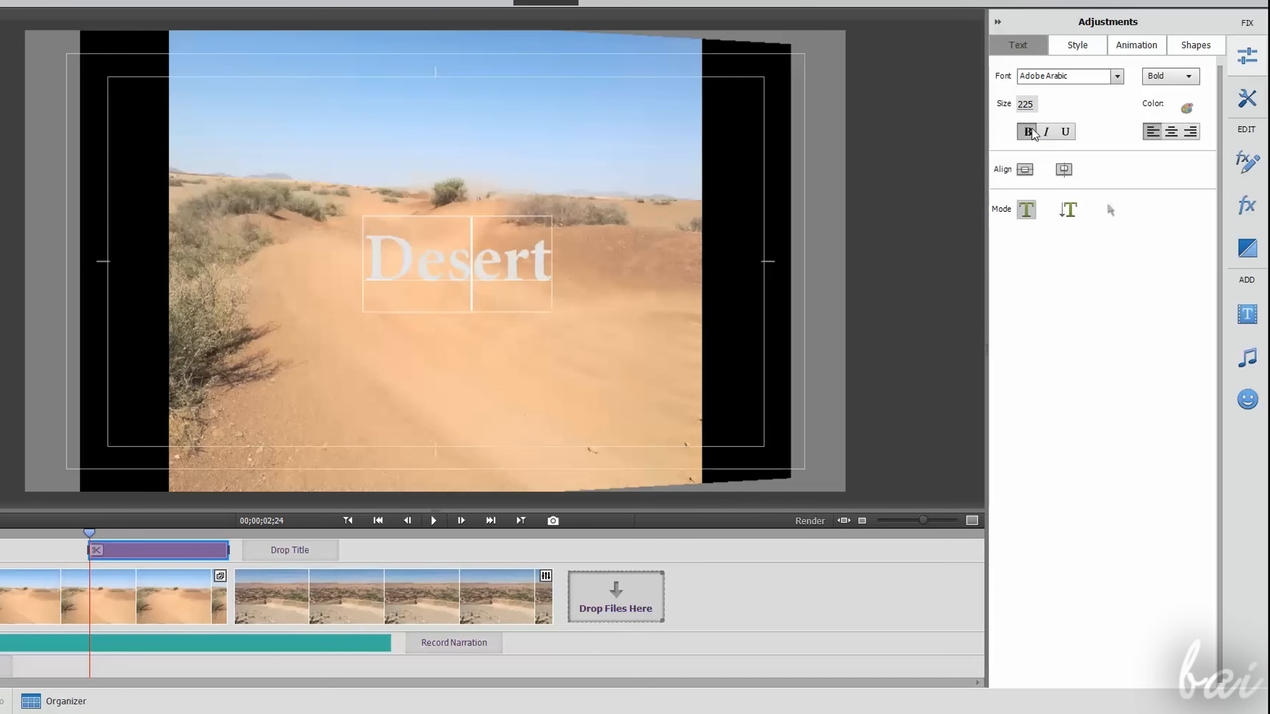
{"action": "left_click", "coordinate": [1185, 109]}
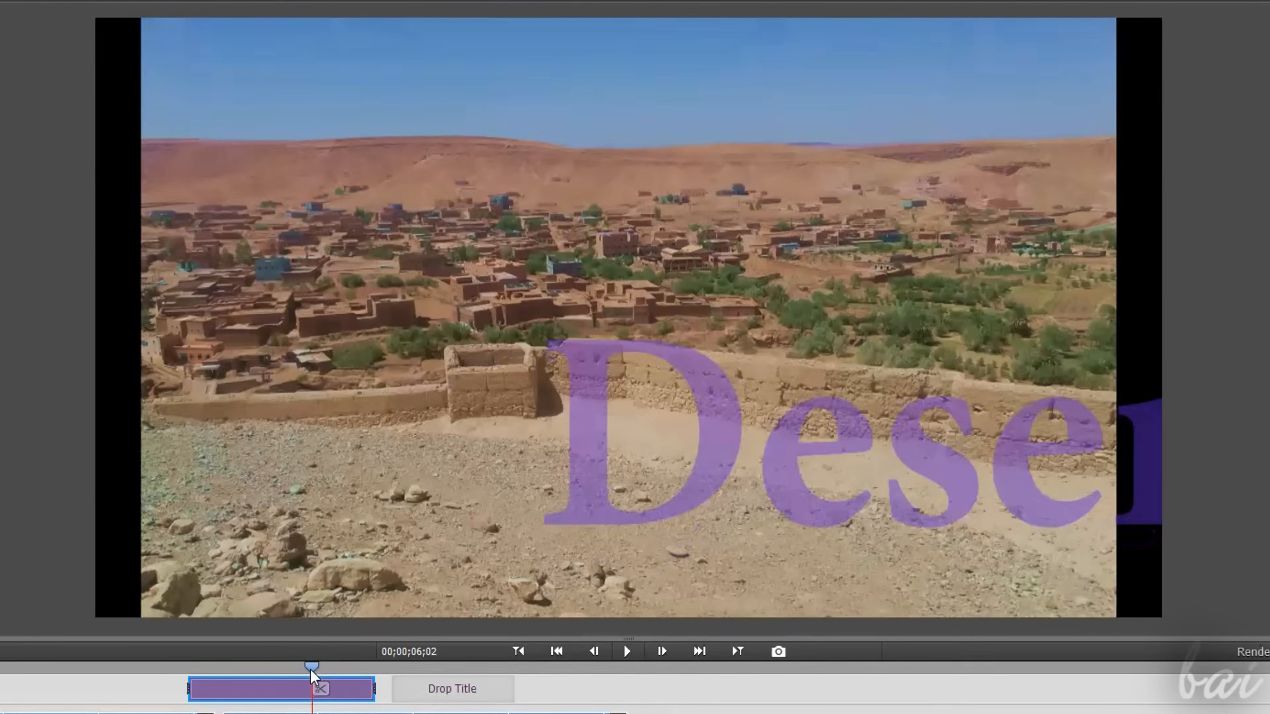
Preview the title over the clips and draw a yellow ellipse beneath the text.
{"action": "left_click_drag", "start_coordinate": [314, 674], "coordinate": [354, 674]}
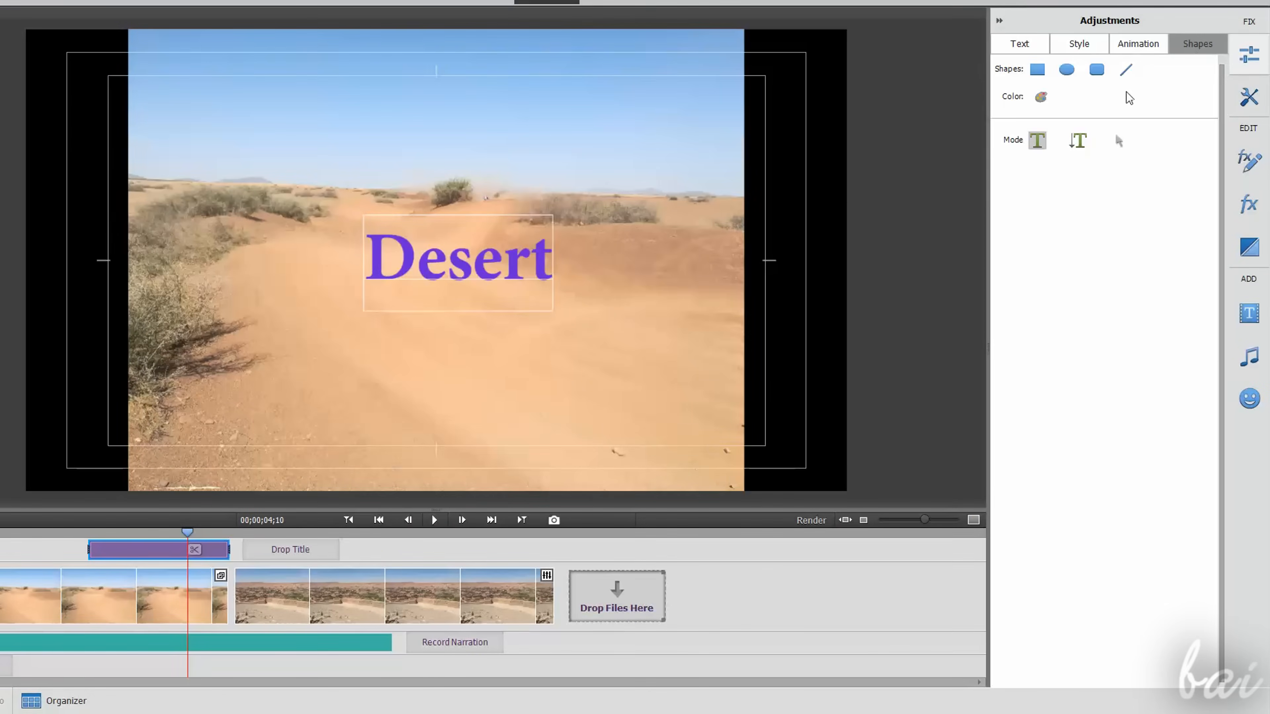
{"action": "left_click", "coordinate": [1066, 70]}
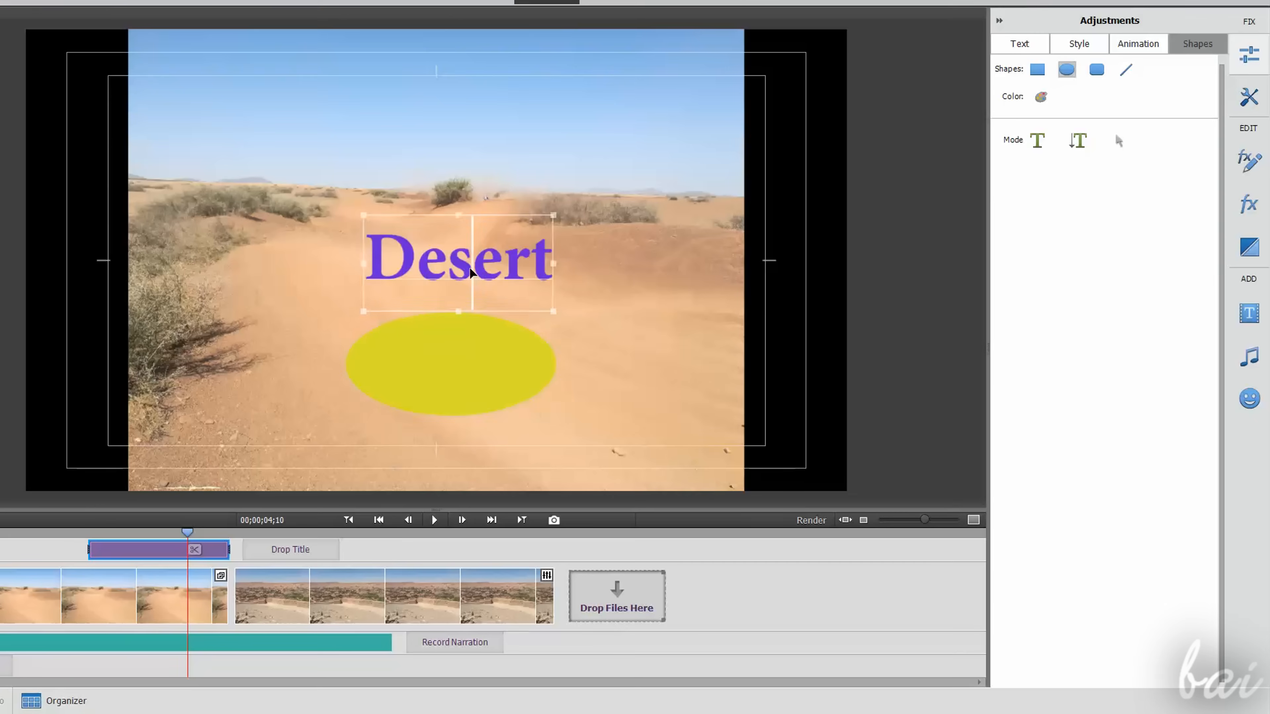
{"action": "left_click_drag", "start_coordinate": [458, 259], "coordinate": [353, 158]}
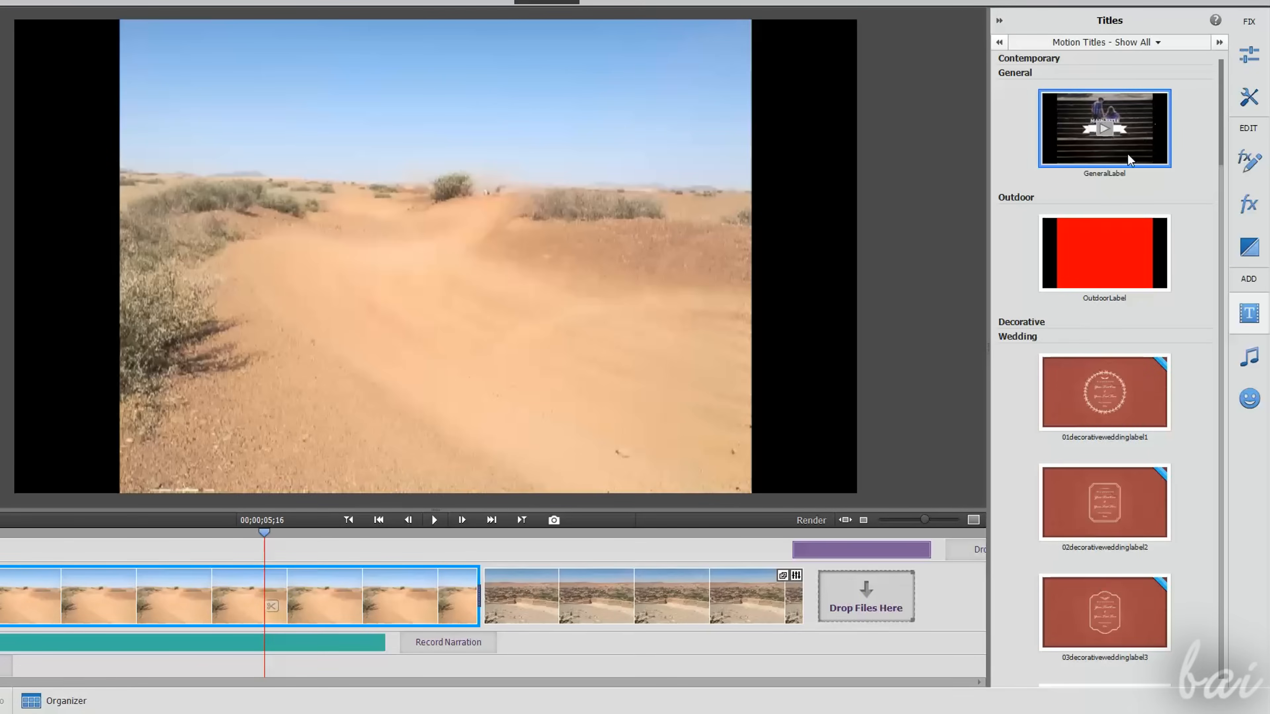
Add the GeneralLabel motion title with the text 'Hello' in yellow.
{"action": "double_click", "coordinate": [1104, 128]}
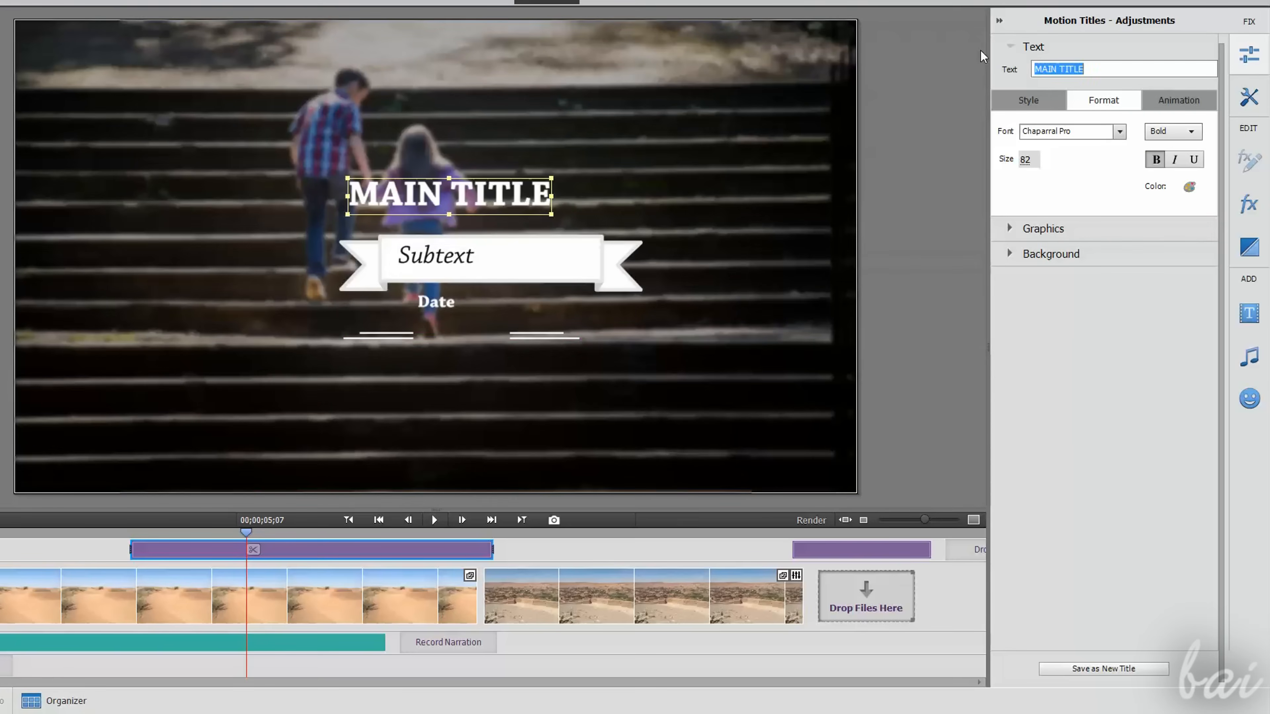
{"action": "type", "text": "Helo"}
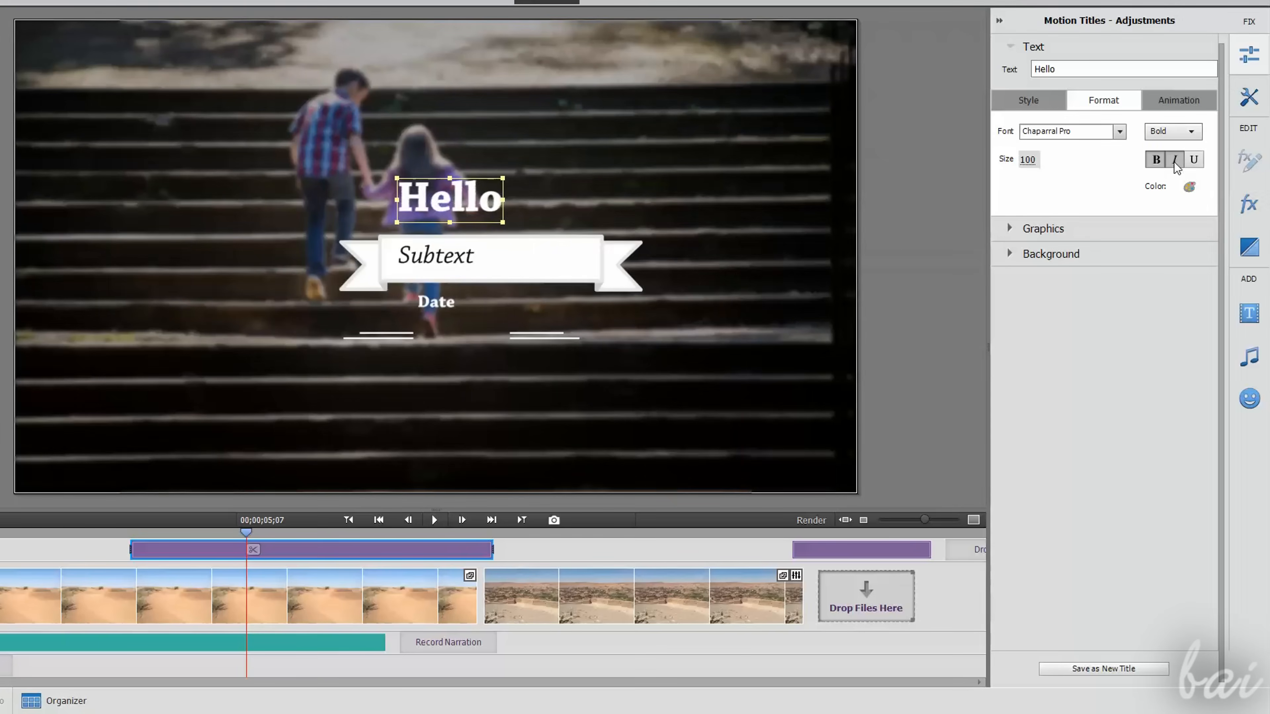
{"action": "left_click", "coordinate": [1179, 101]}
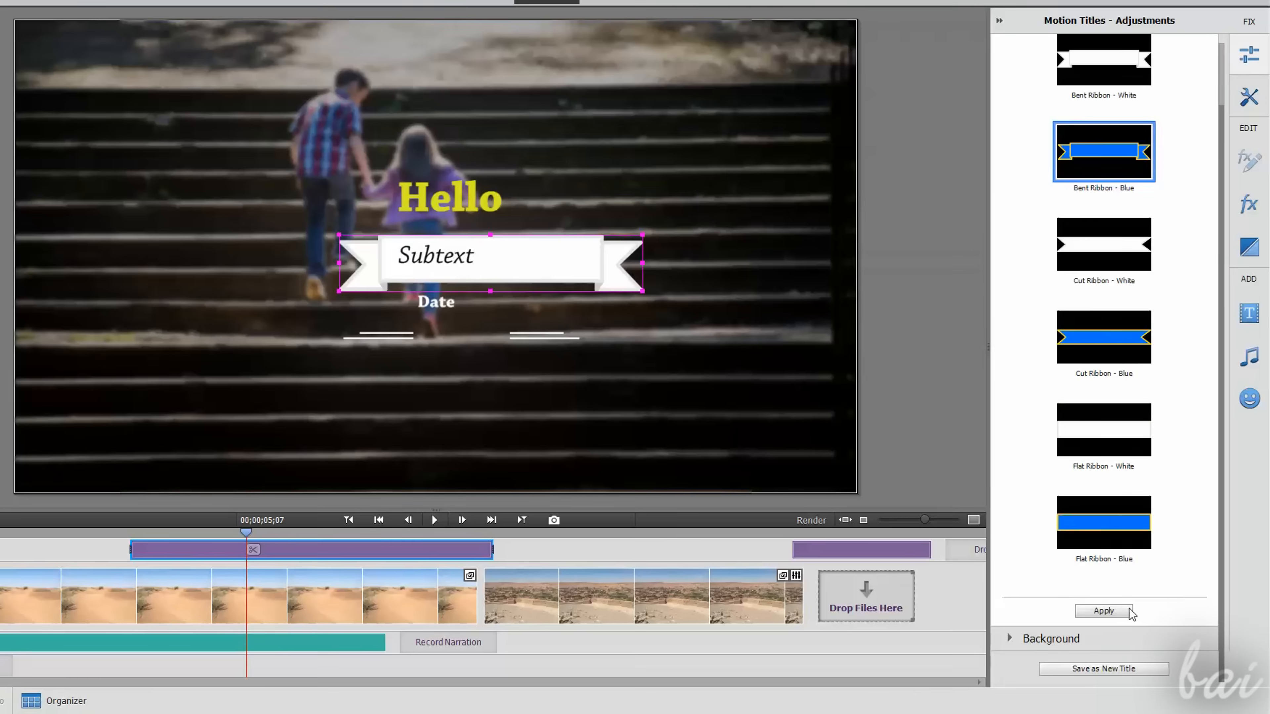
Put the Bent Ribbon - Blue graphic behind the subtext and lower the background opacity.
{"action": "left_click", "coordinate": [1103, 611]}
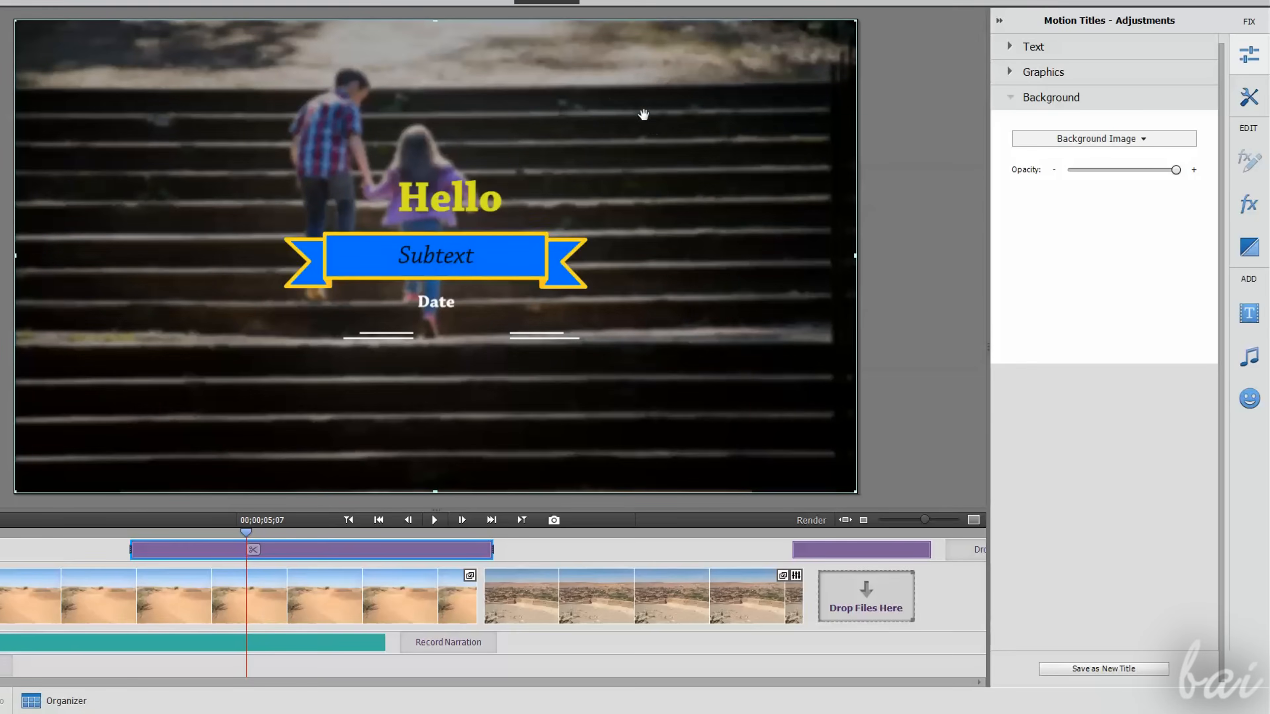
{"action": "left_click_drag", "start_coordinate": [1177, 169], "coordinate": [1157, 170]}
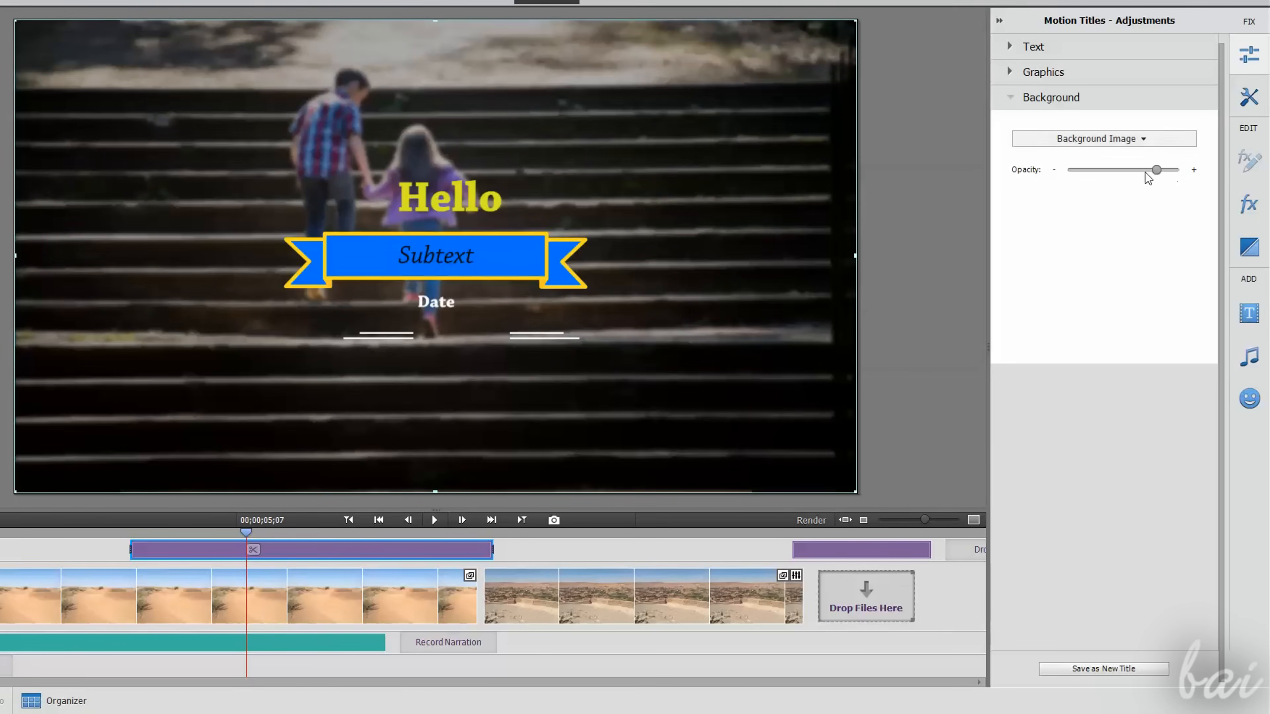
{"action": "left_click_drag", "start_coordinate": [1155, 169], "coordinate": [1076, 171]}
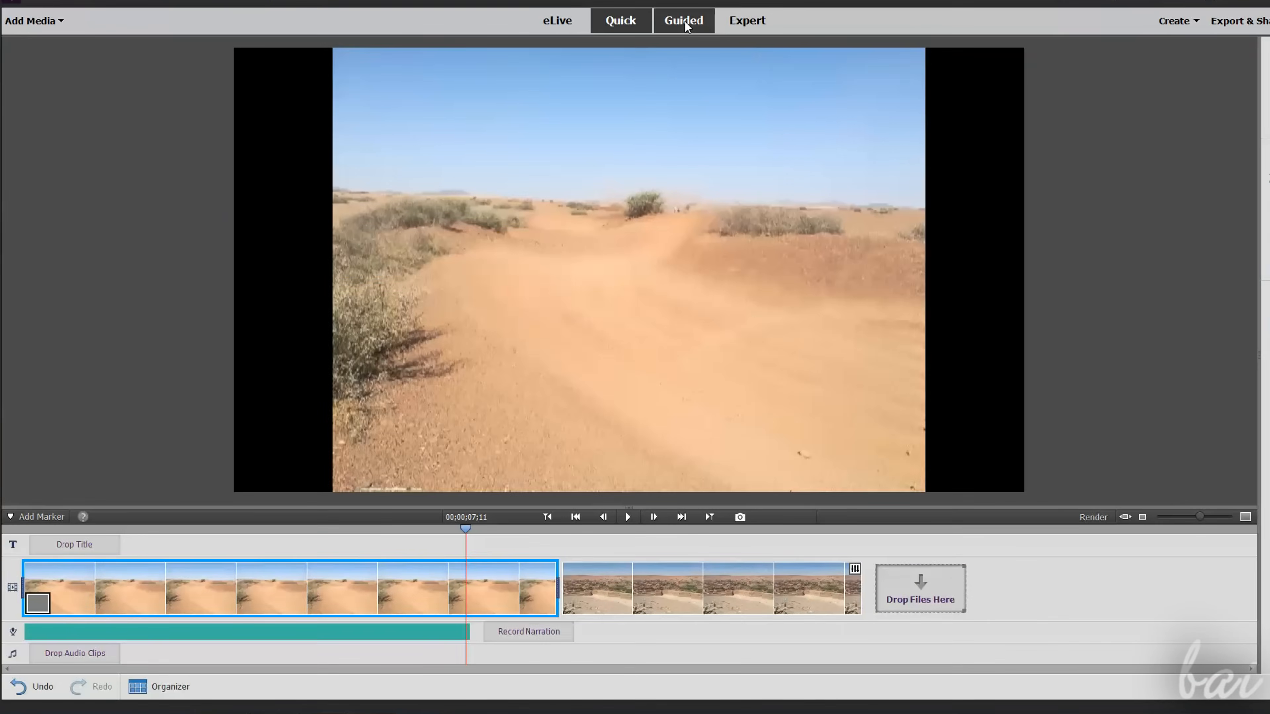
{"action": "left_click", "coordinate": [684, 21]}
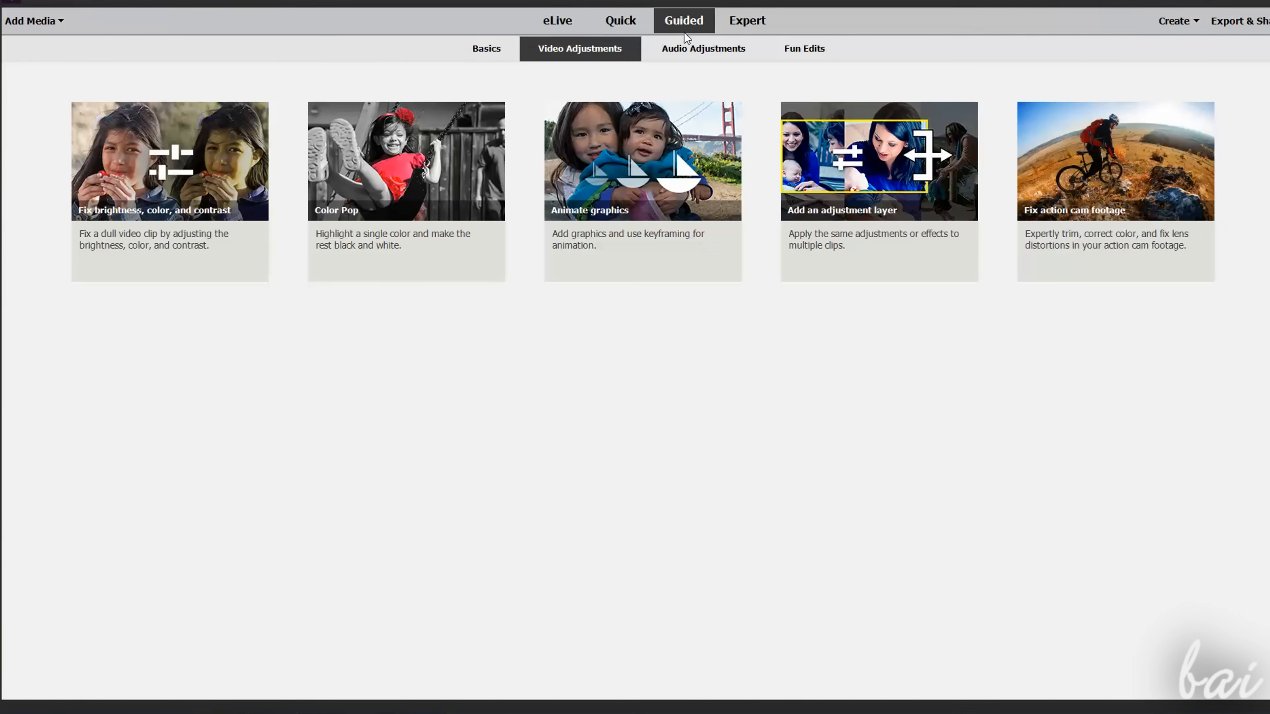
{"action": "left_click", "coordinate": [703, 49]}
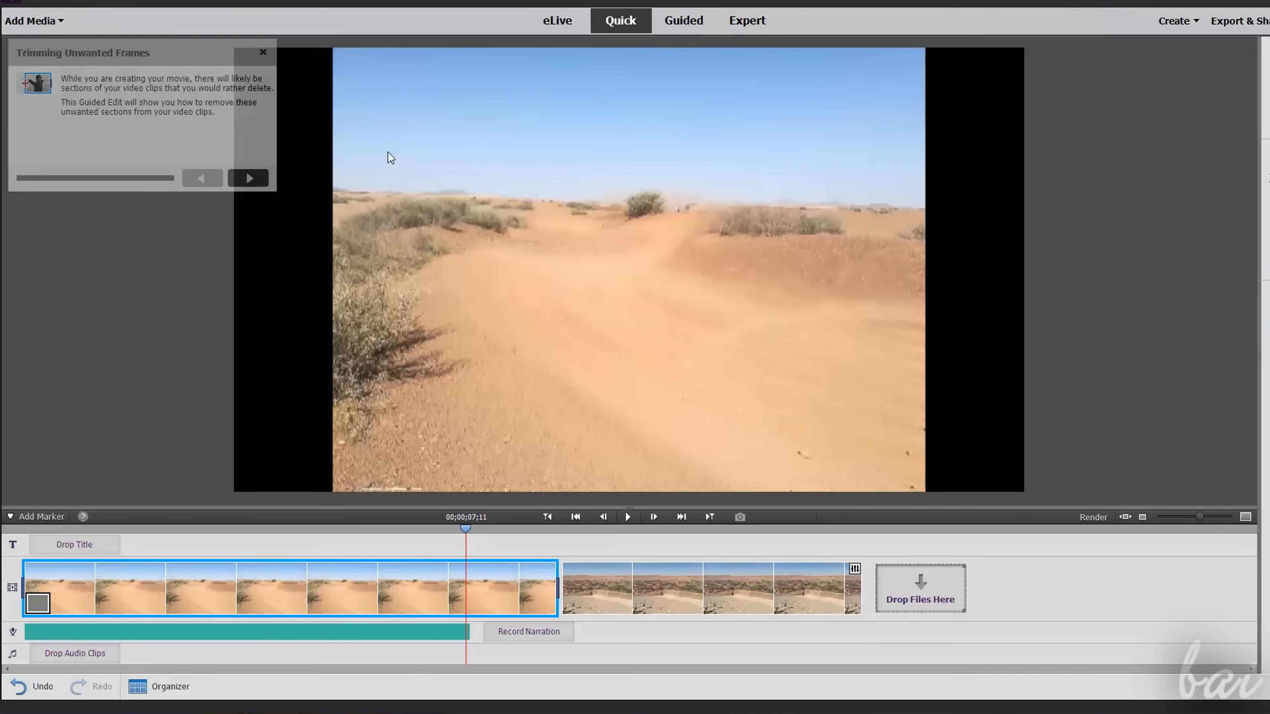
{"action": "left_click", "coordinate": [248, 178]}
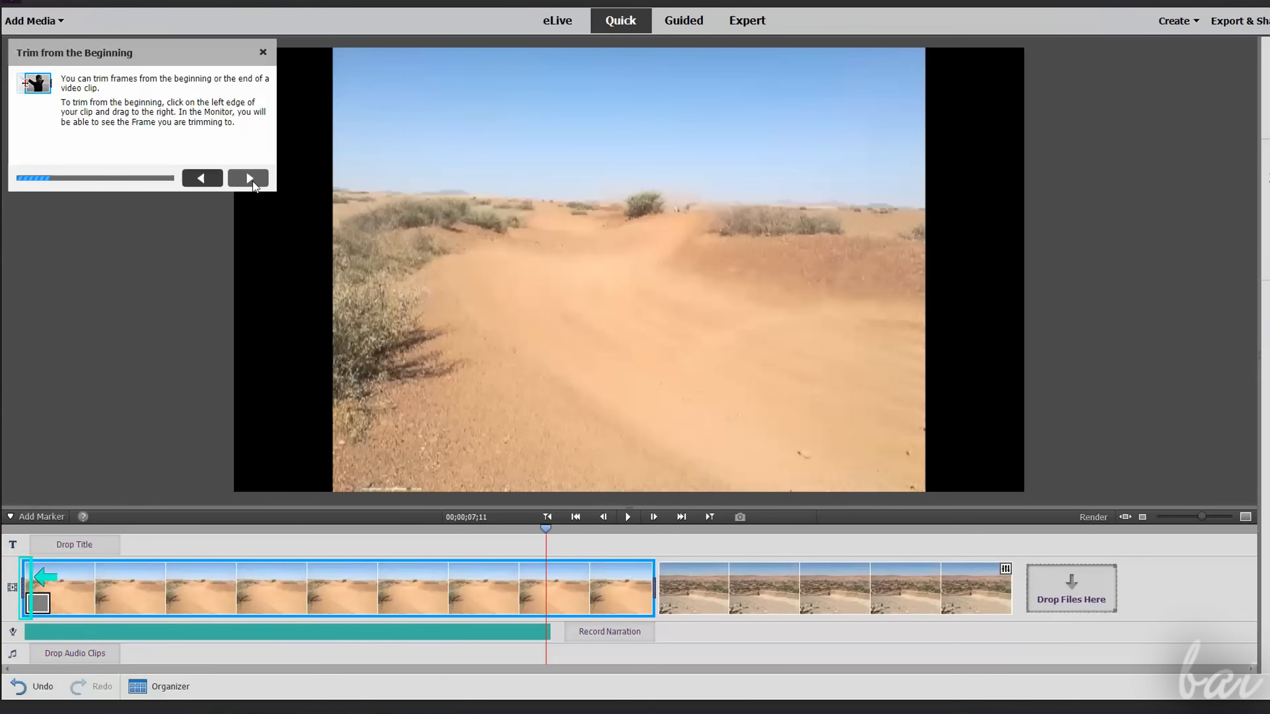
{"action": "left_click", "coordinate": [248, 178]}
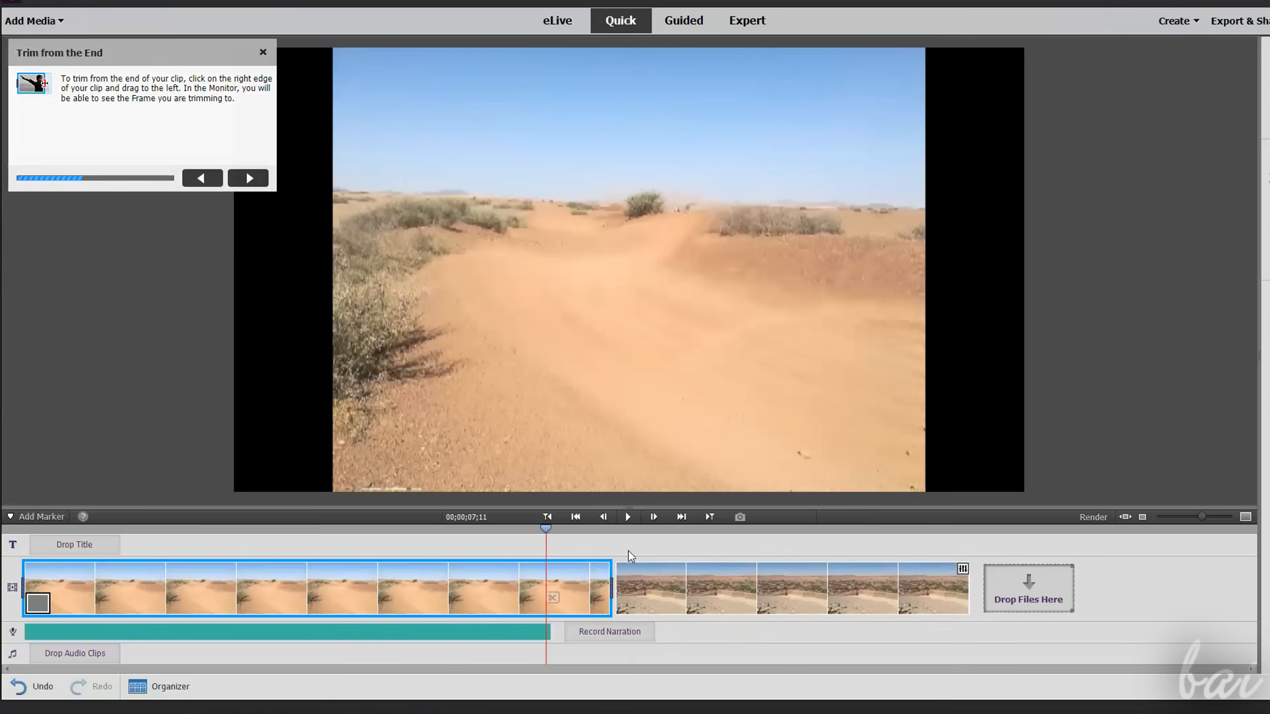
{"action": "left_click", "coordinate": [263, 52]}
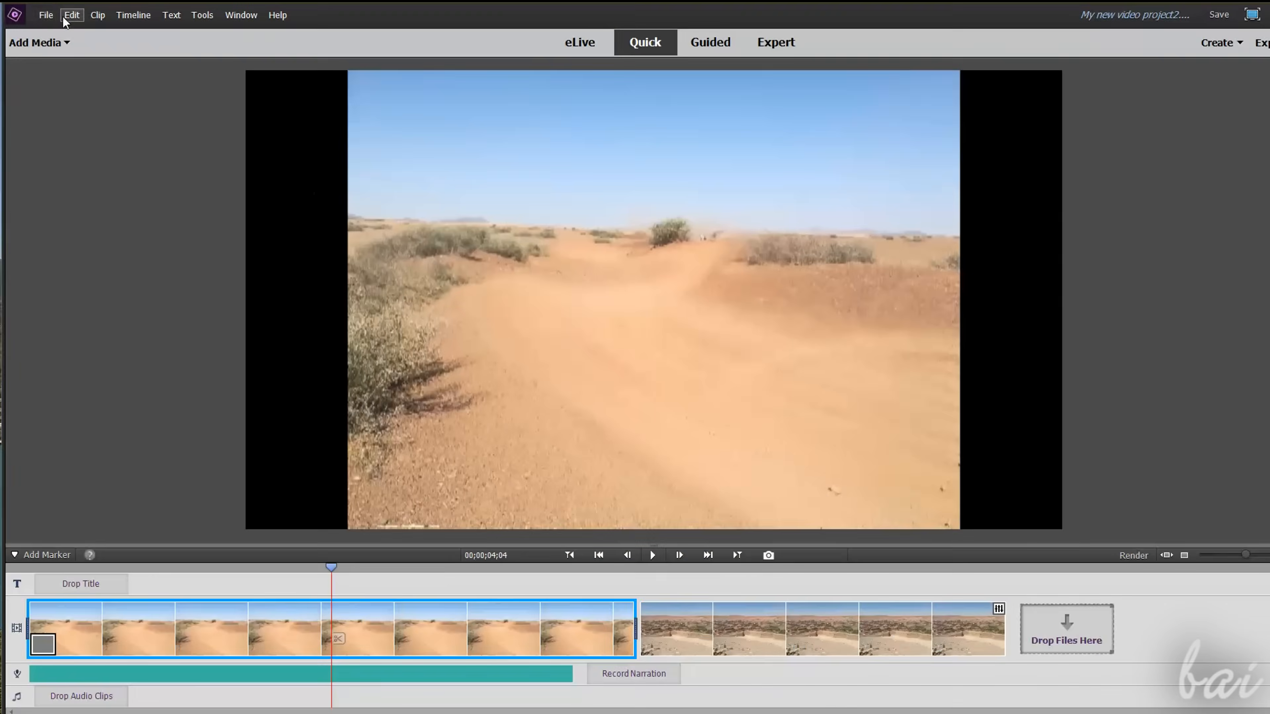
{"action": "left_click", "coordinate": [49, 15]}
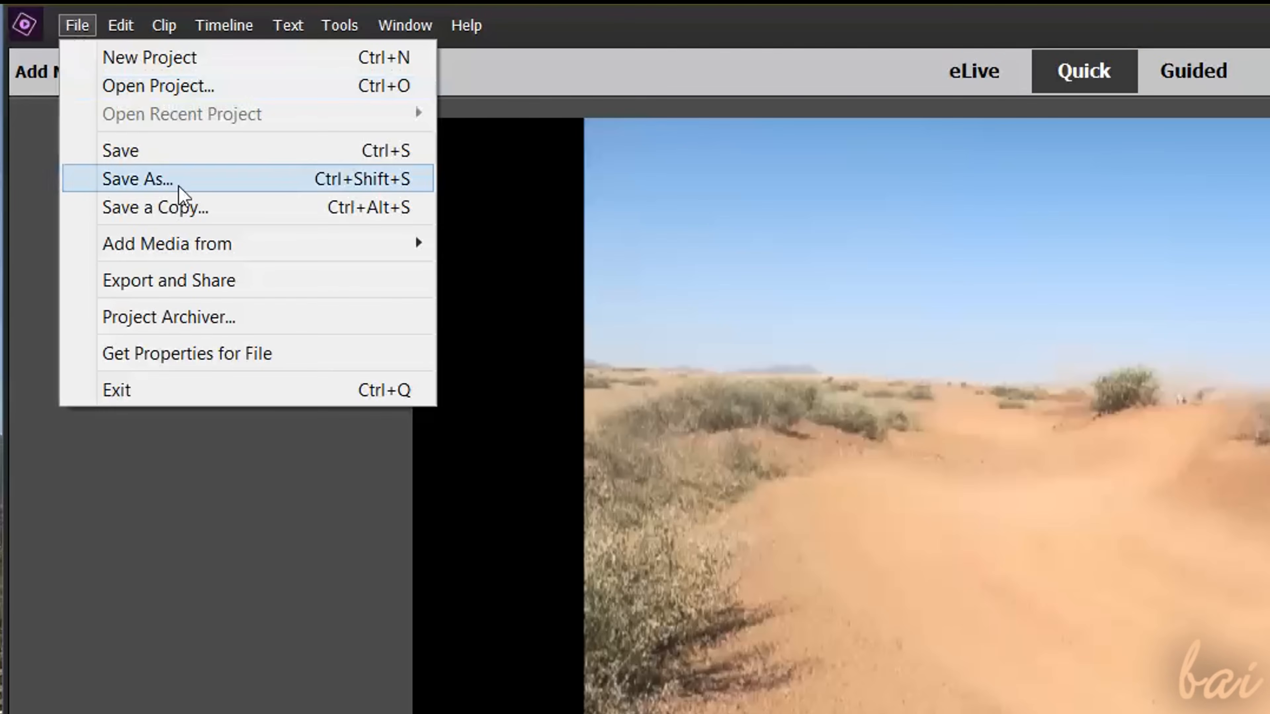
{"action": "left_click", "coordinate": [139, 180]}
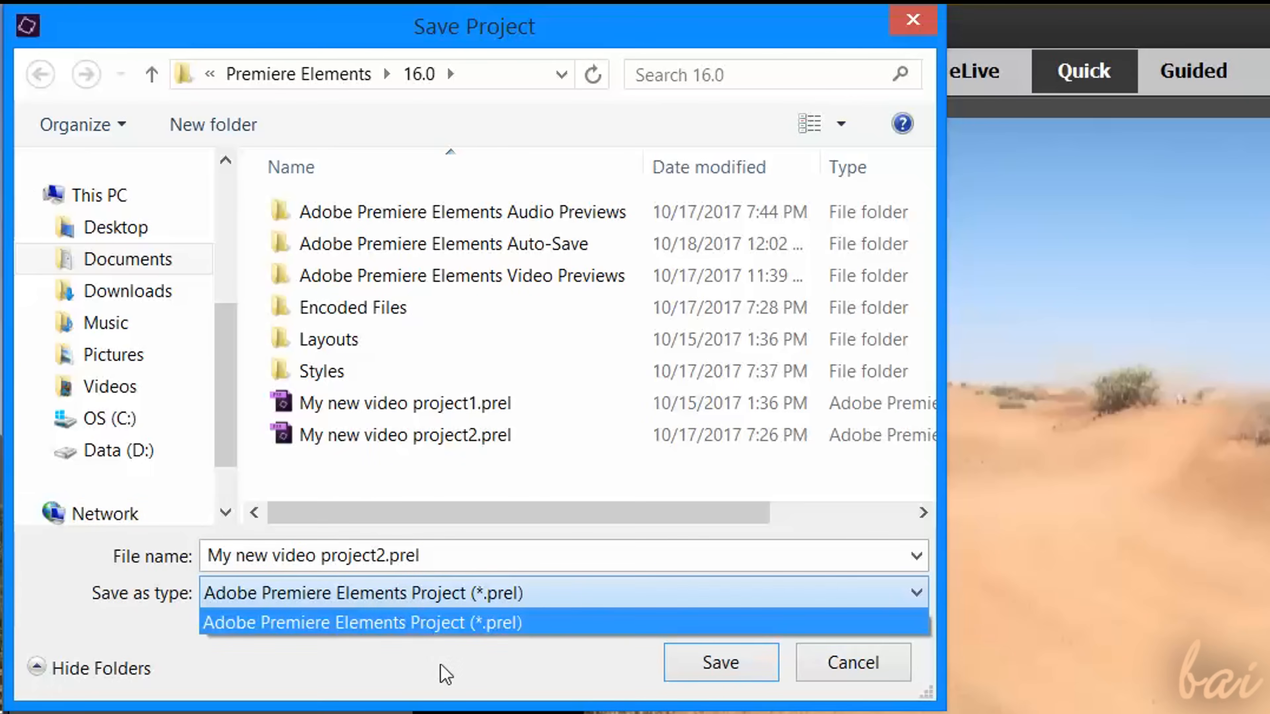
{"action": "mouse_move", "coordinate": [595, 611]}
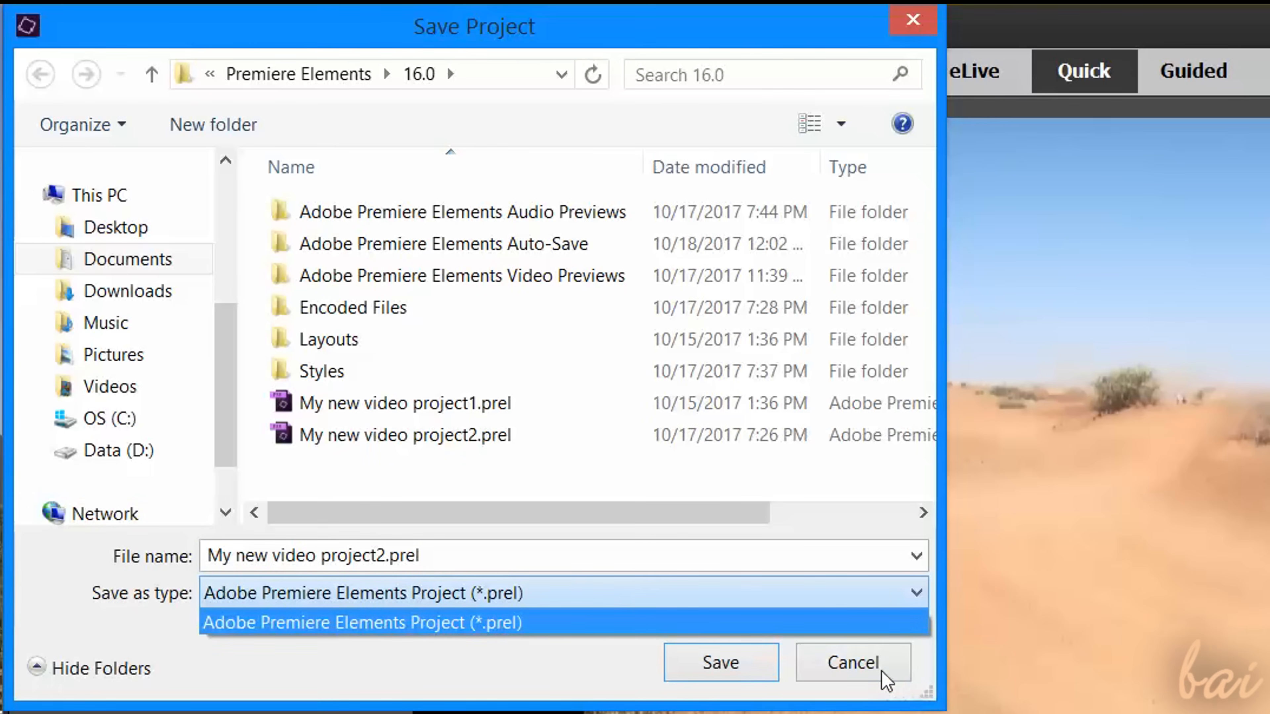
{"action": "left_click", "coordinate": [853, 664]}
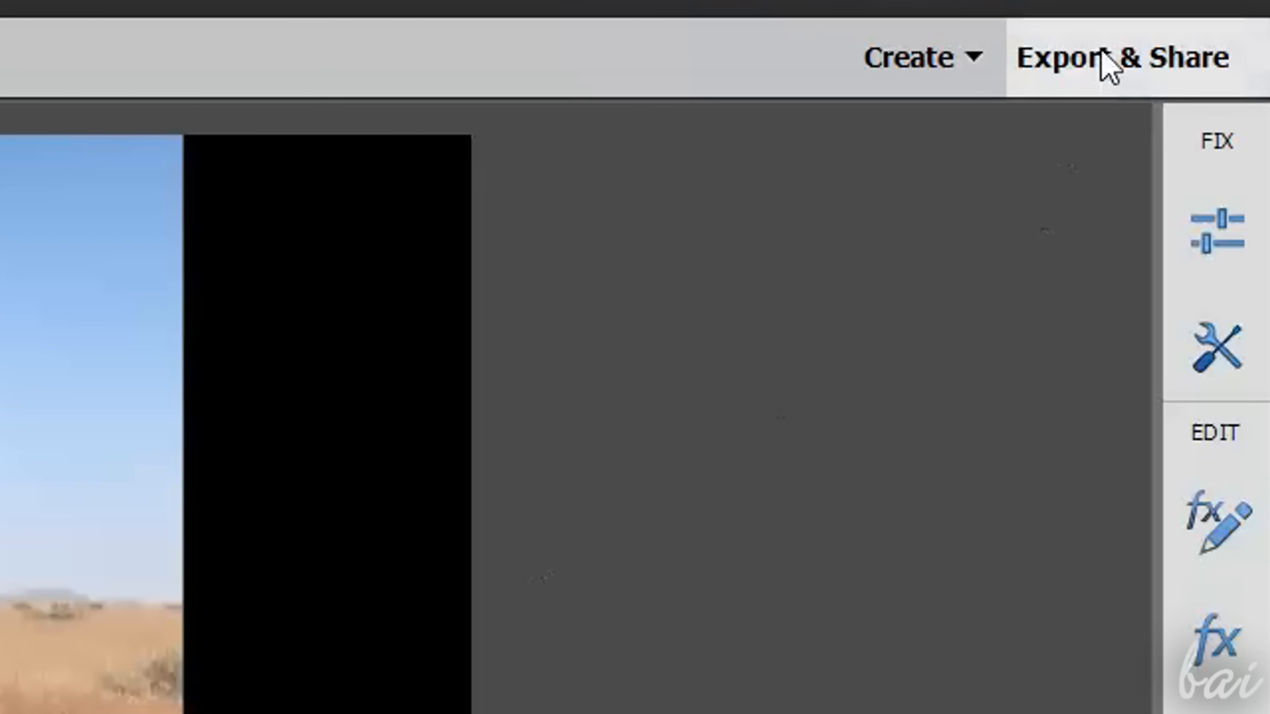
Compare the Quick Export, Devices, Online and Audio export destinations.
{"action": "left_click", "coordinate": [1104, 61]}
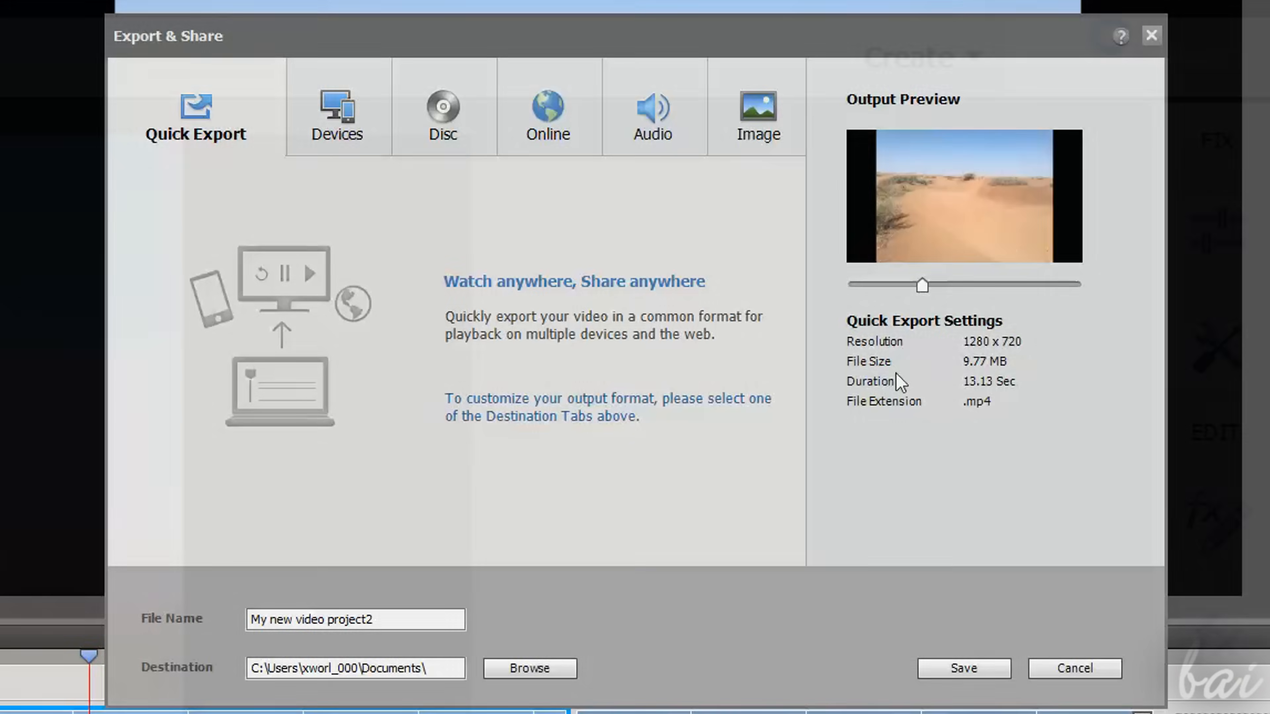
{"action": "left_click", "coordinate": [337, 109]}
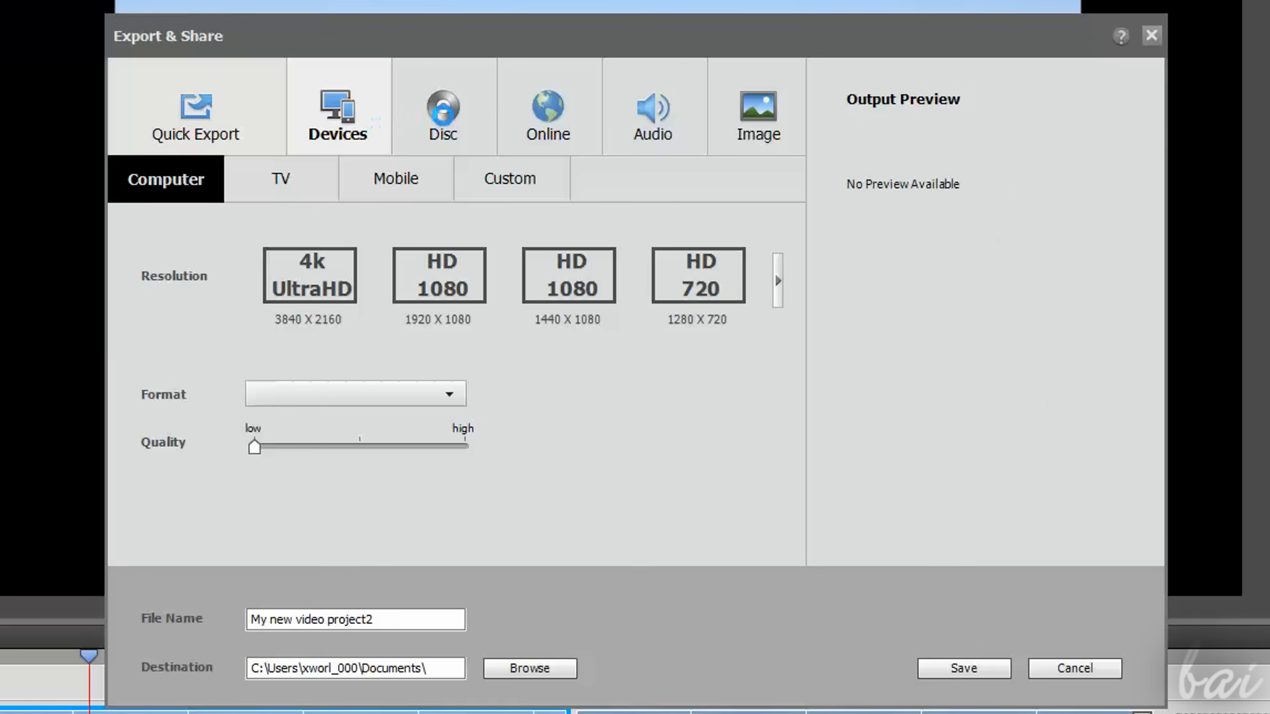
{"action": "left_click", "coordinate": [548, 109]}
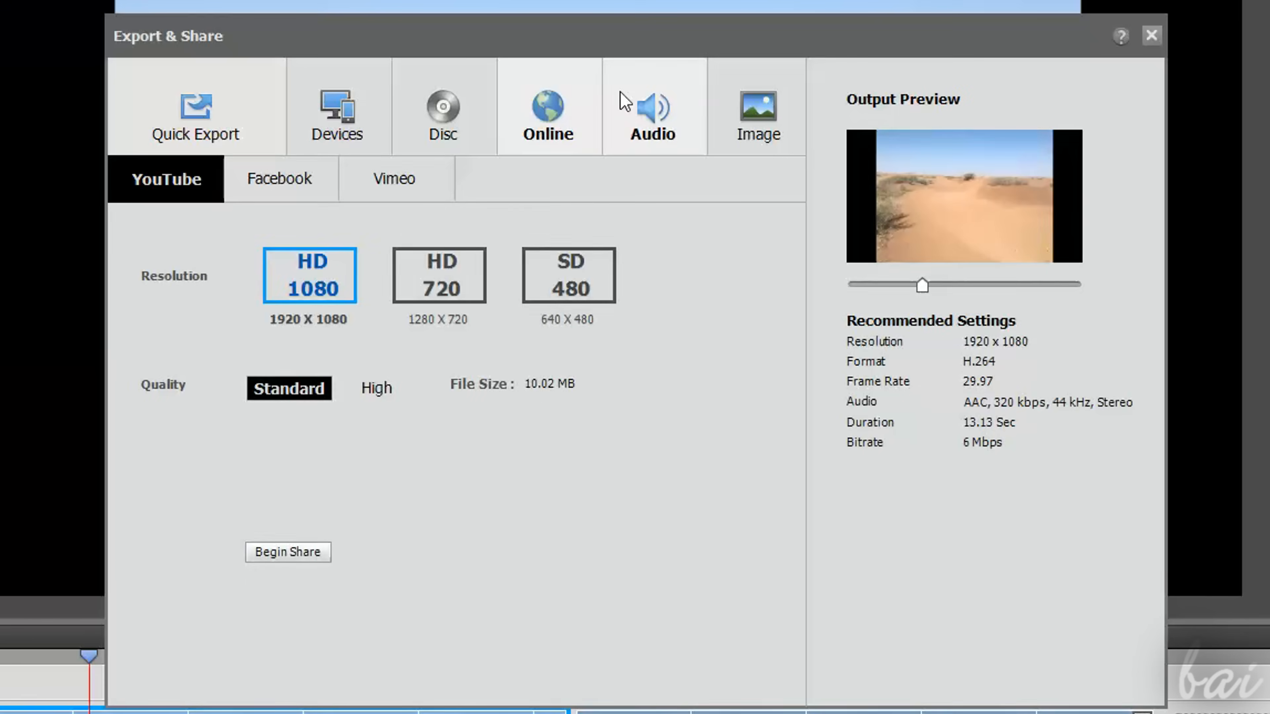
{"action": "left_click", "coordinate": [652, 109]}
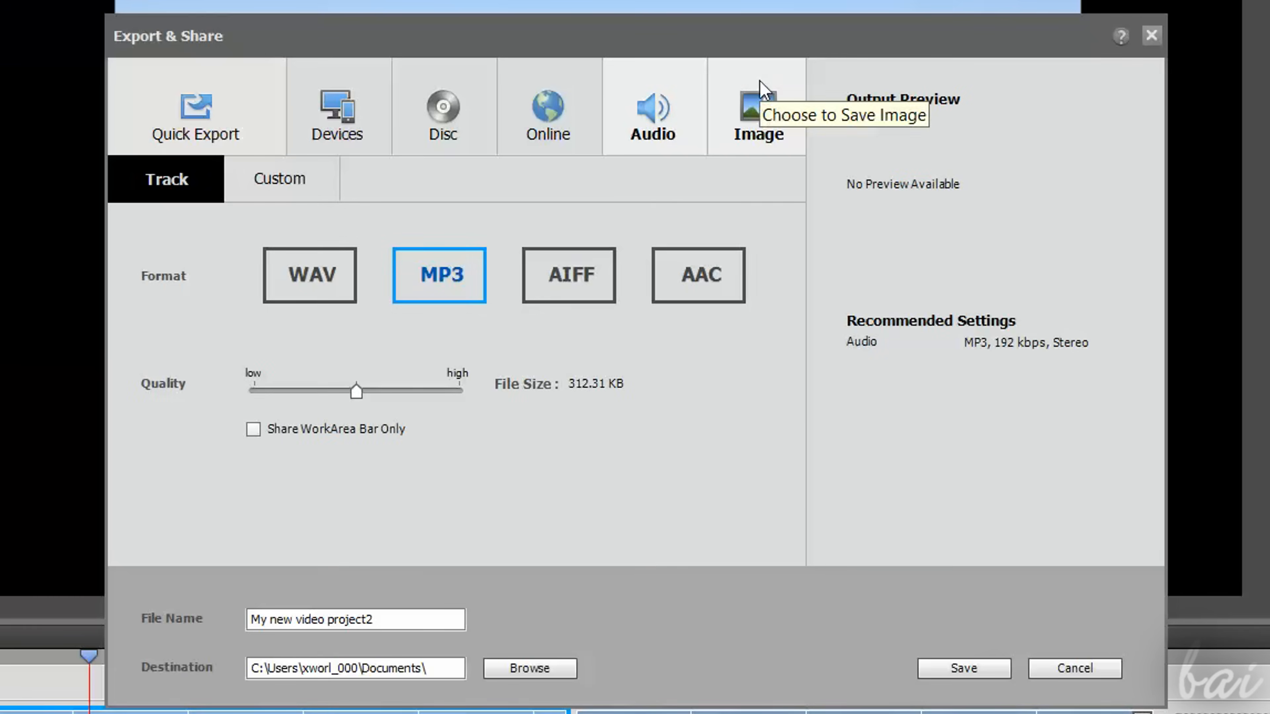
{"action": "left_click", "coordinate": [193, 109]}
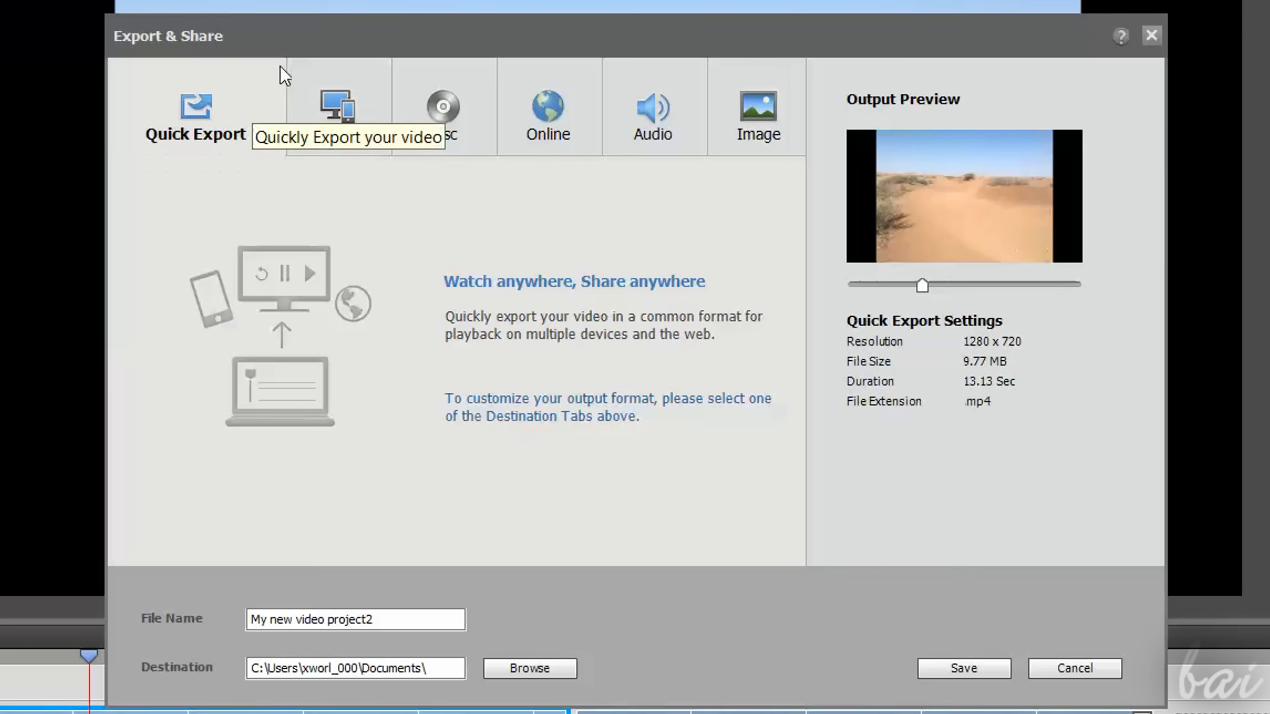
{"action": "mouse_move", "coordinate": [296, 65]}
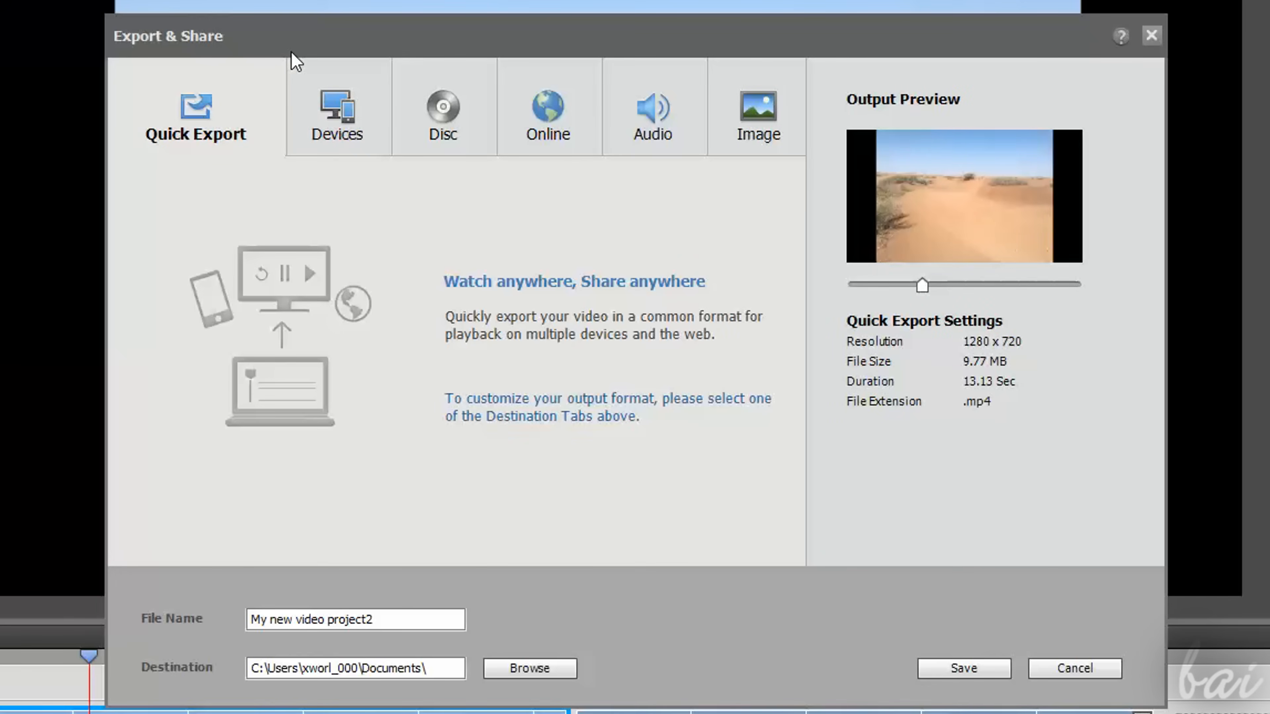
{"action": "mouse_move", "coordinate": [976, 426]}
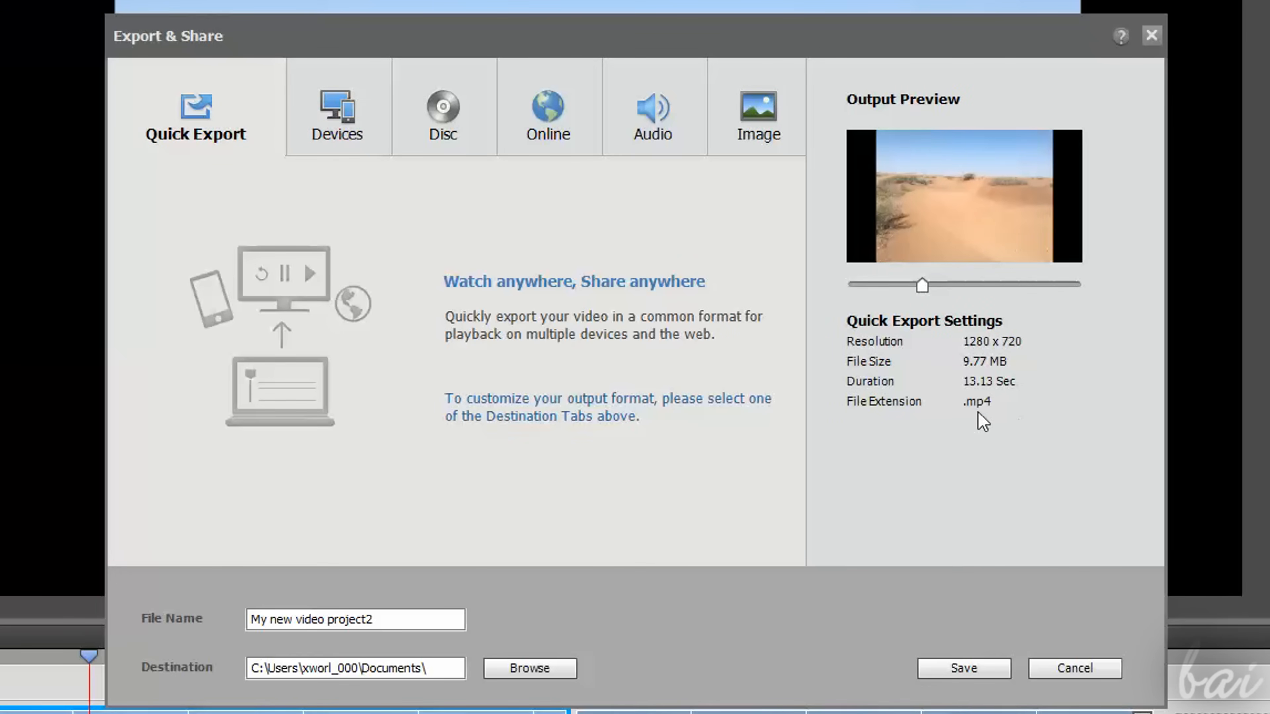
Try the Computer and TV device presets, then show the Disc options for a DVD.
{"action": "left_click", "coordinate": [335, 106]}
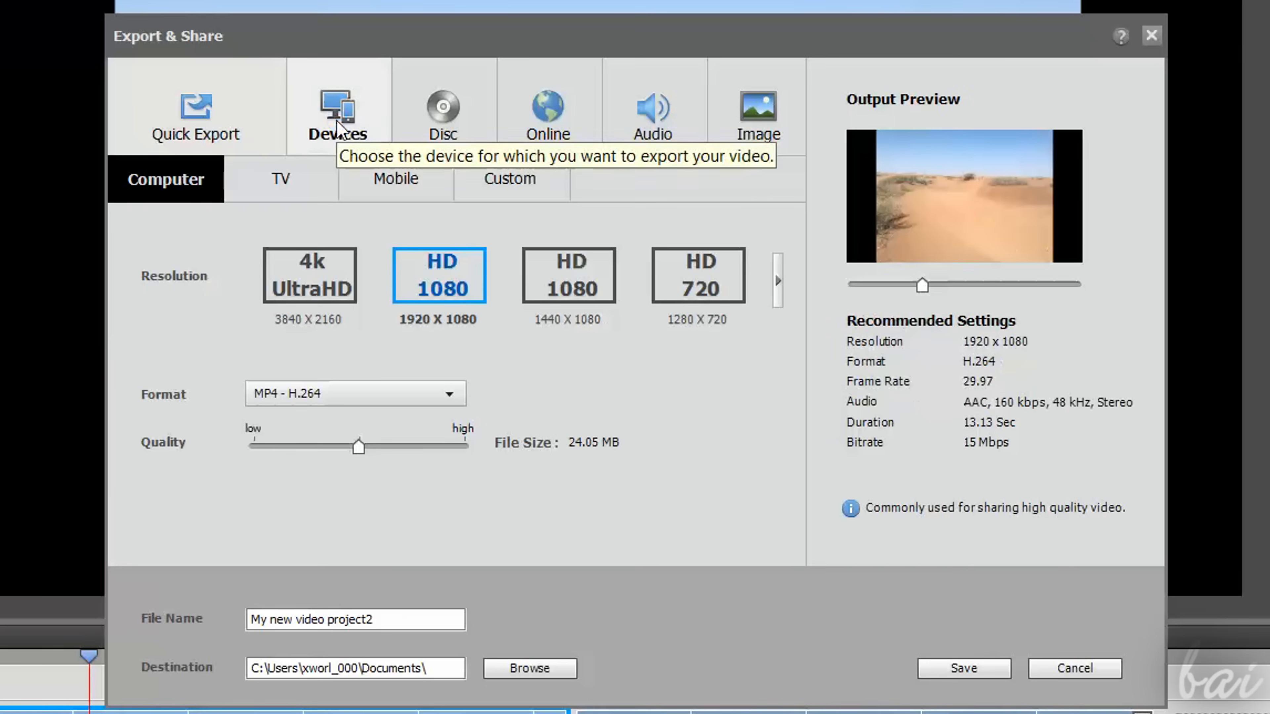
{"action": "mouse_move", "coordinate": [629, 316]}
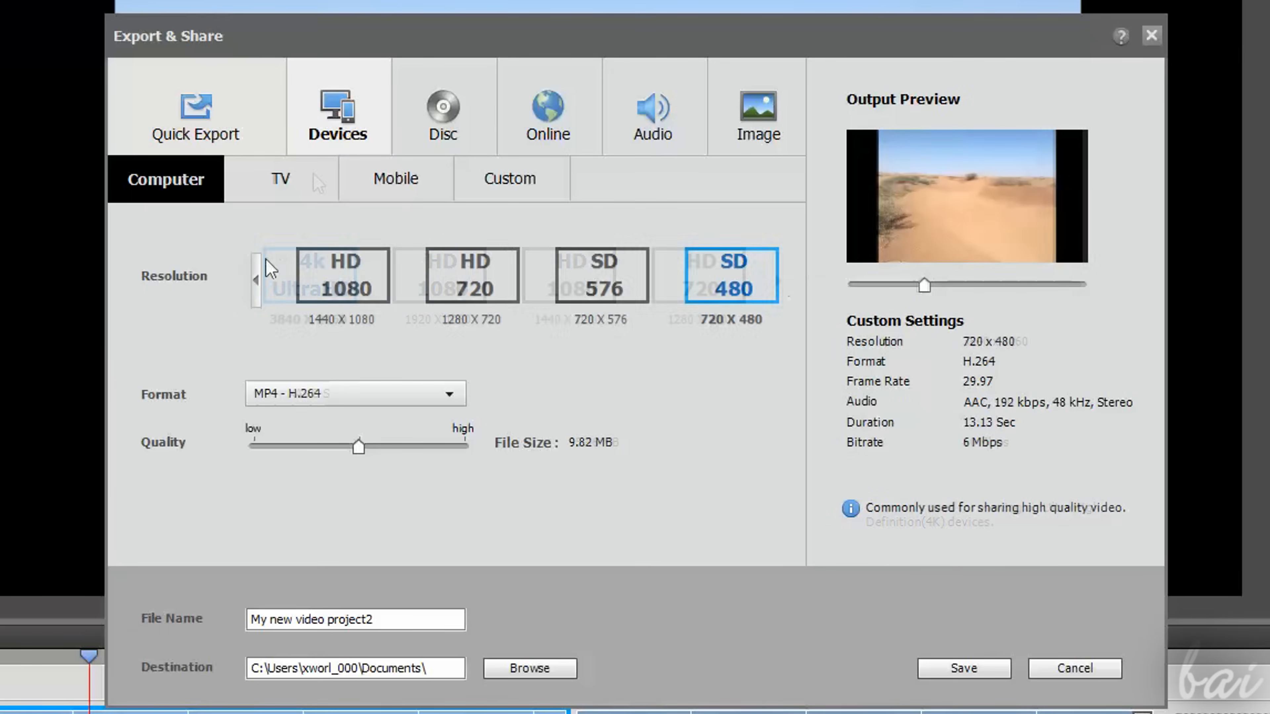
{"action": "left_click", "coordinate": [281, 179]}
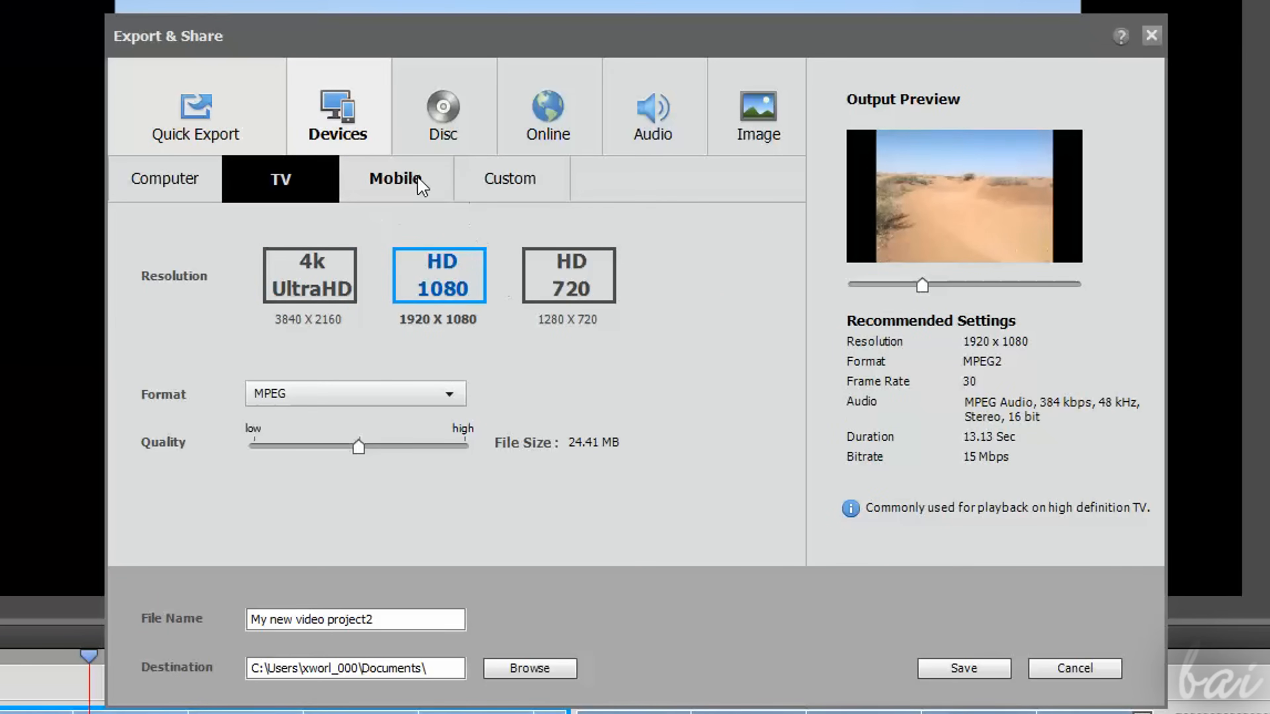
{"action": "left_click", "coordinate": [165, 179]}
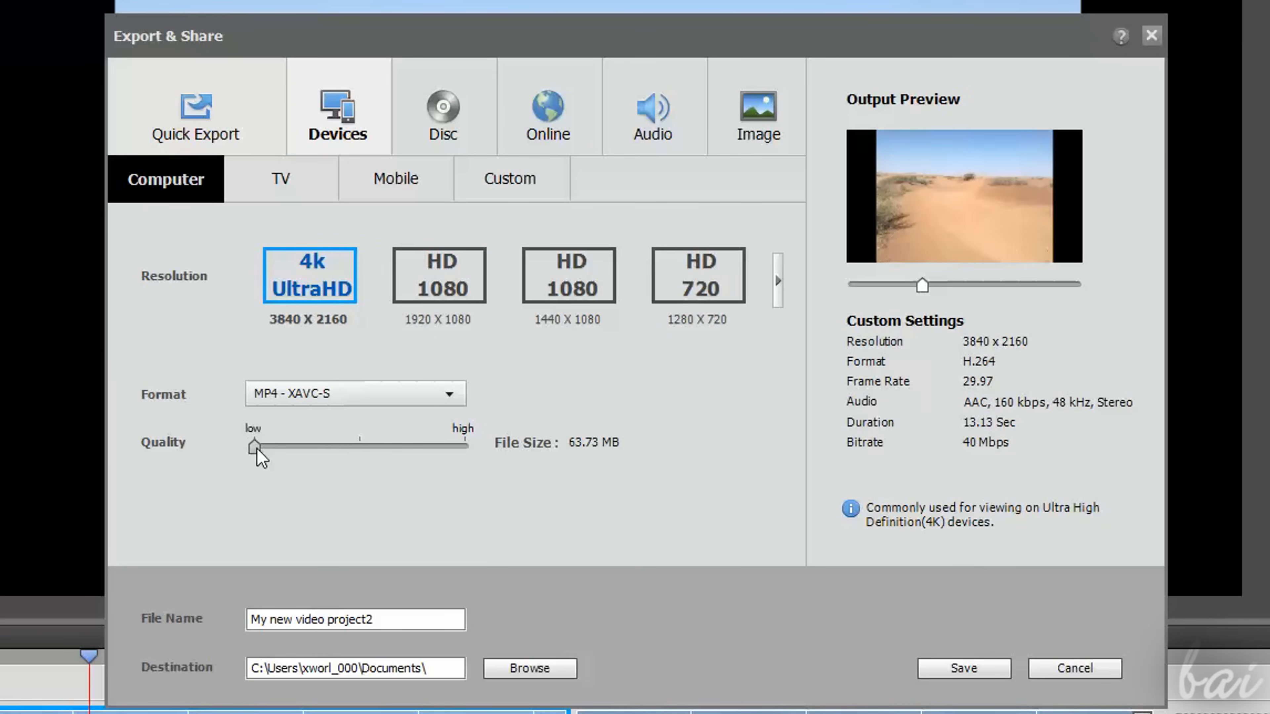
{"action": "left_click", "coordinate": [445, 111]}
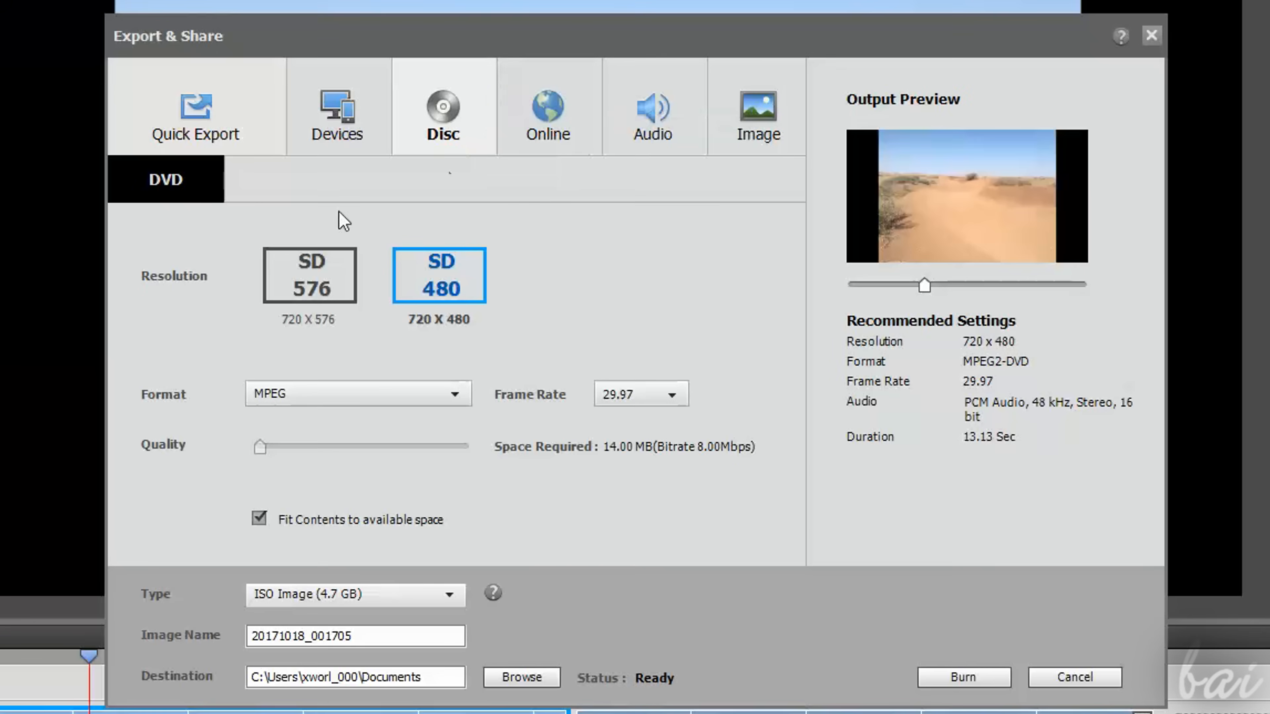
{"action": "mouse_move", "coordinate": [449, 282]}
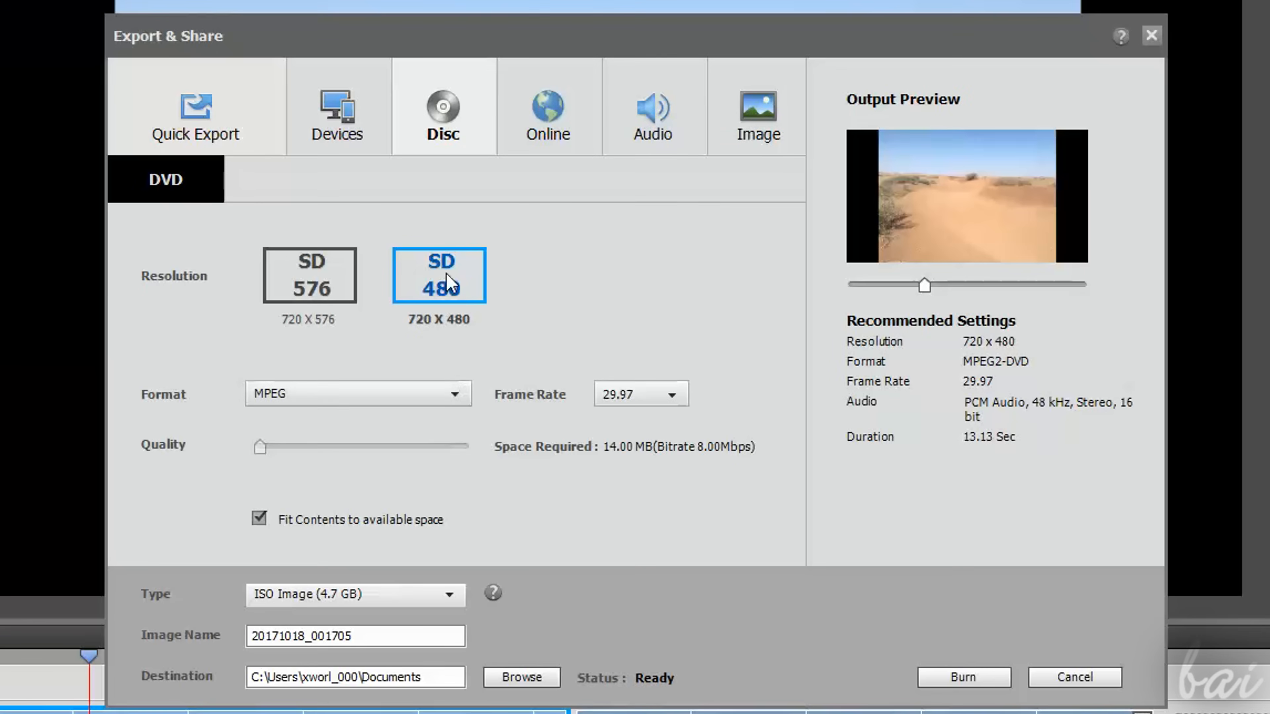
Review the online sharing options, choosing high quality for YouTube and checking Facebook.
{"action": "left_click", "coordinate": [548, 112]}
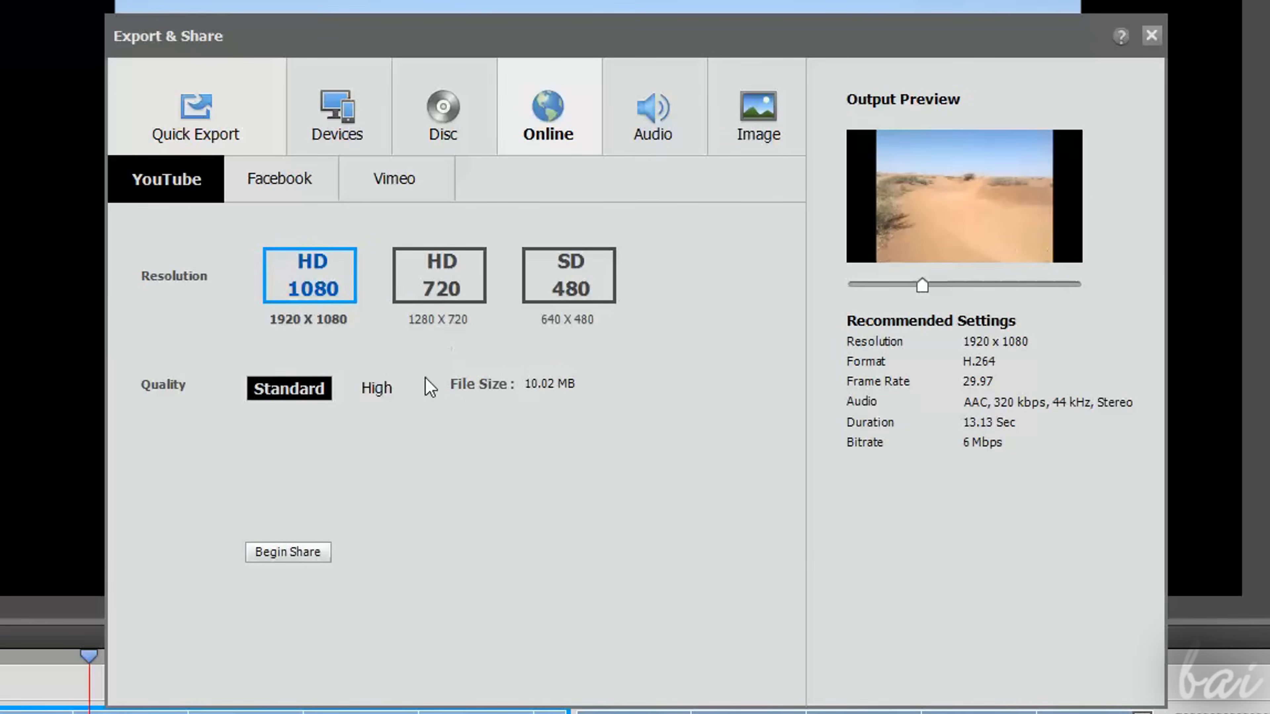
{"action": "left_click", "coordinate": [377, 387]}
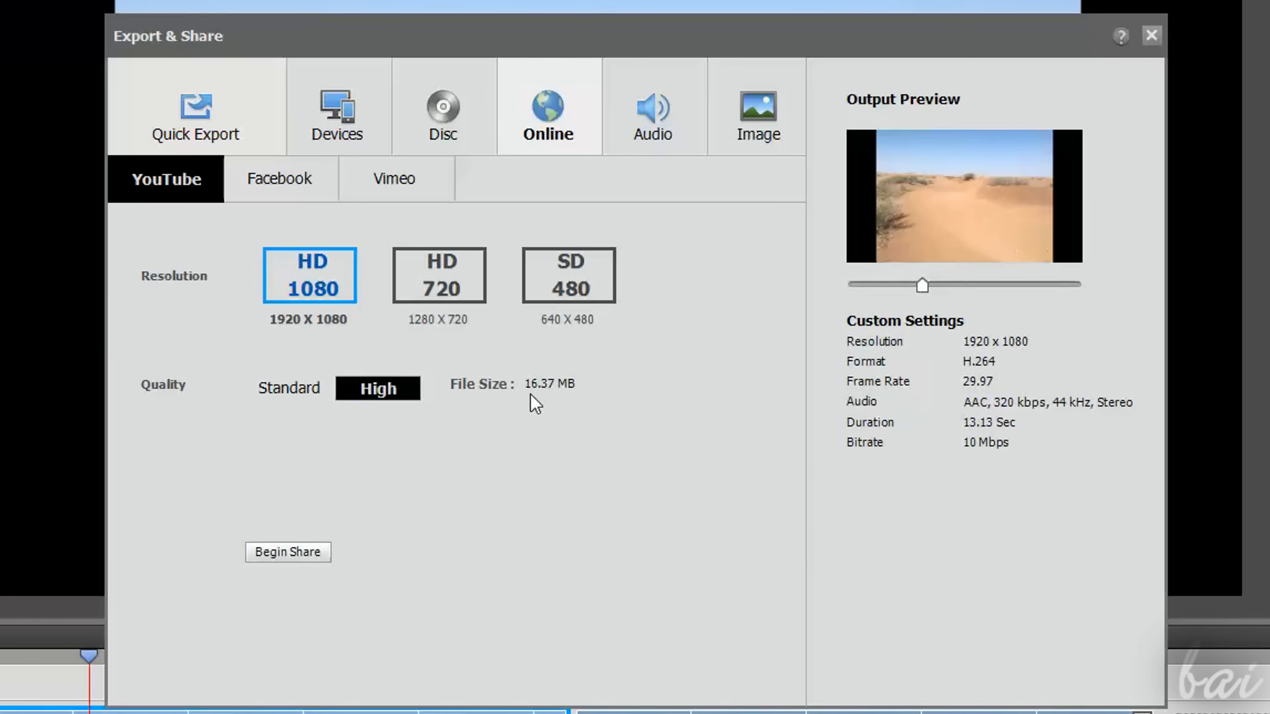
{"action": "left_click", "coordinate": [281, 178]}
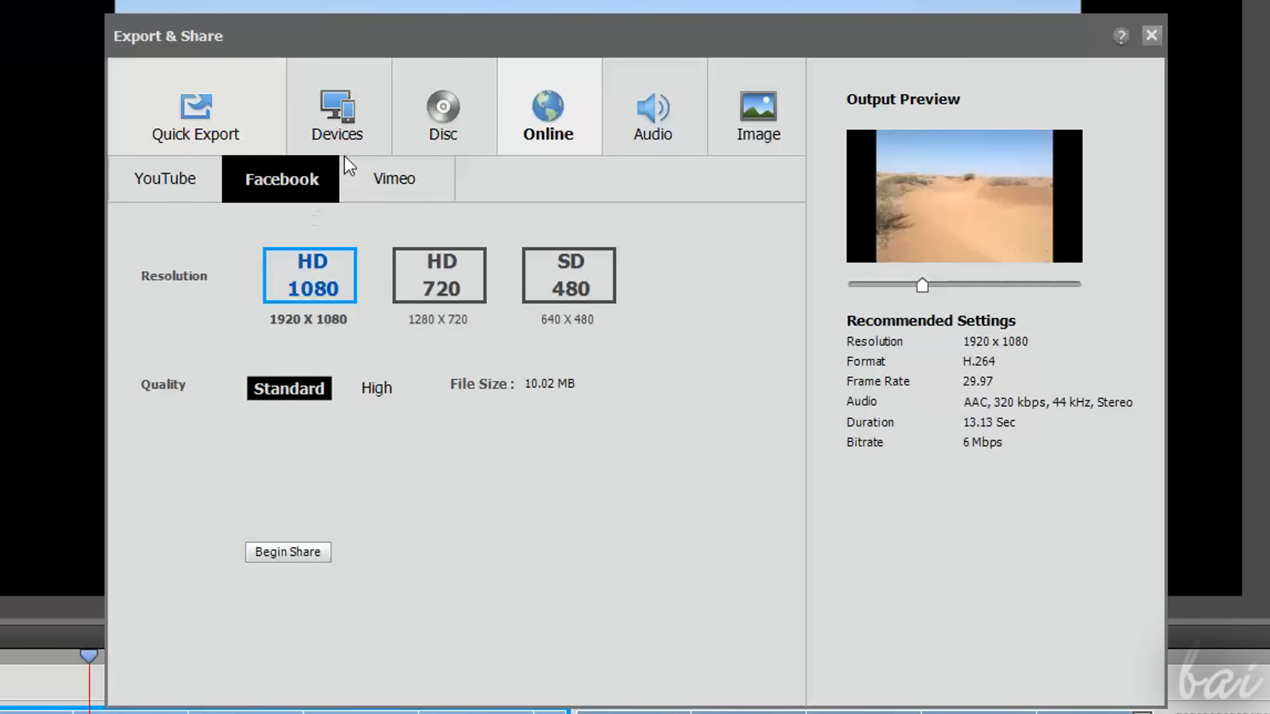
{"action": "mouse_move", "coordinate": [299, 228]}
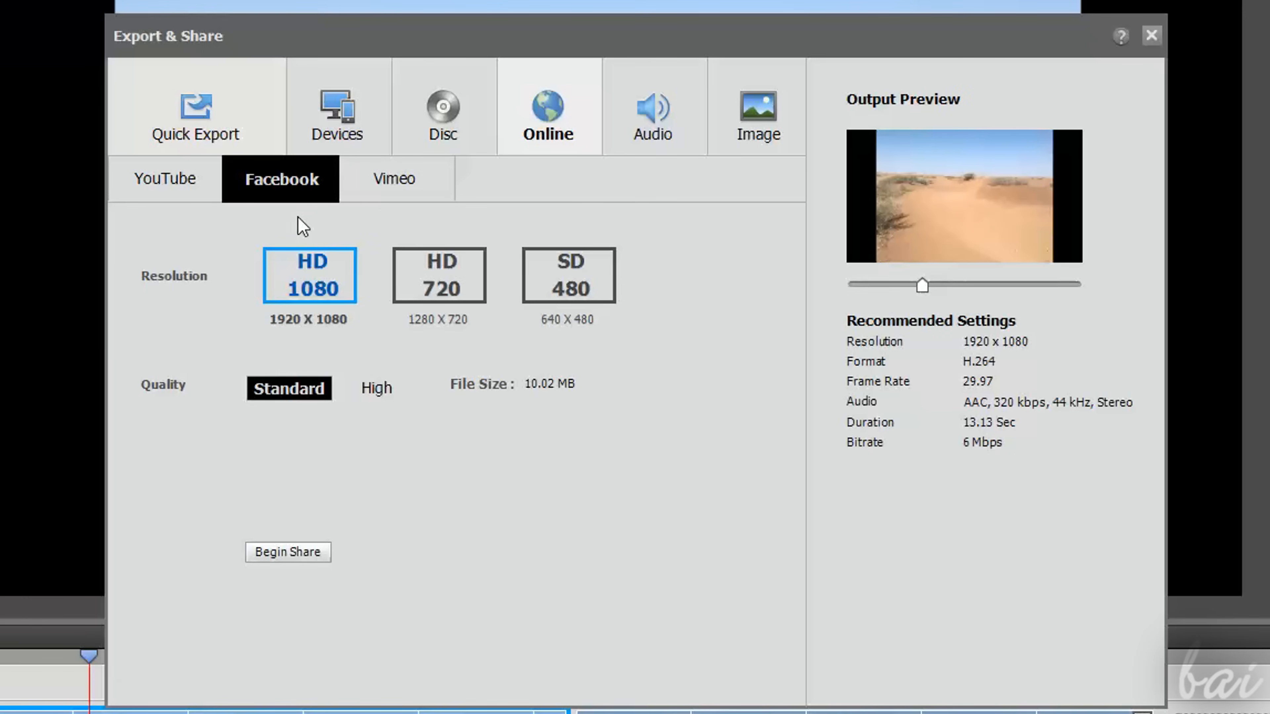
{"action": "mouse_move", "coordinate": [516, 277]}
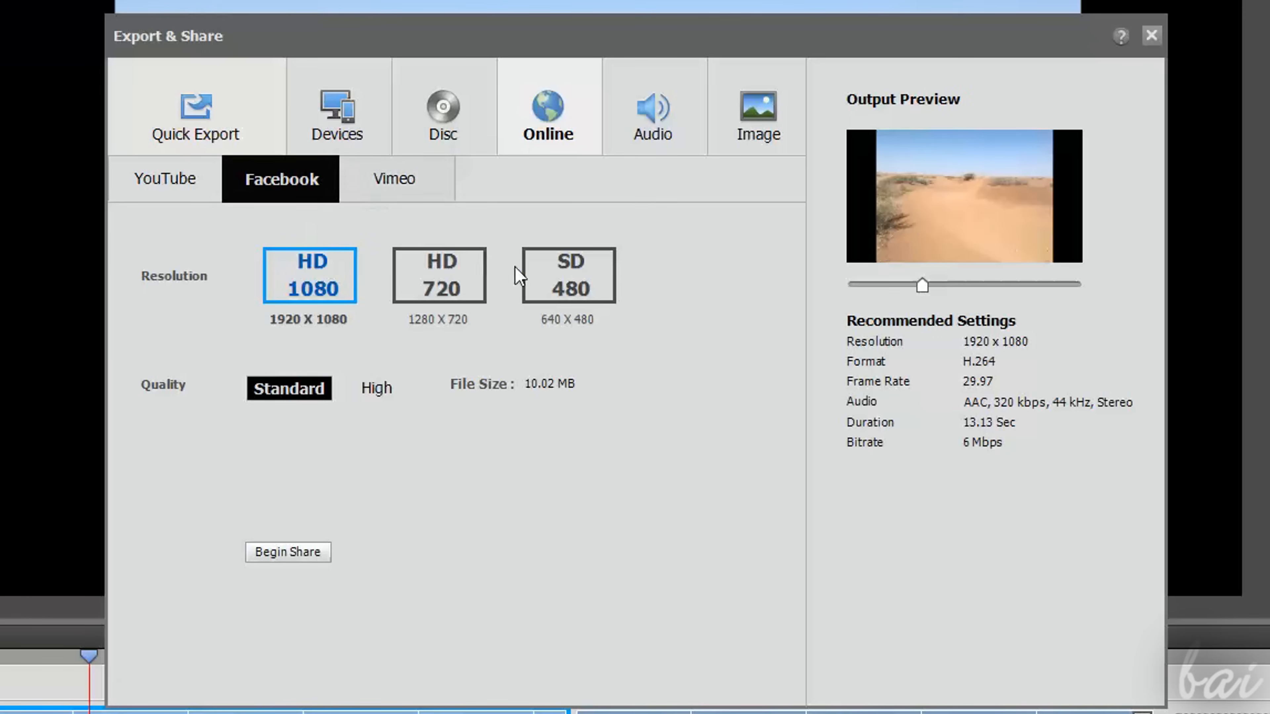
Check MP3 audio and still-image export, then return to the 1280x720 .mp4 Quick Export settings.
{"action": "left_click", "coordinate": [652, 112]}
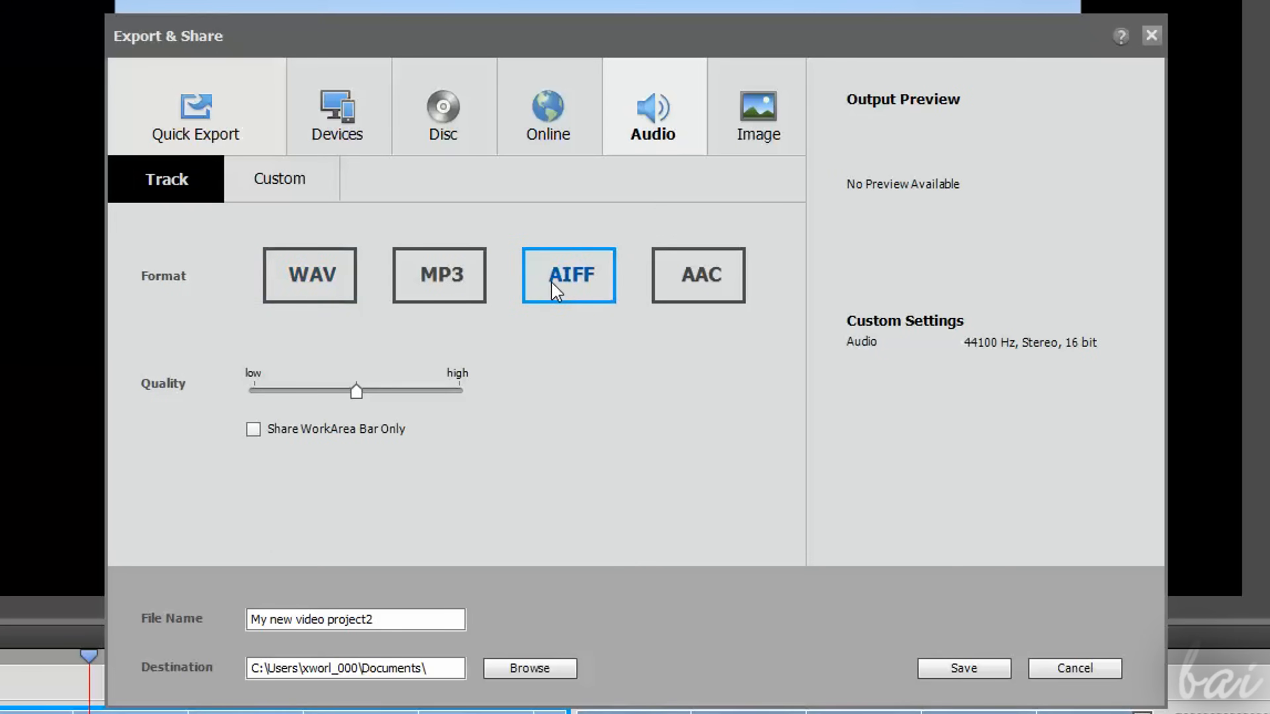
{"action": "left_click", "coordinate": [442, 275]}
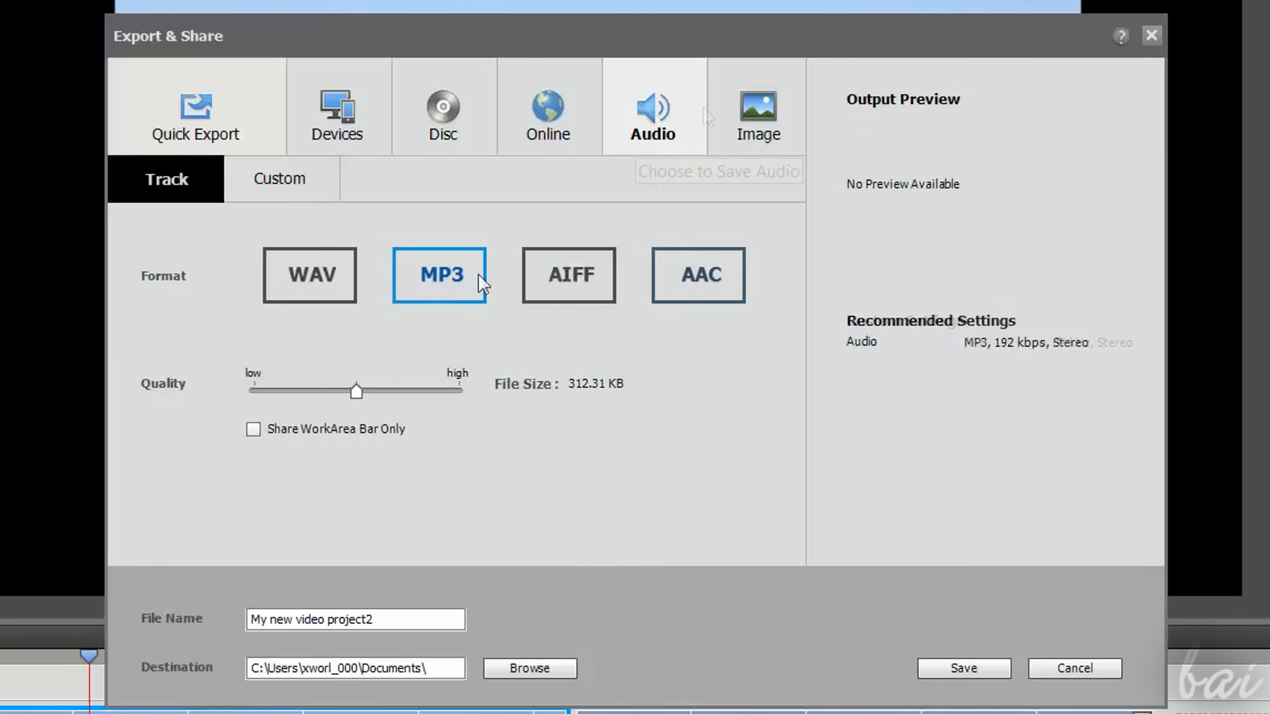
{"action": "left_click", "coordinate": [759, 113]}
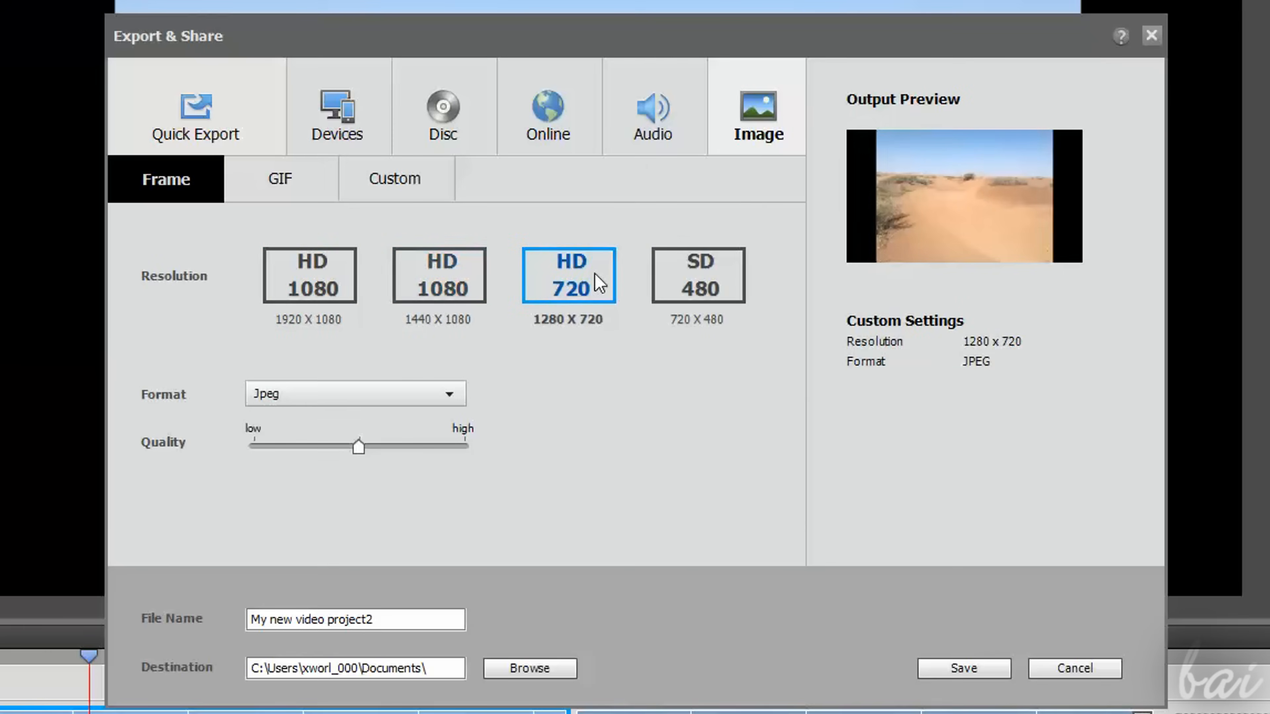
{"action": "left_click", "coordinate": [281, 179]}
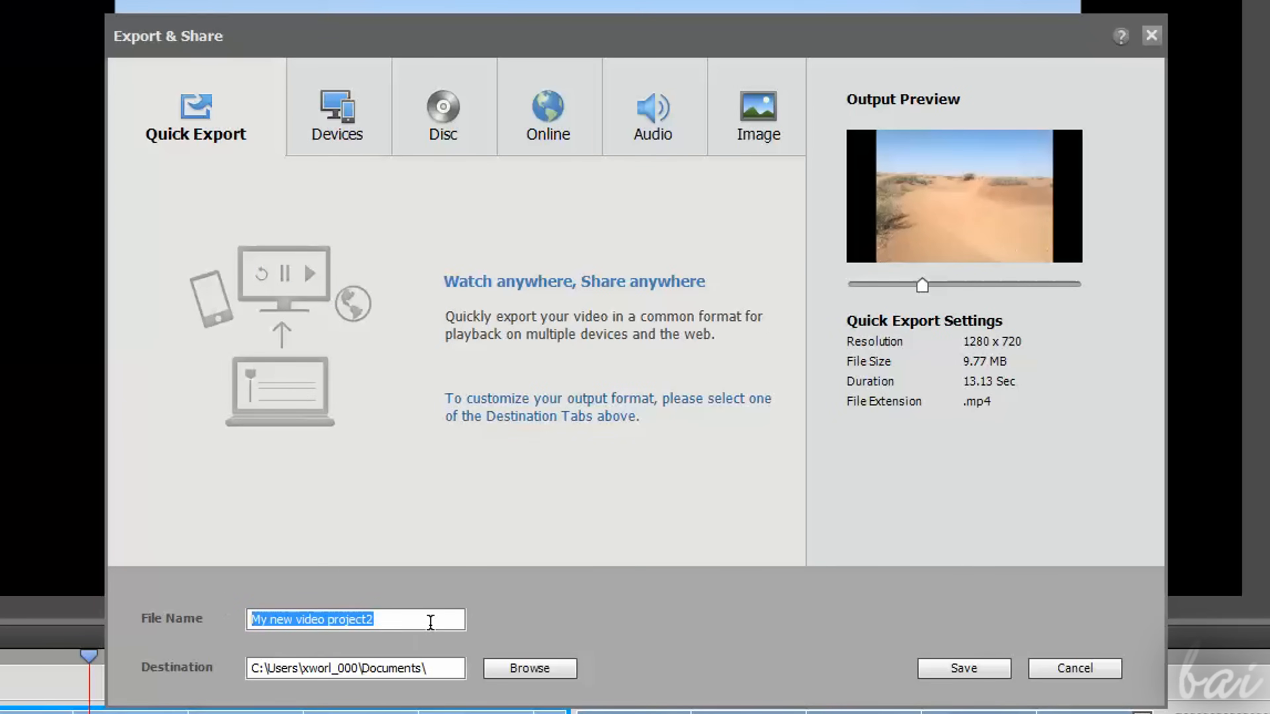
Save the Quick Export to start rendering the desert video as an .mp4 in Documents.
{"action": "left_click", "coordinate": [530, 668]}
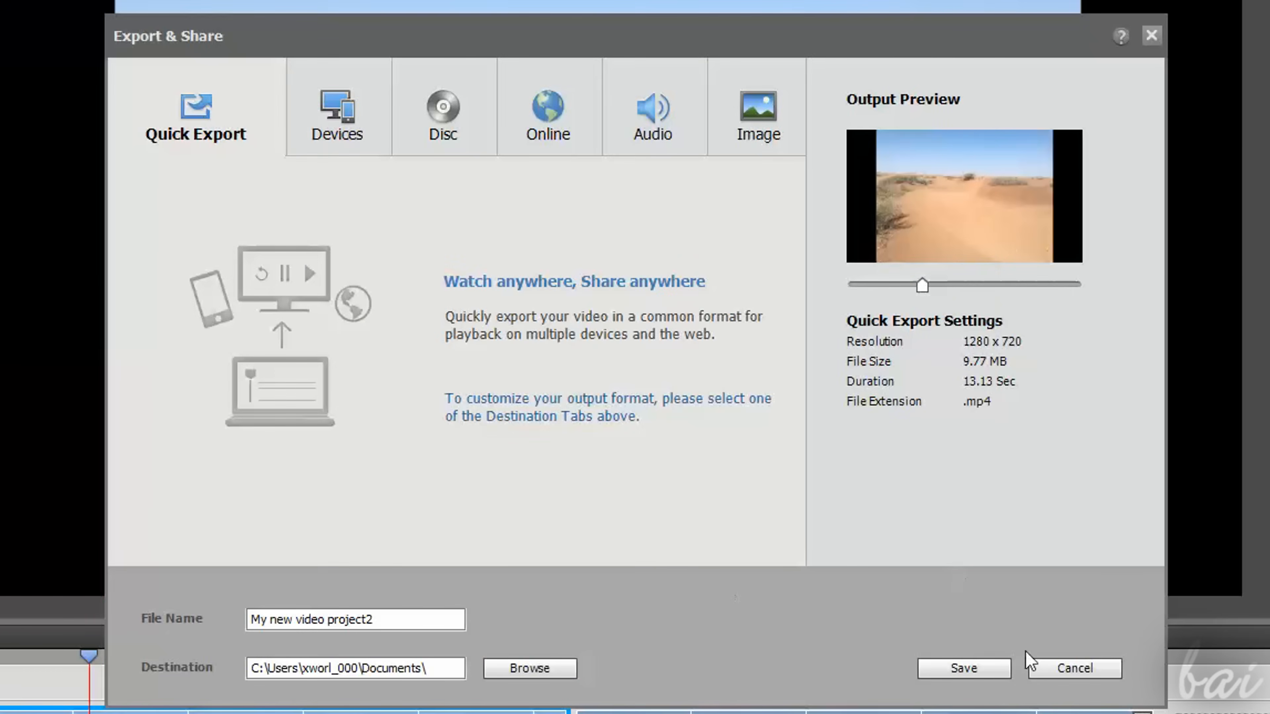
{"action": "left_click", "coordinate": [964, 668]}
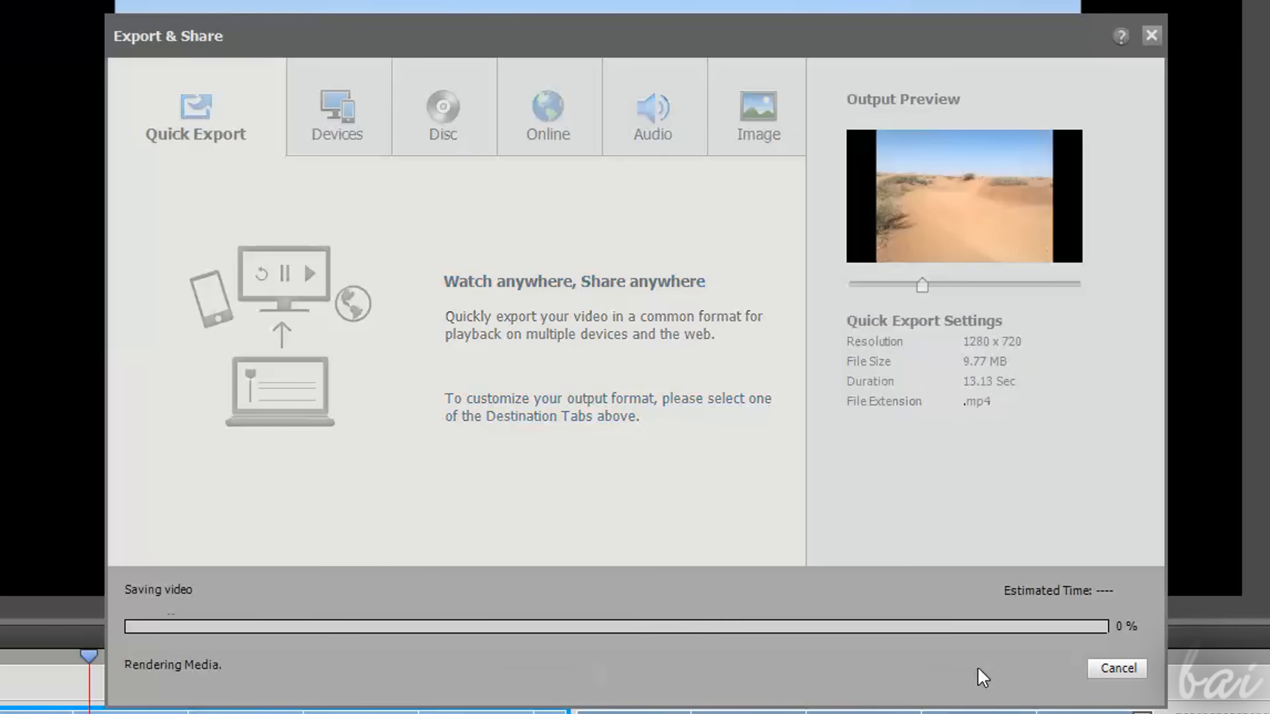
{"action": "mouse_move", "coordinate": [418, 449]}
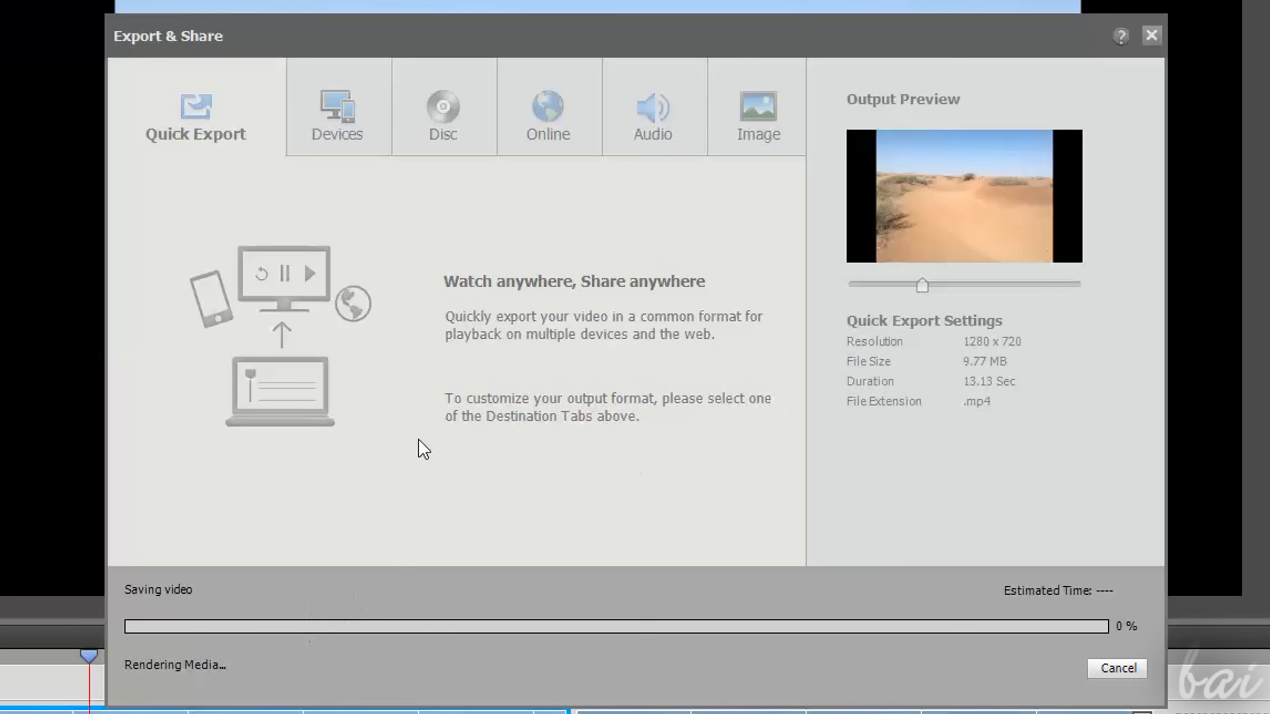
{"action": "mouse_move", "coordinate": [486, 608]}
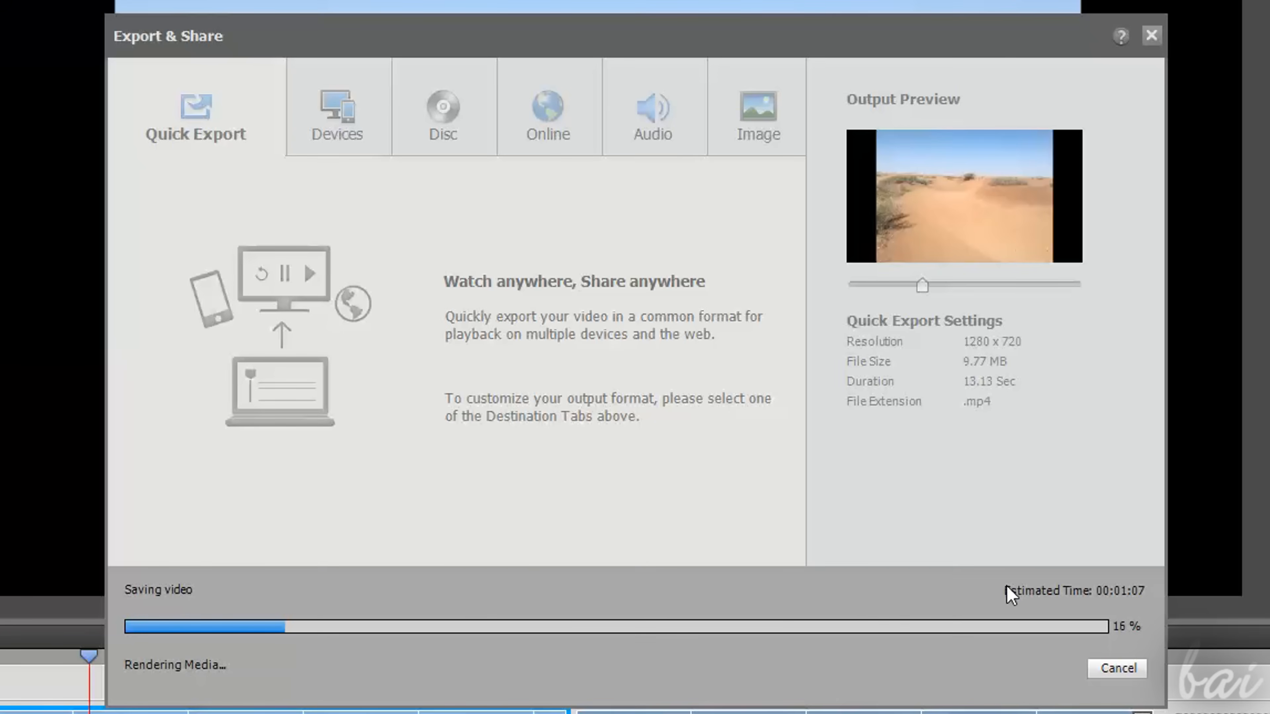
{"action": "mouse_move", "coordinate": [1144, 656]}
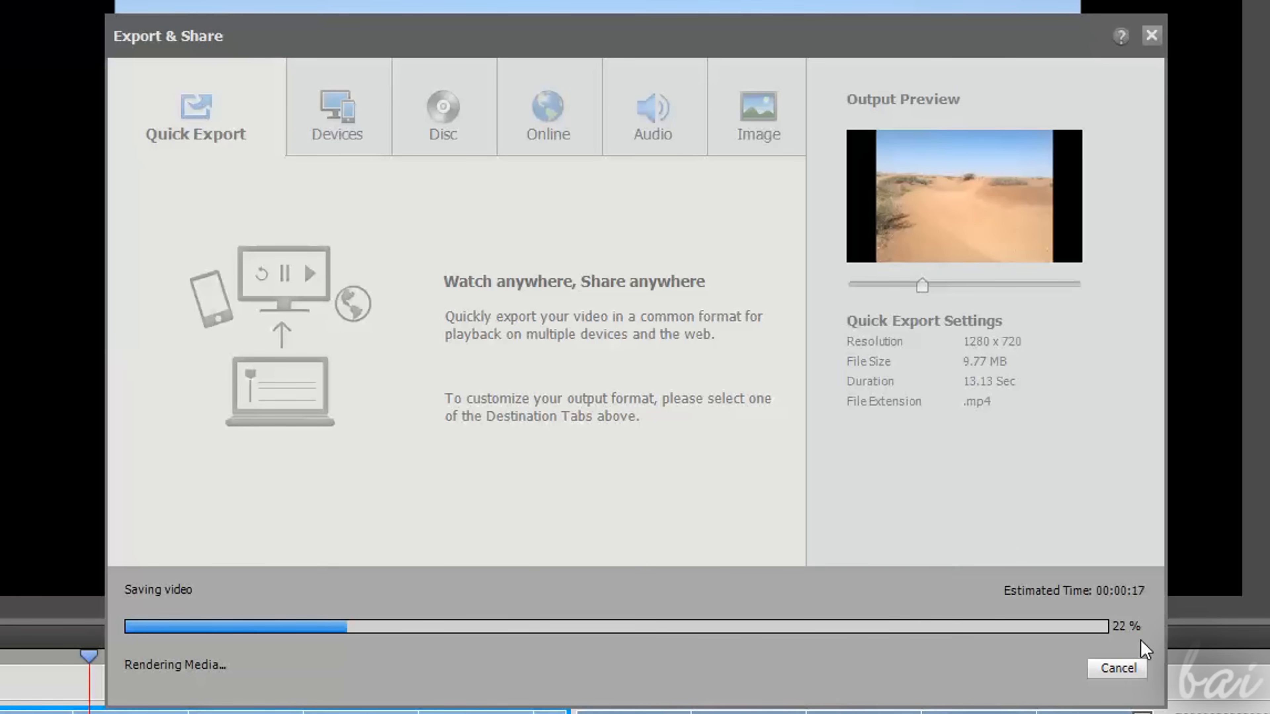